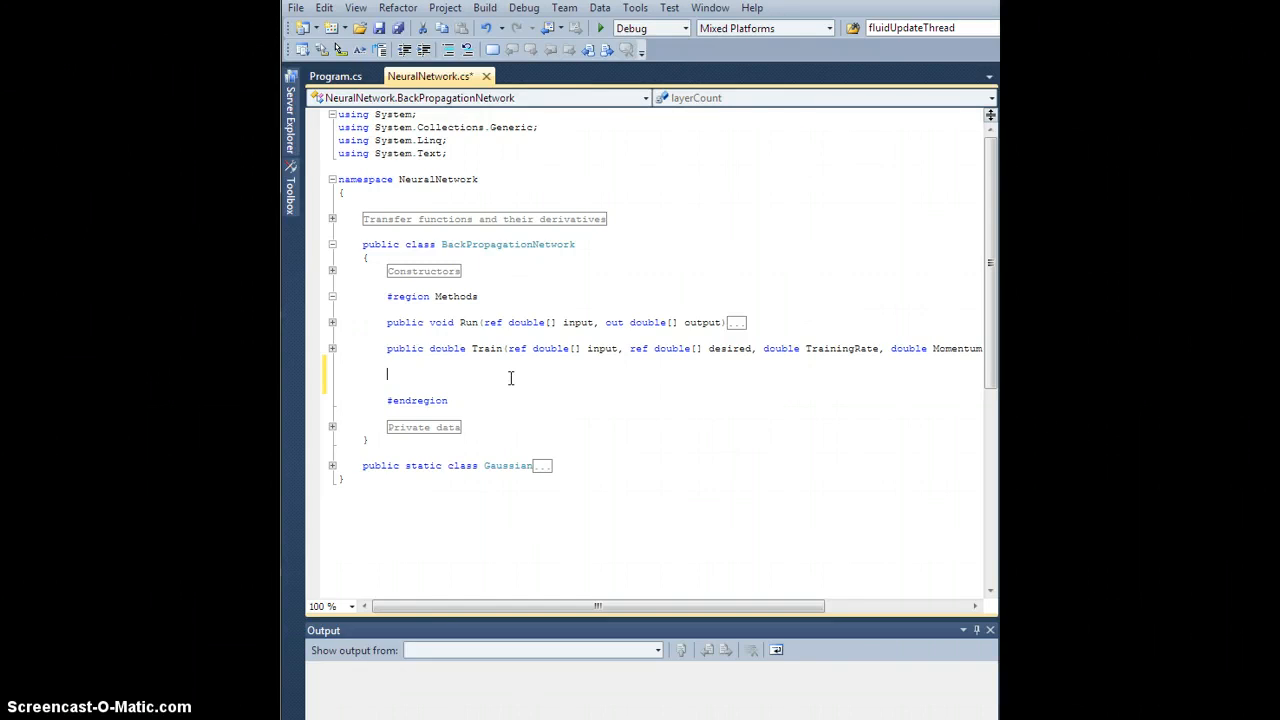
Step: Add an empty 'public void Save(string FilePath)' method below the Train method
type("public")
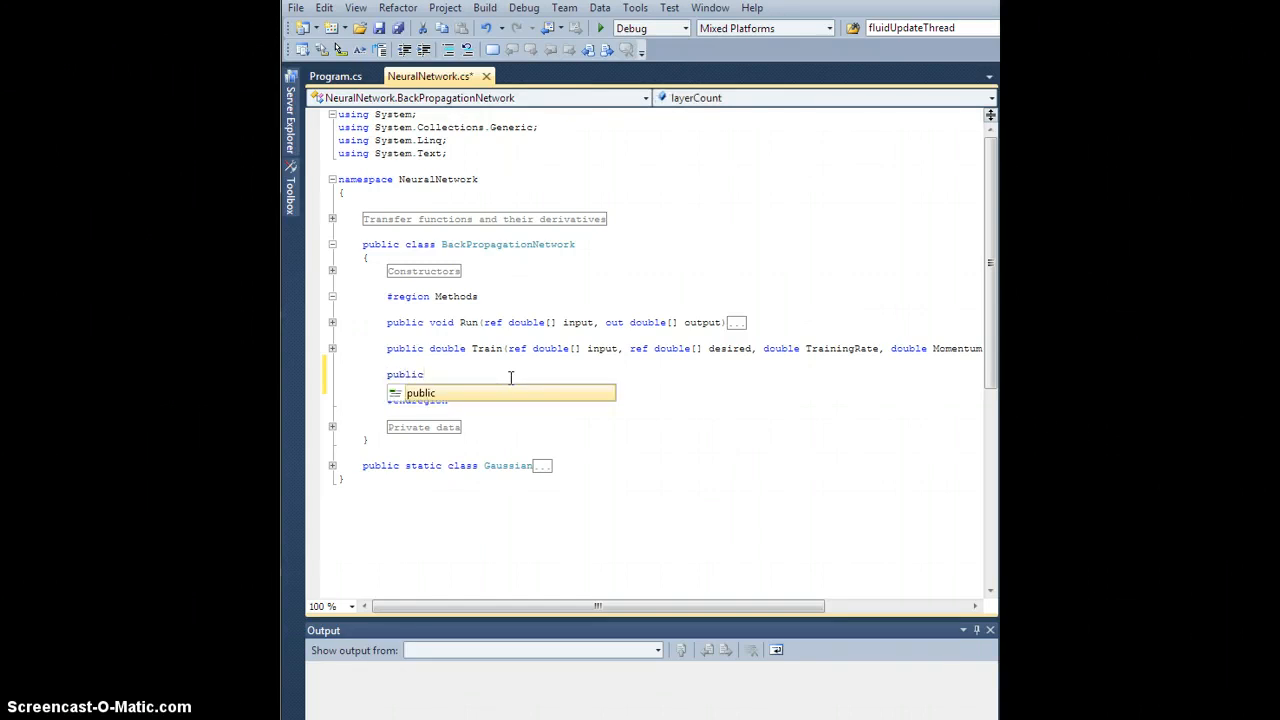
type("void Save(string FilePath")
type("{")
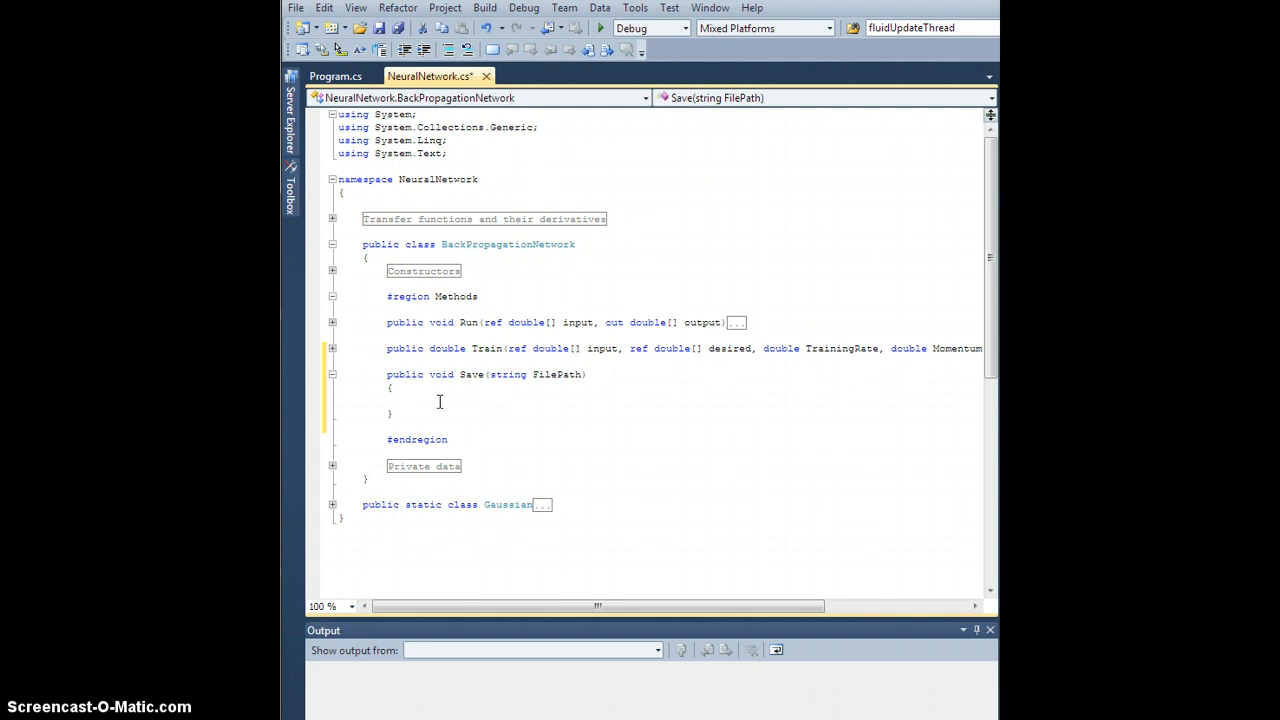
Step: Start Save with the guard 'if (FilePath == null) return;'
type("if(")
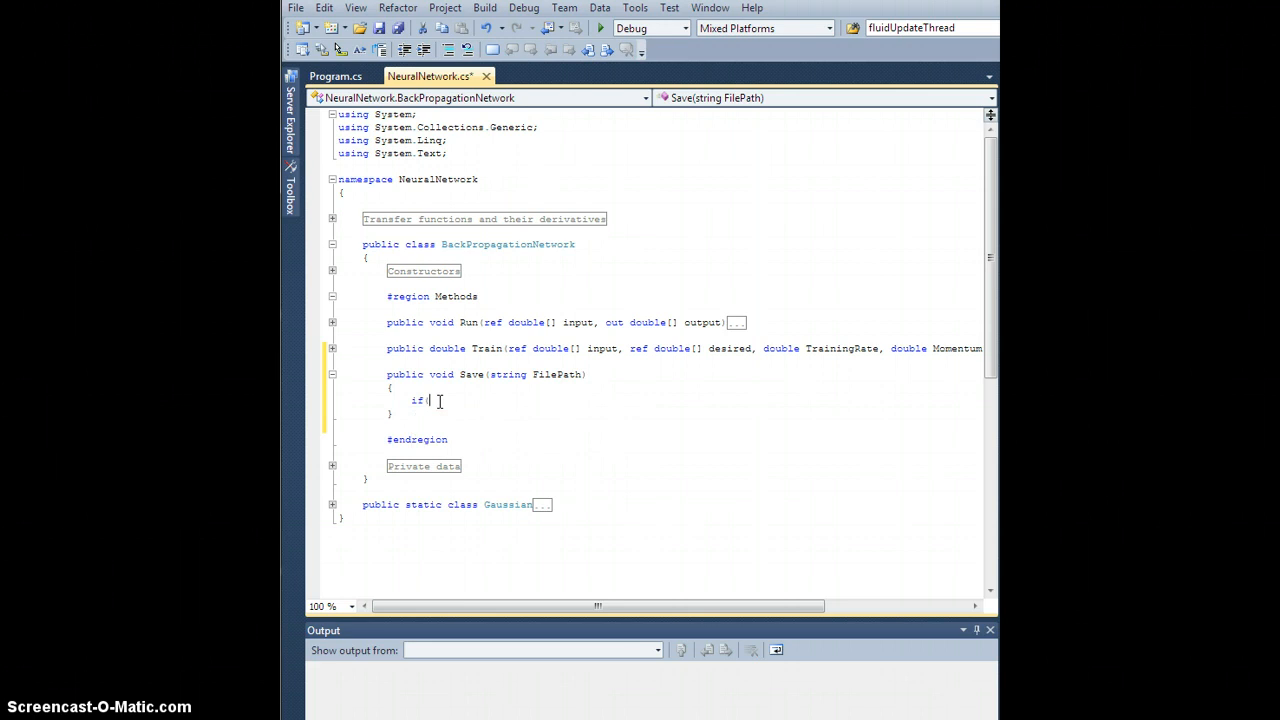
type("FilePath")
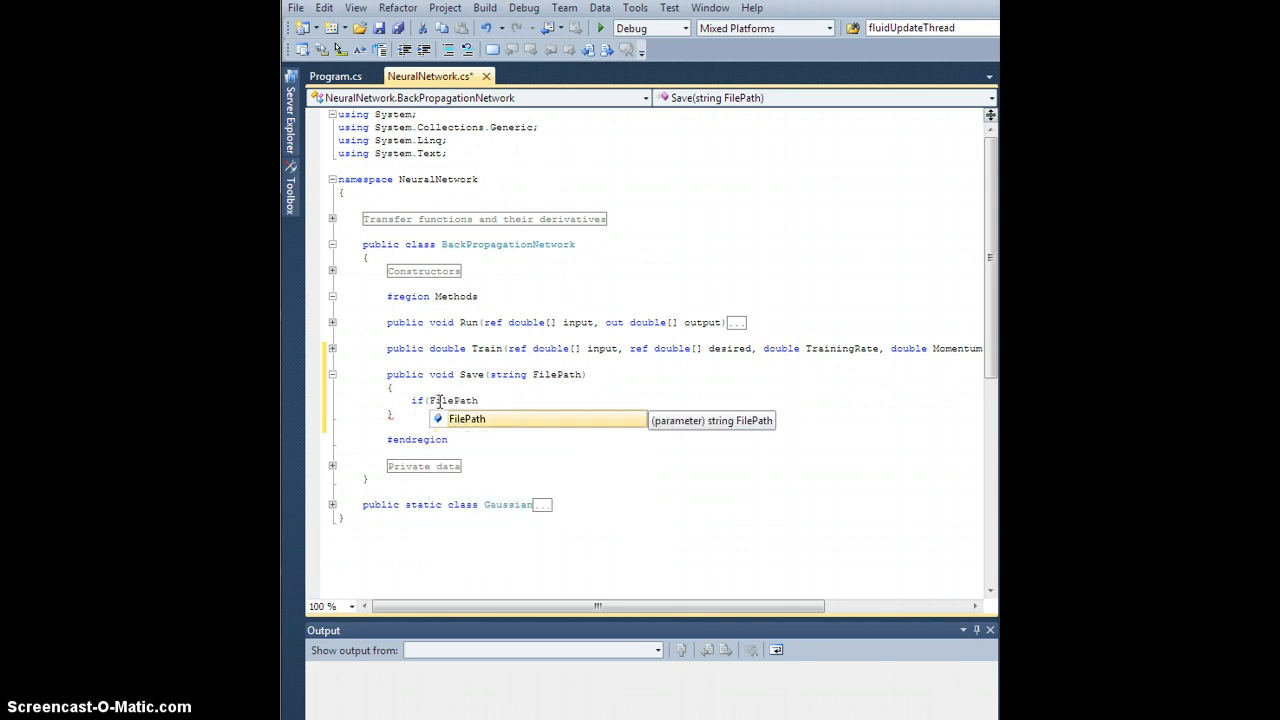
type("== null")
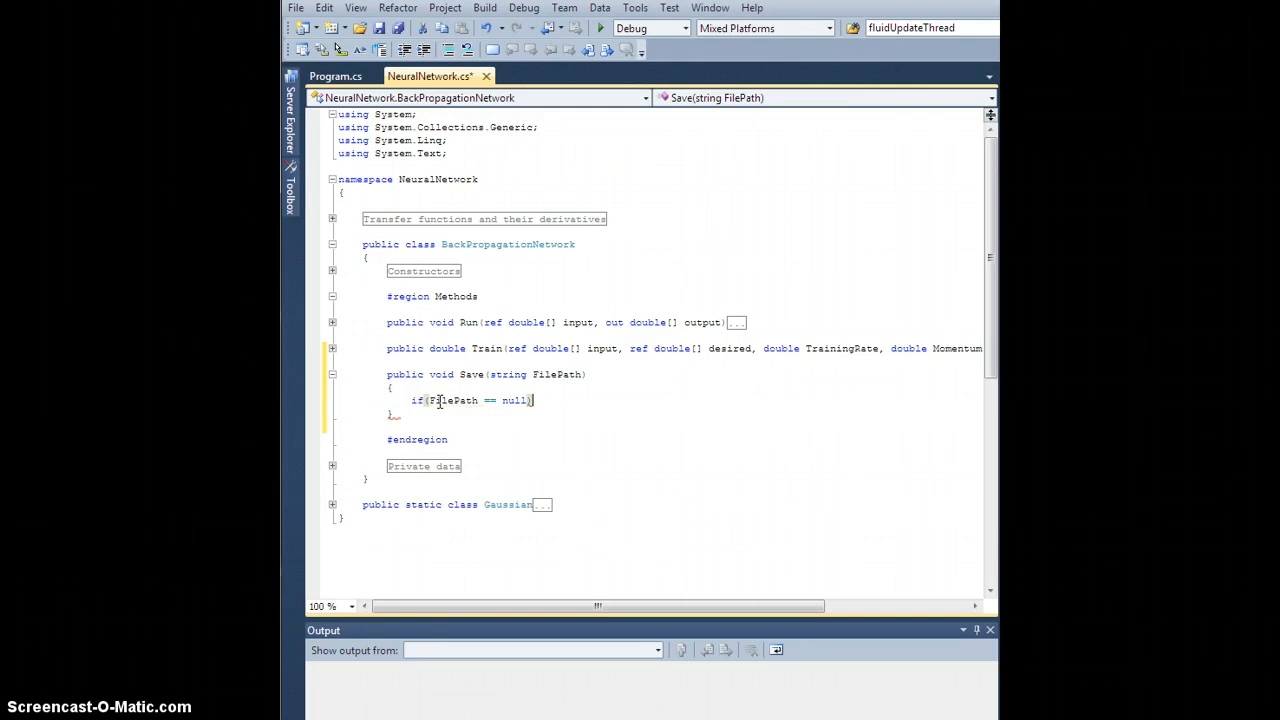
type("return;")
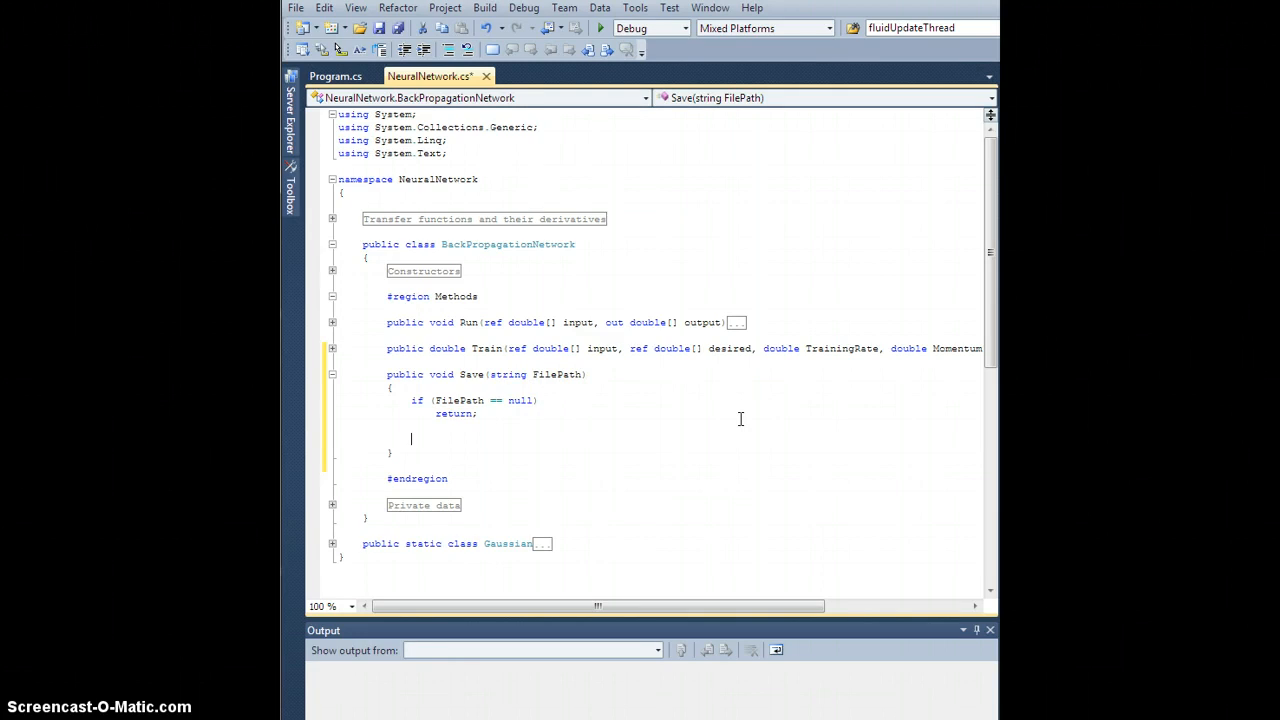
type("XmlWrite")
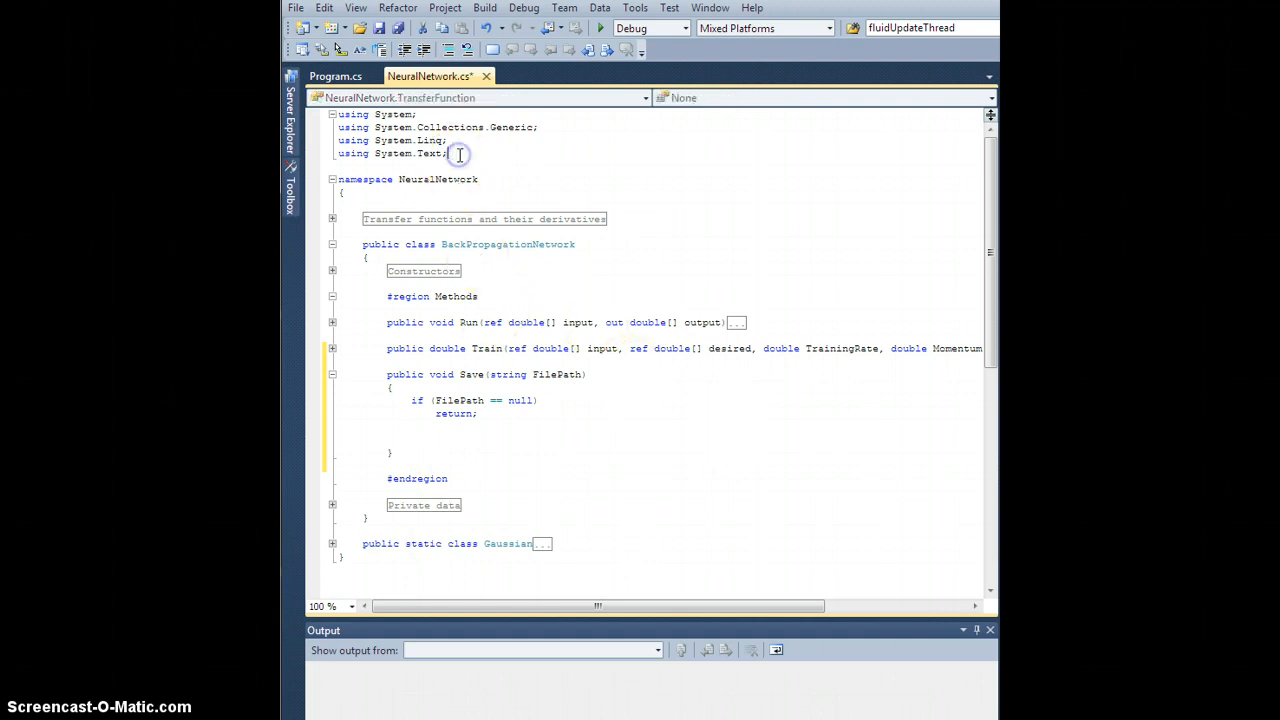
Step: Add 'using System.Xml;' and write 'XmlWriter writer = XmlWriter.Create(FilePath);' in Save
type("S")
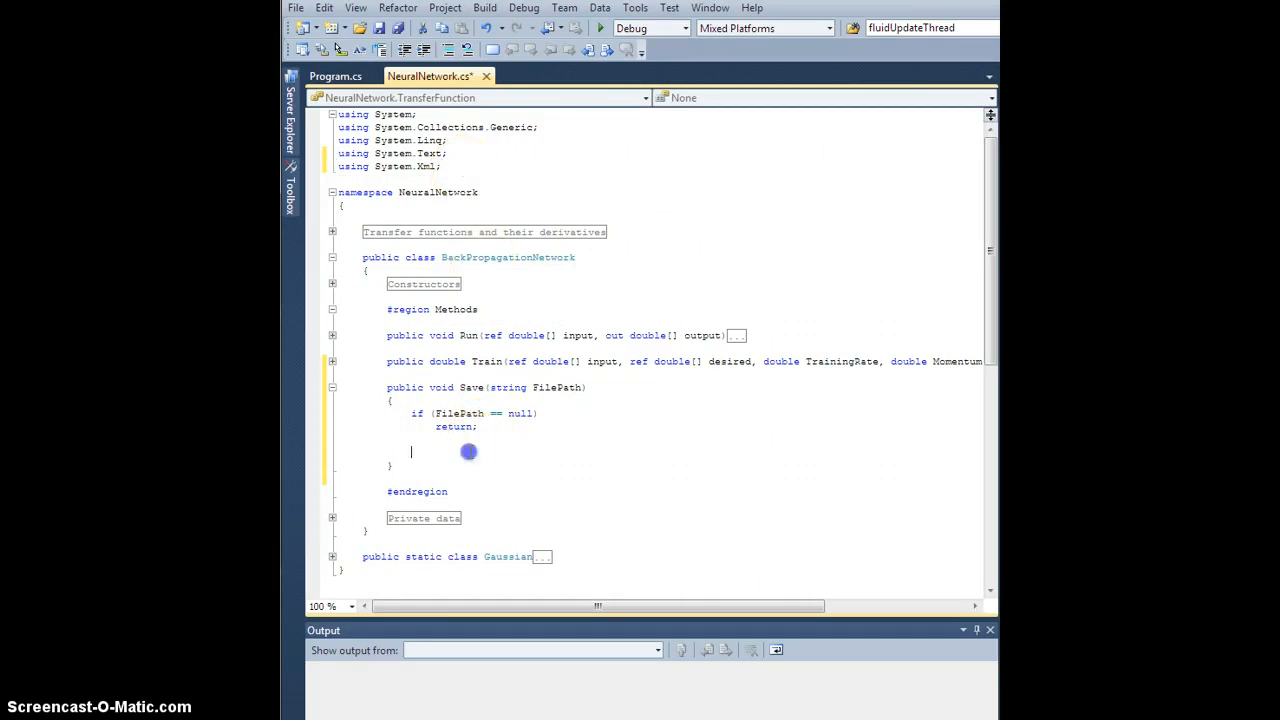
type("XmlWriter")
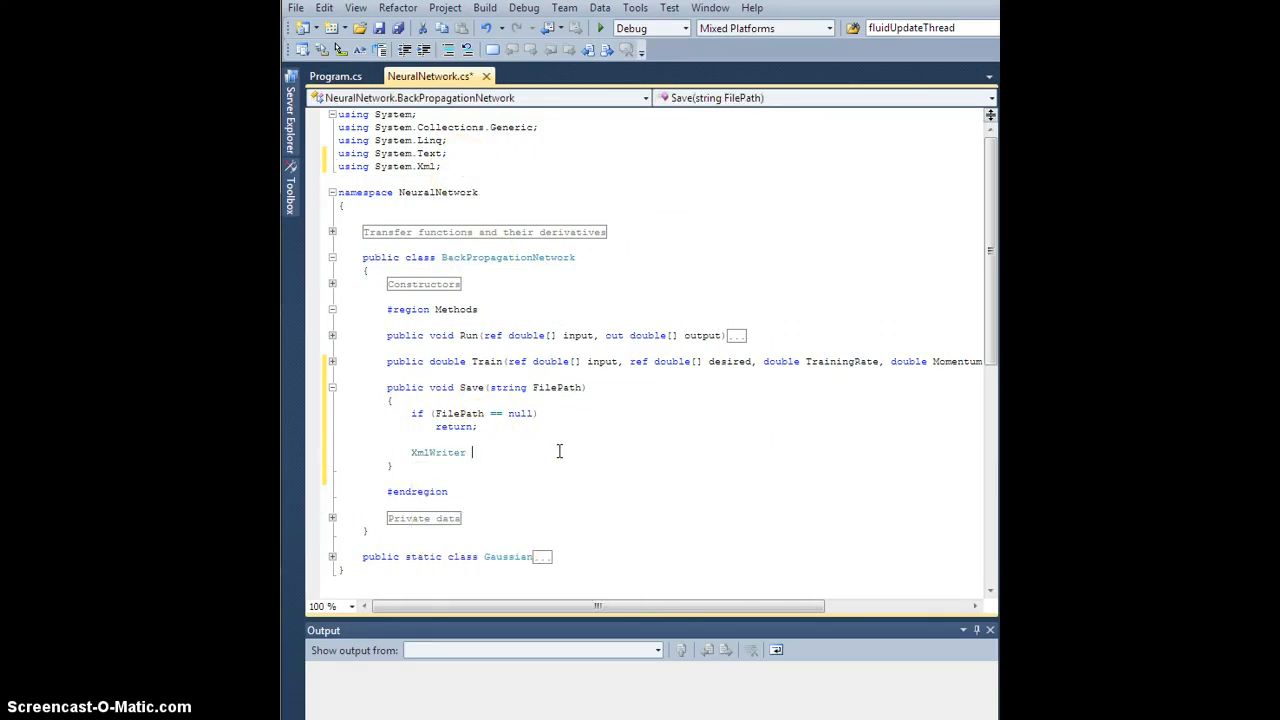
type("writer")
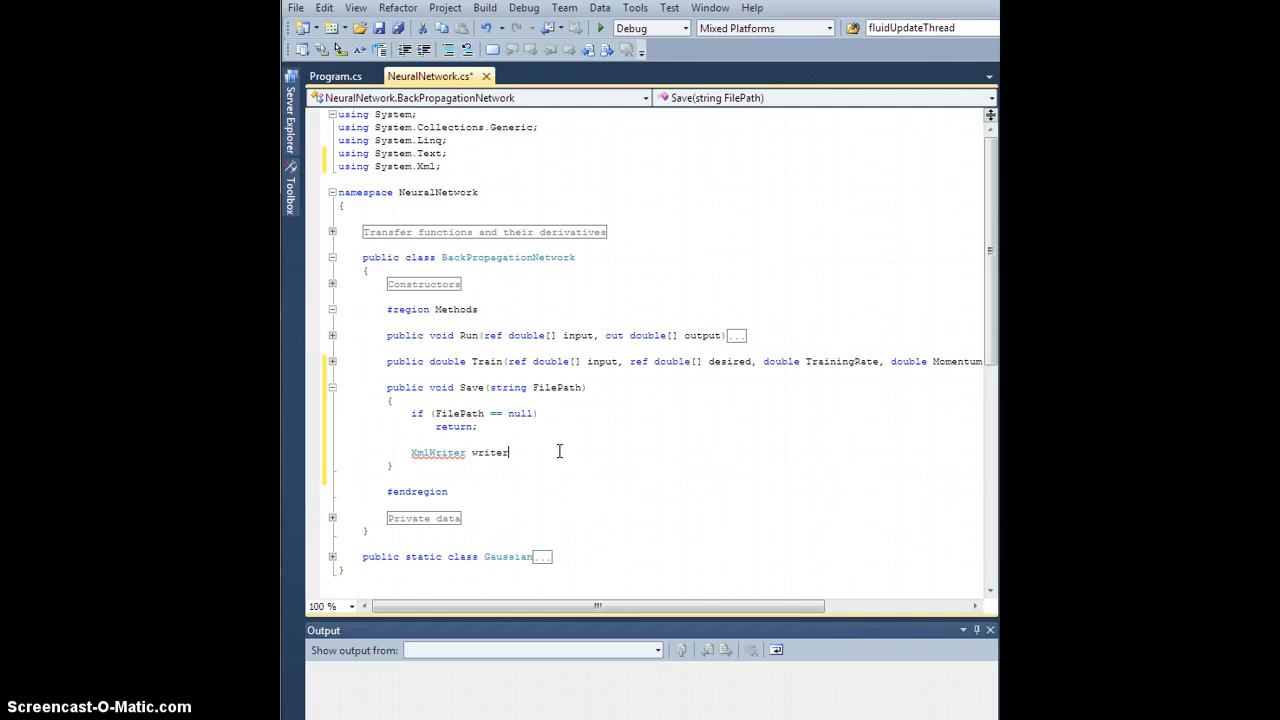
type("= Xml")
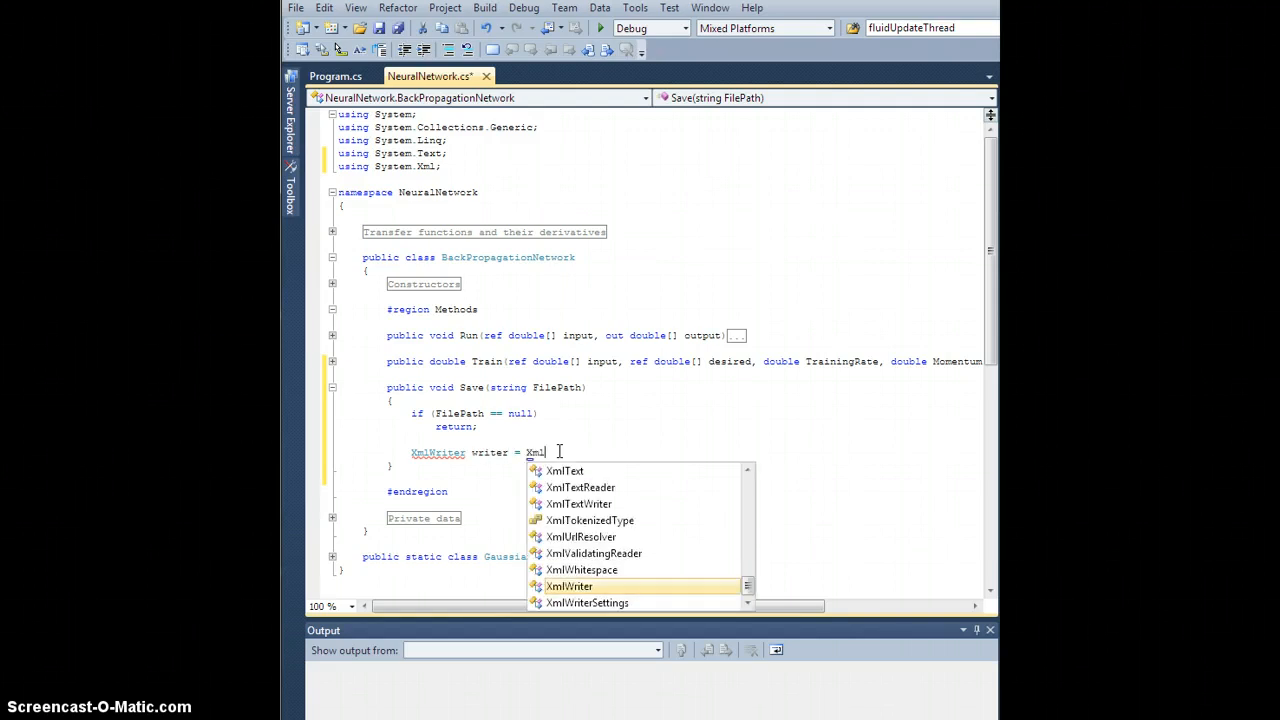
type("Writer.Creat")
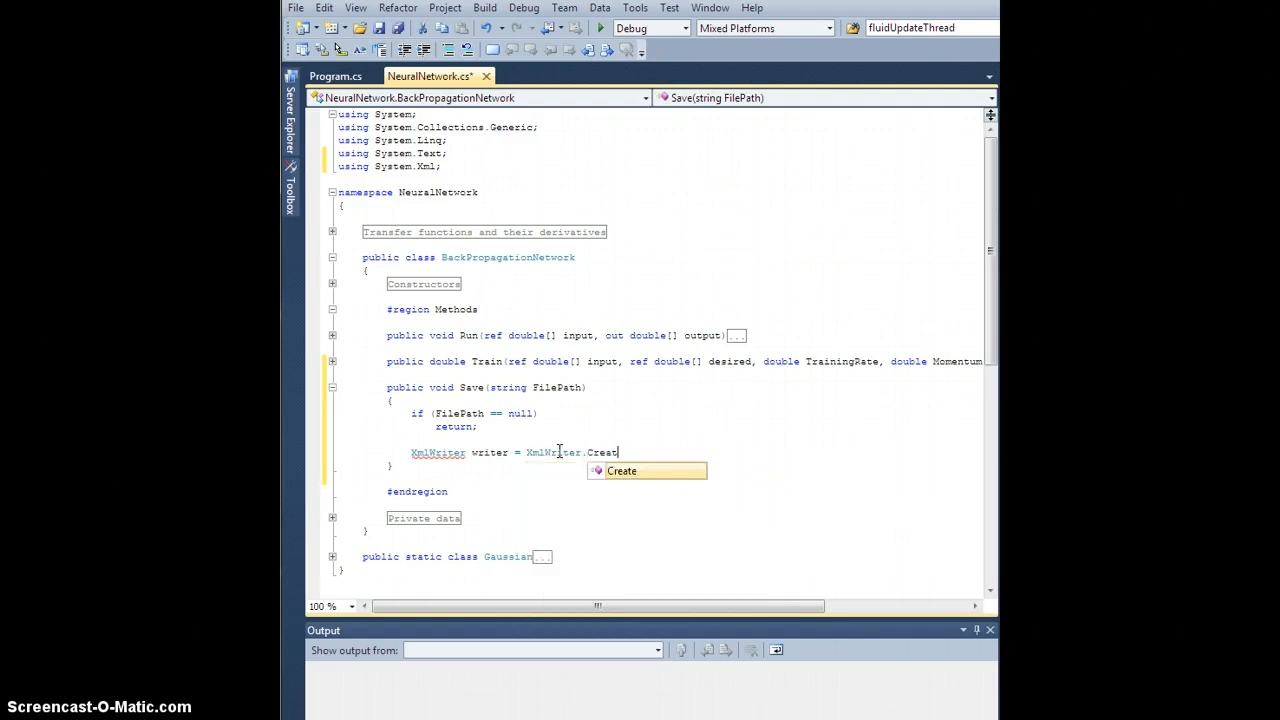
type("(Fil")
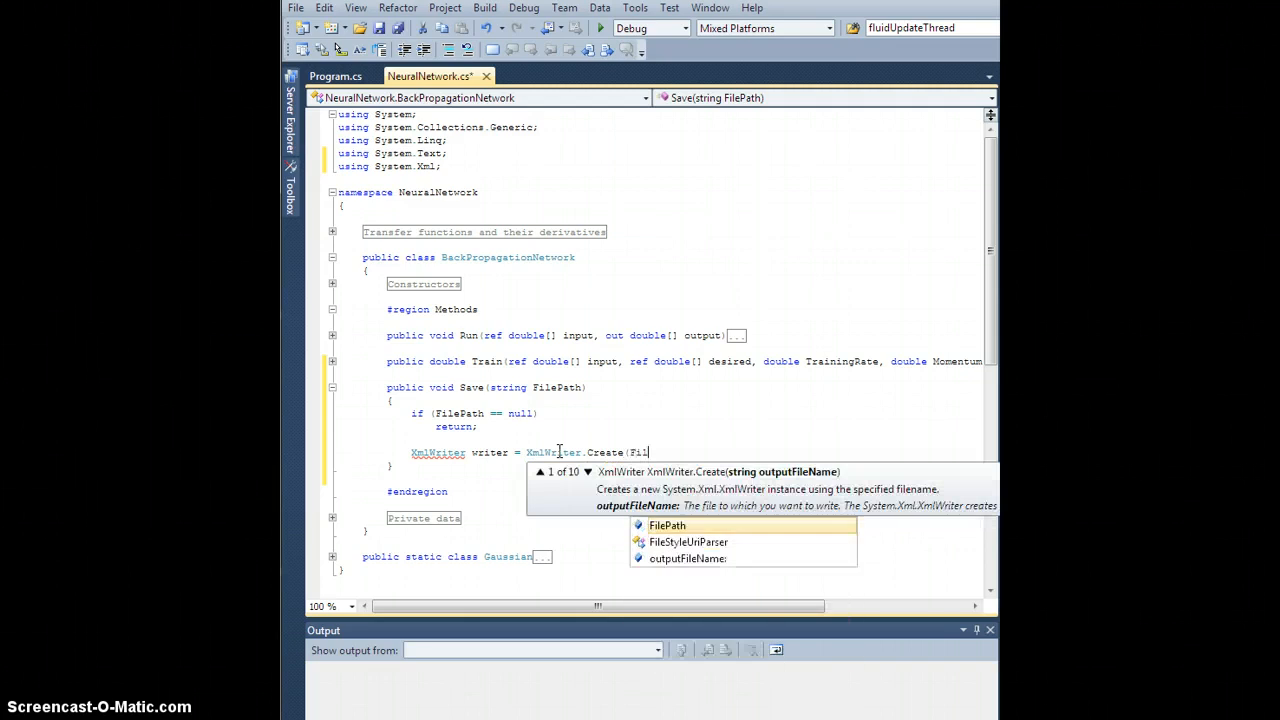
type("FilePath);")
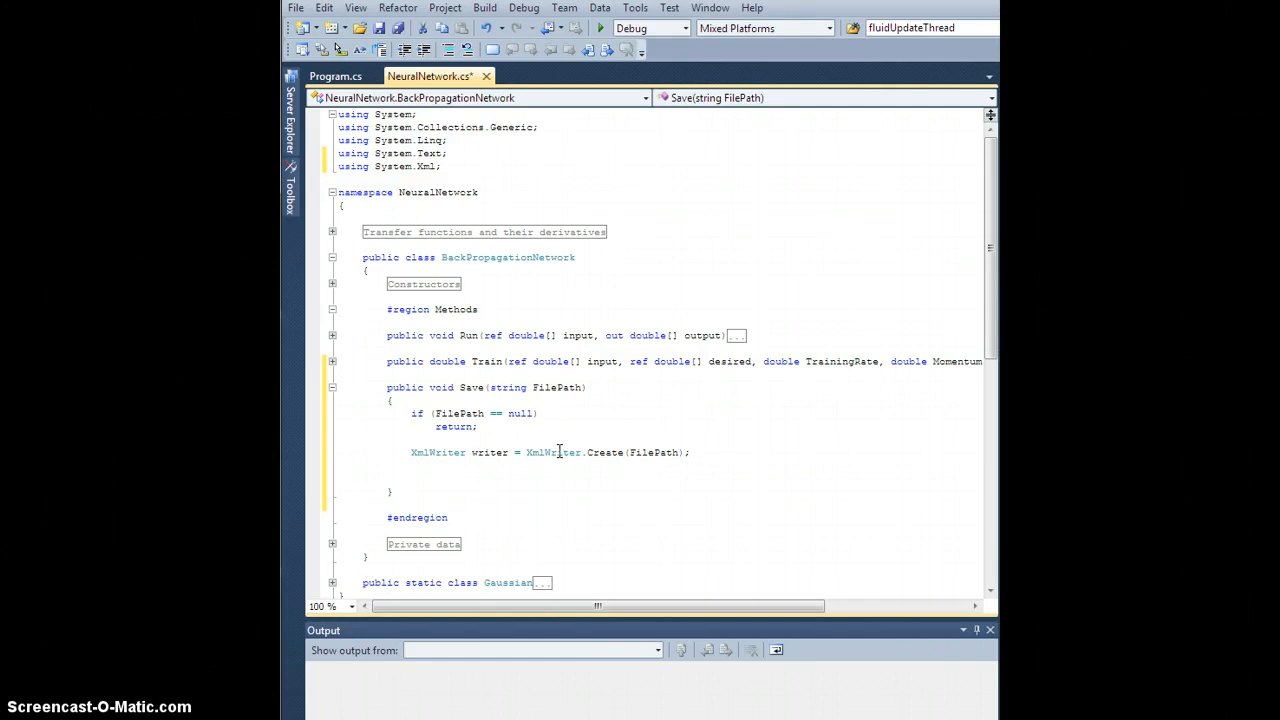
Step: Add a '// Begin document' comment and 'writer.WriteStartElement("NeuralNetwork");'
type("// Begin")
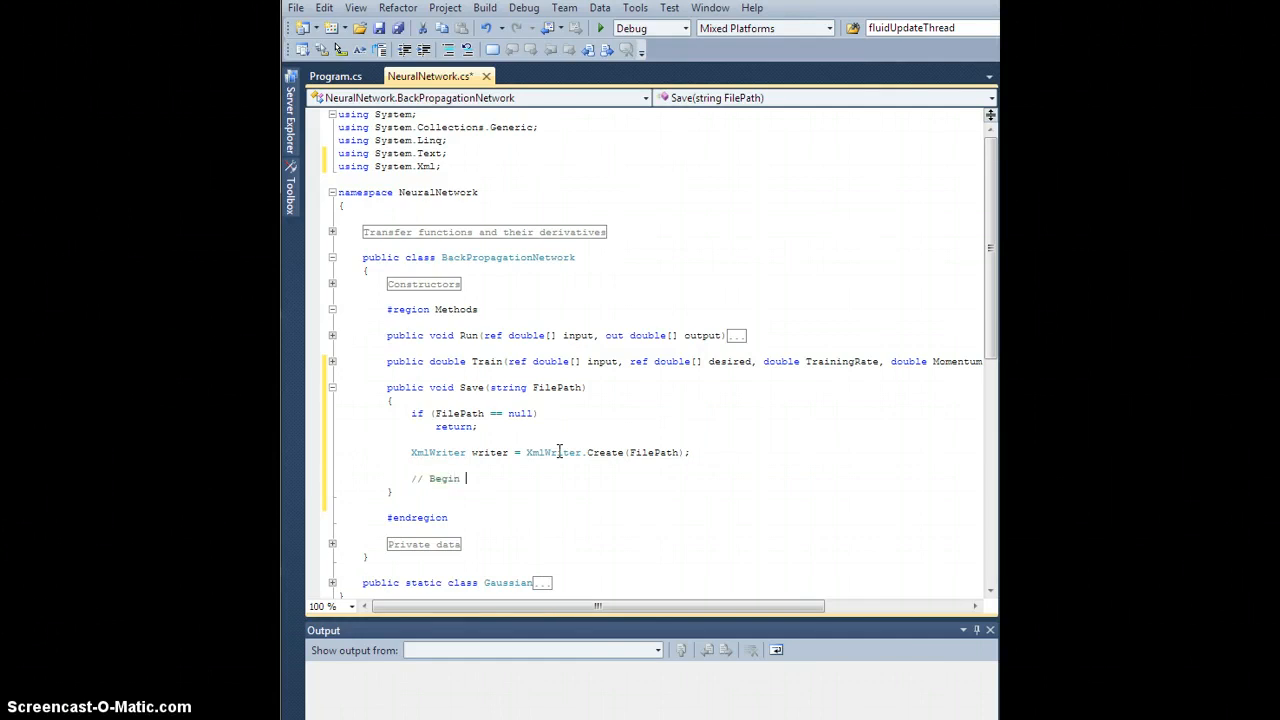
type("document")
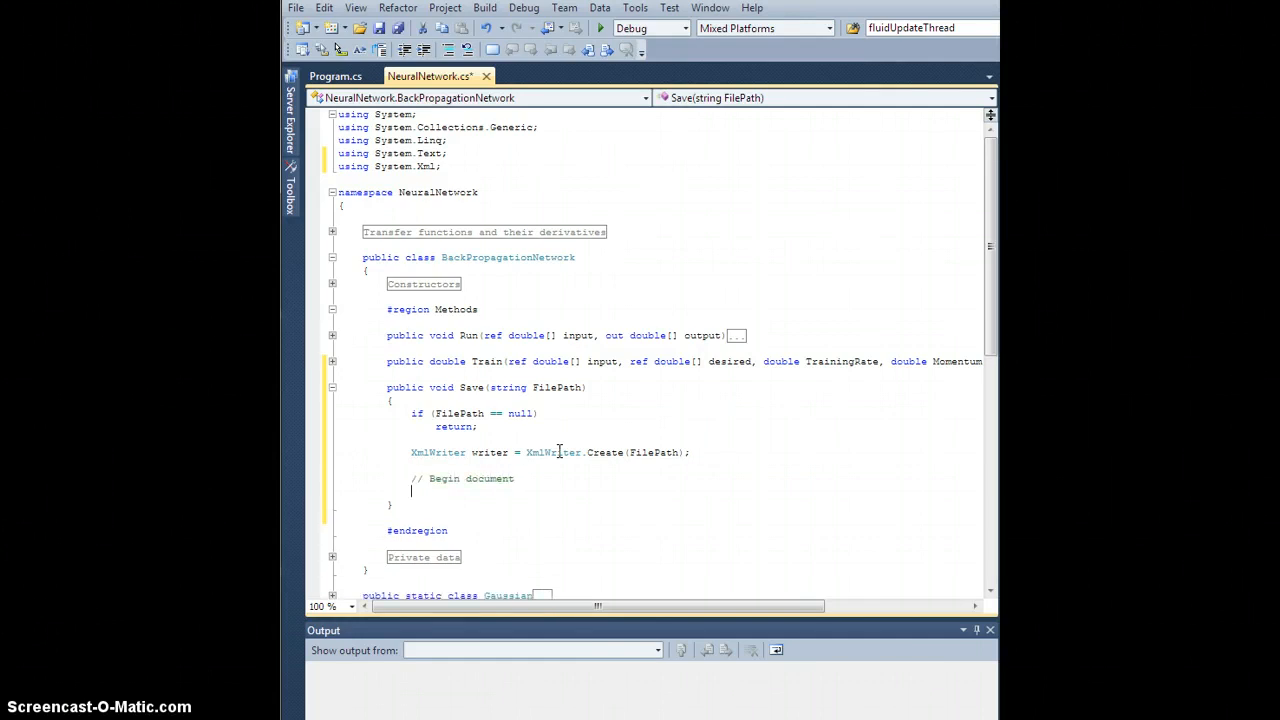
type("writer.Write")
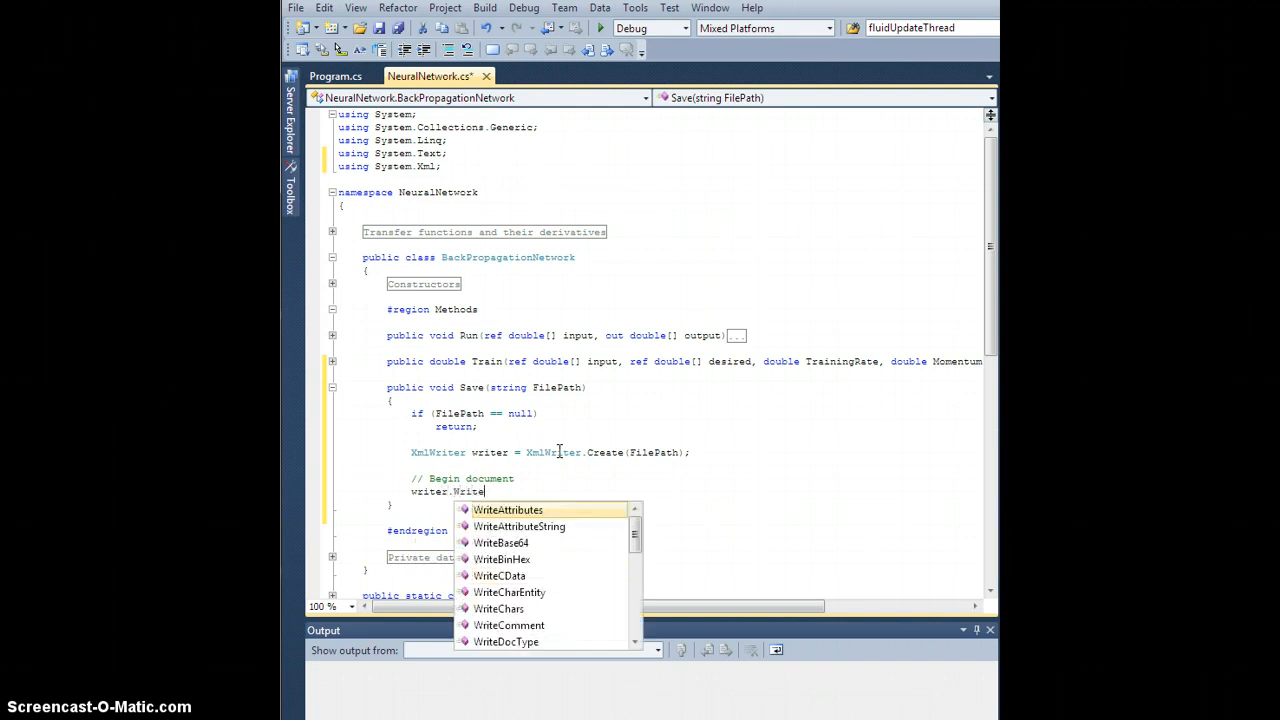
type("StartElement(\"")
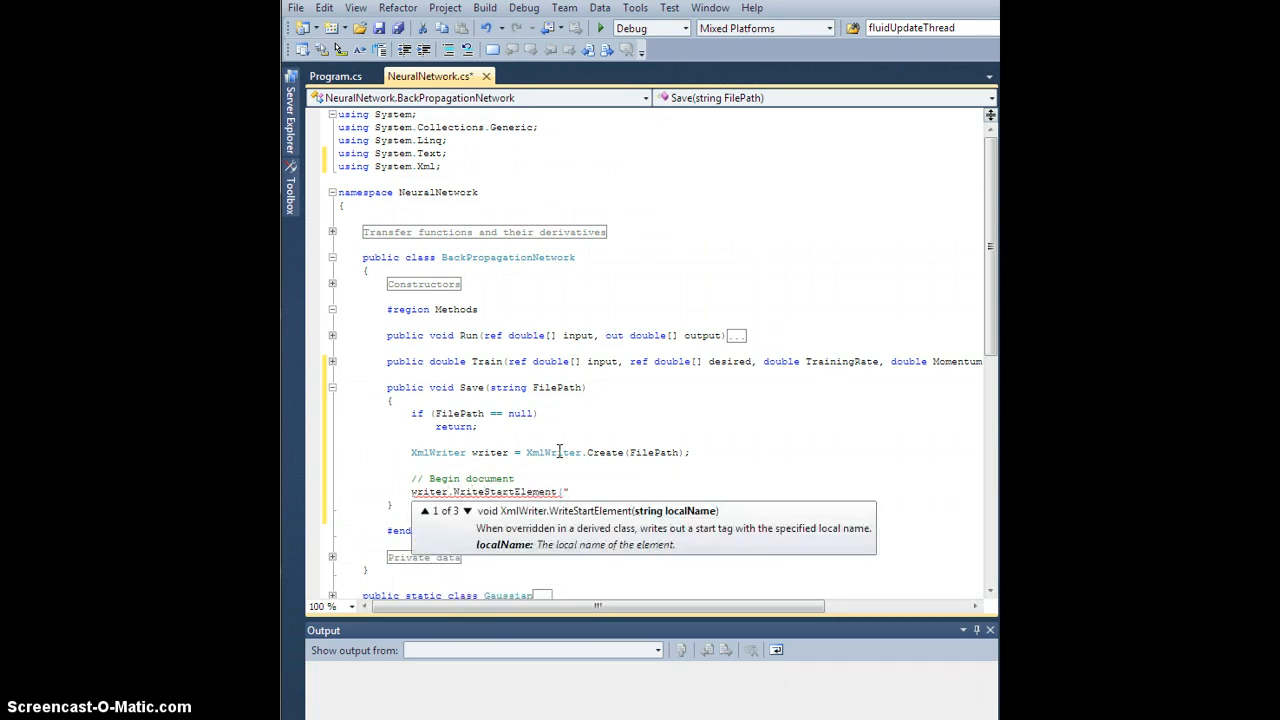
type("NeuralNetwork\"")
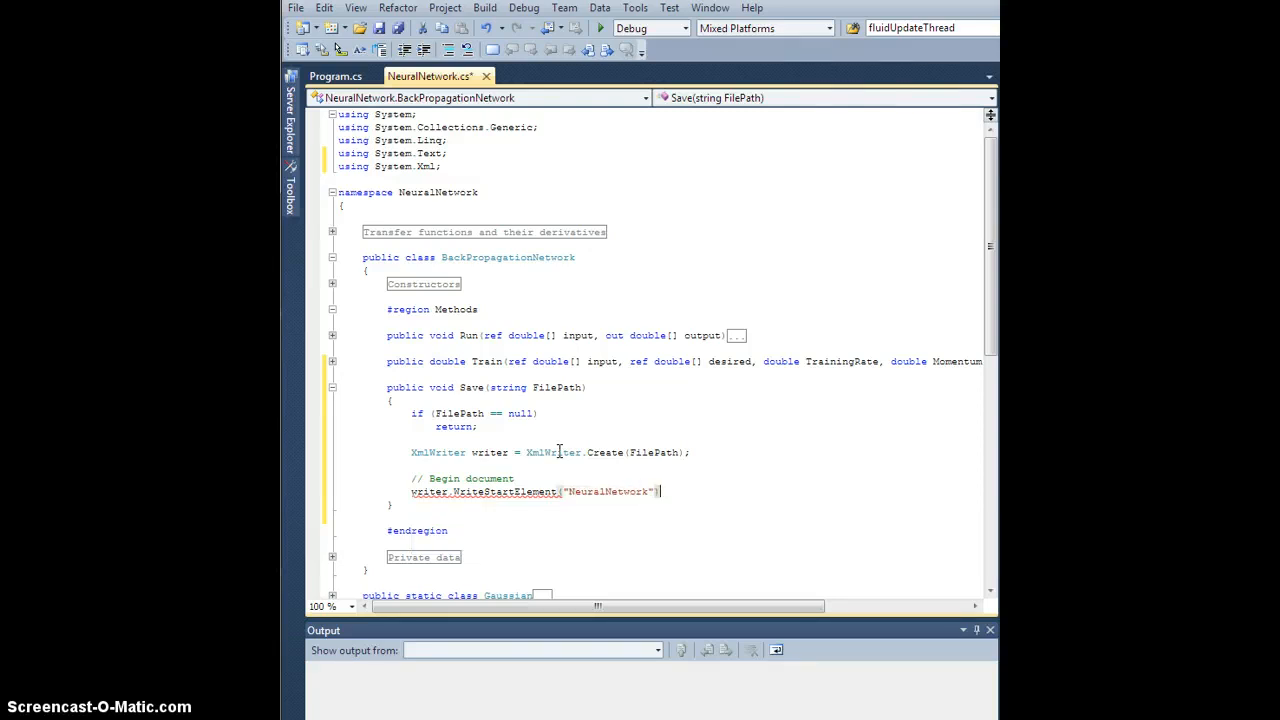
type(";")
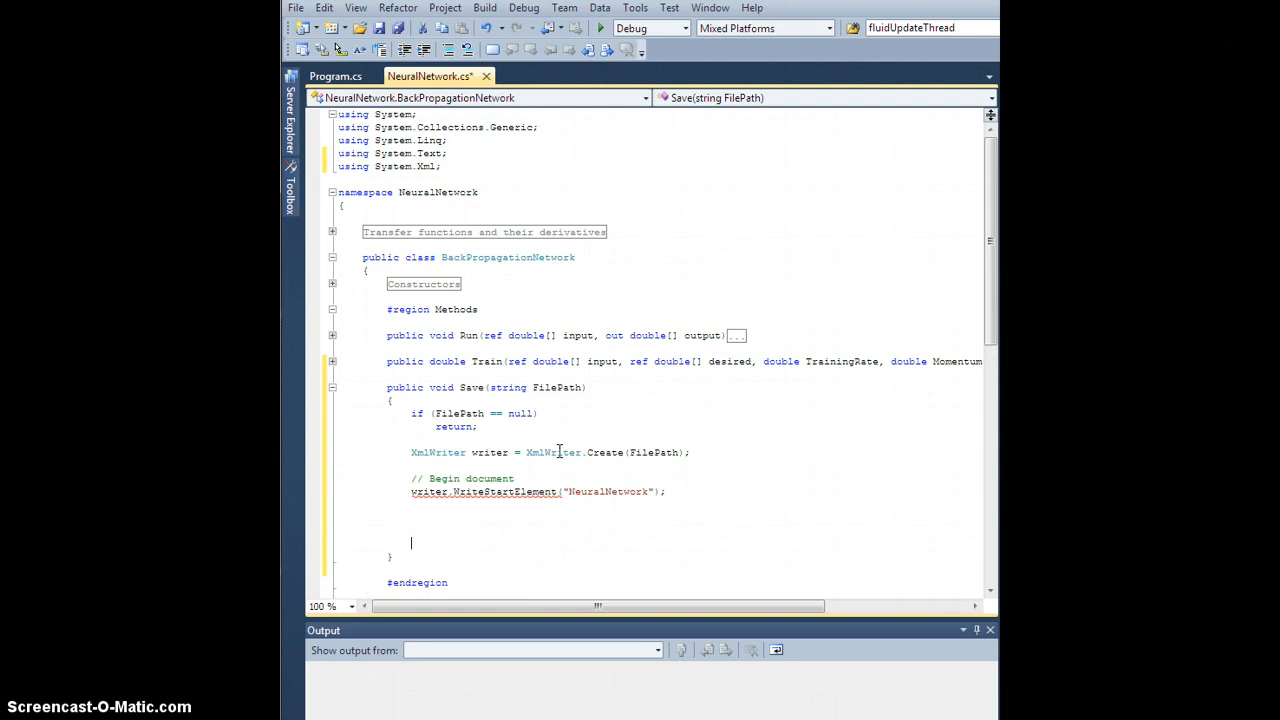
Step: Close the element with 'writer.WriteEndElement(); // NeuralNetwork'
type("writ")
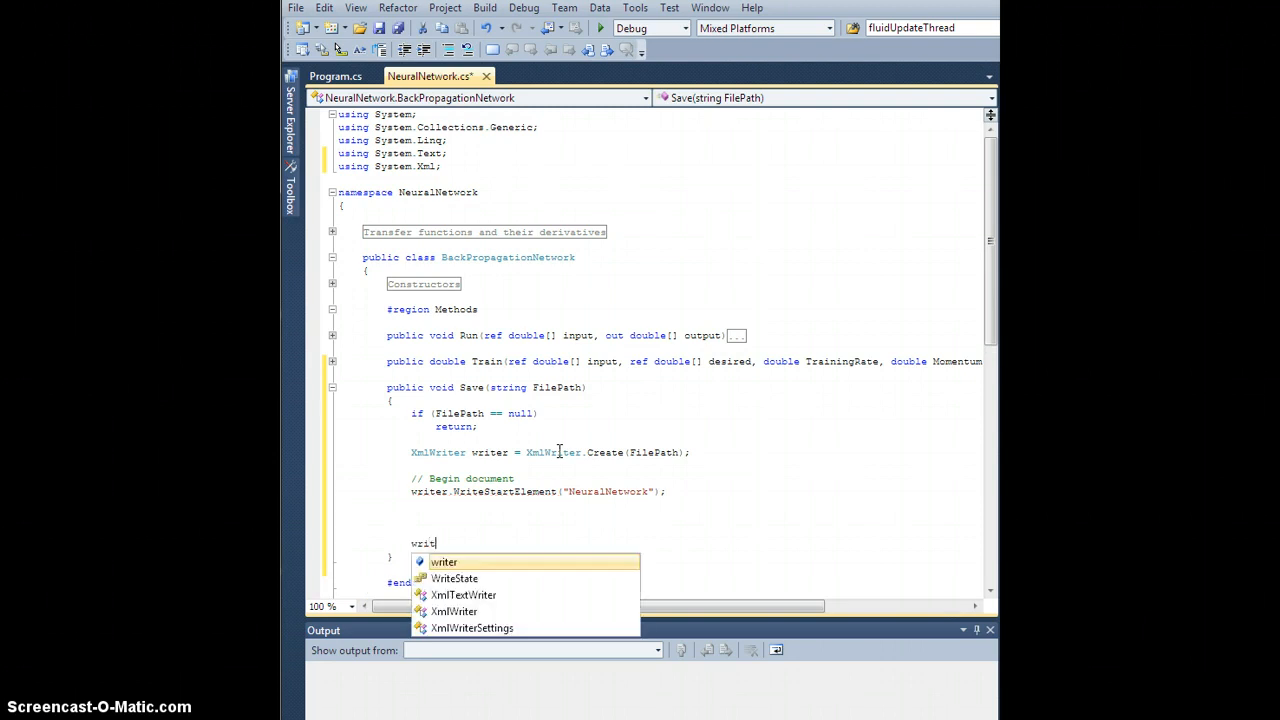
type("er.Write")
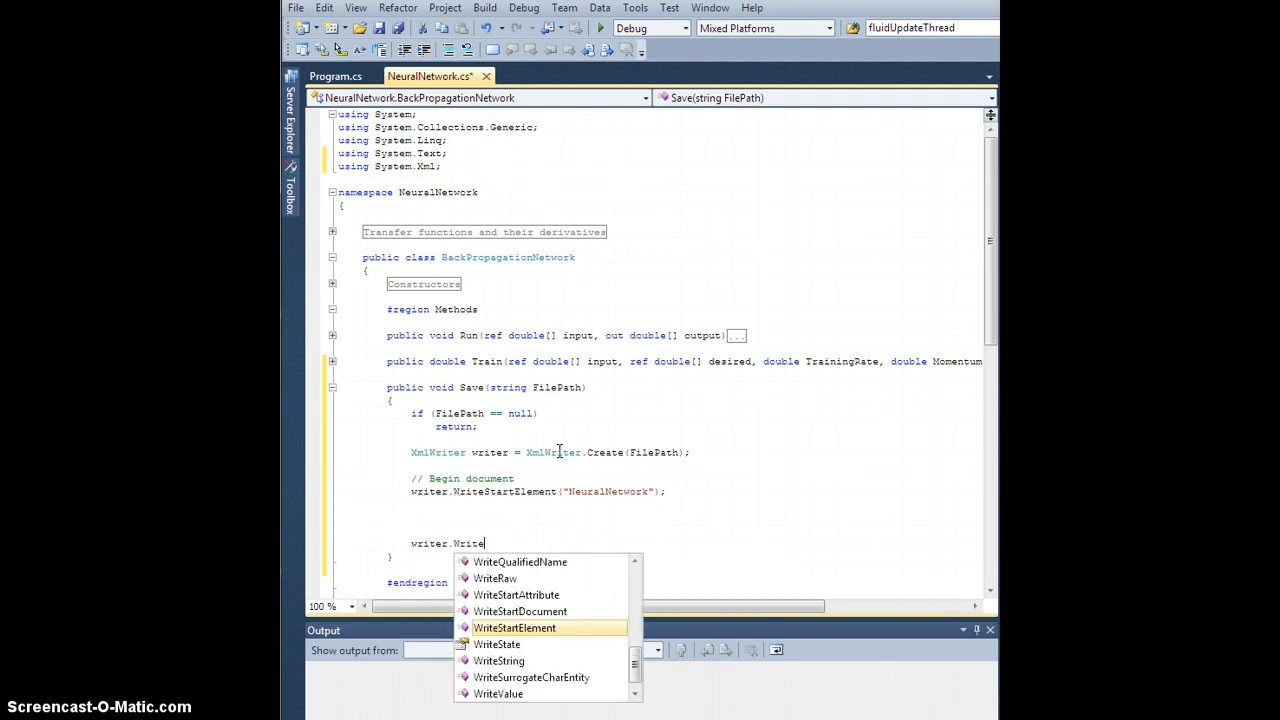
type("EndElement")
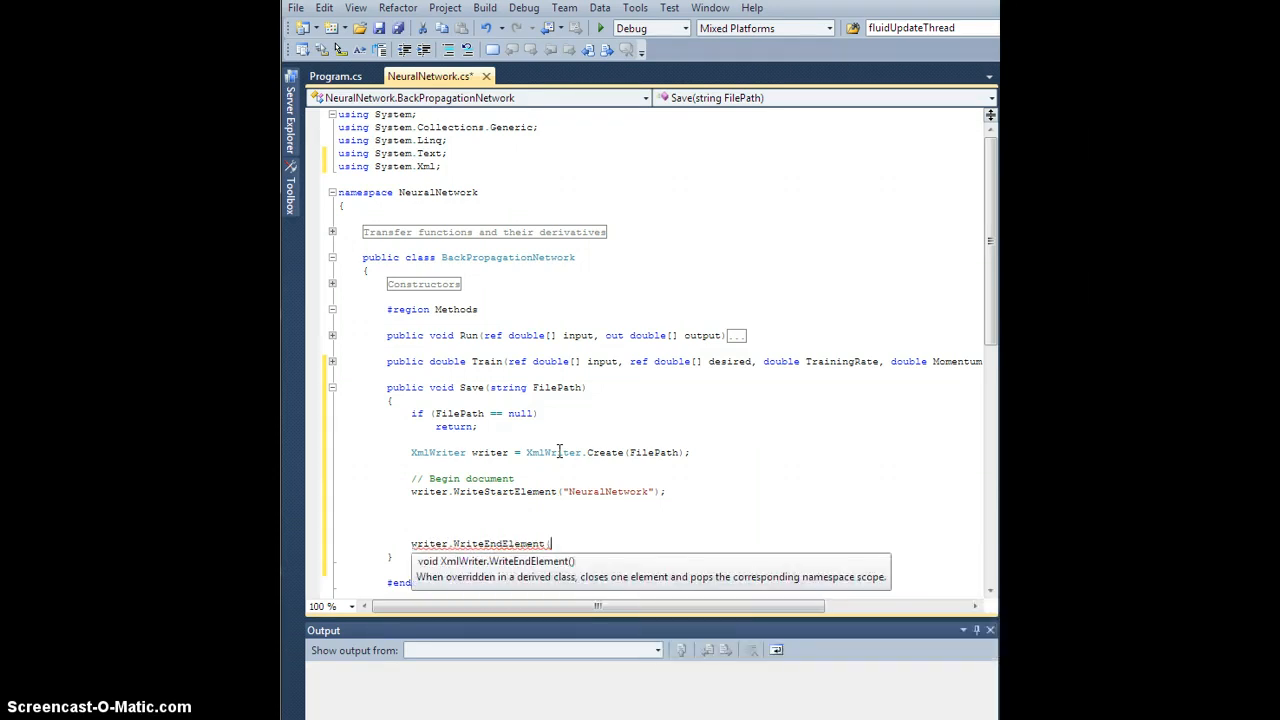
type("()")
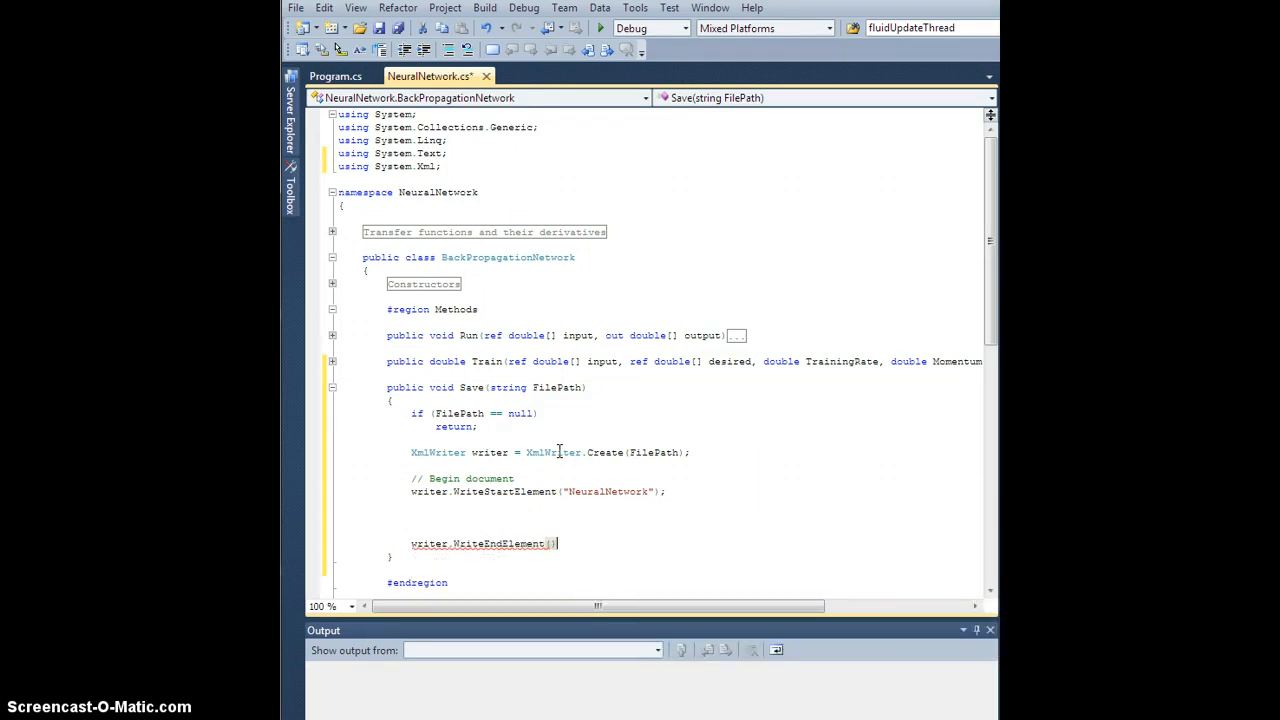
type(";")
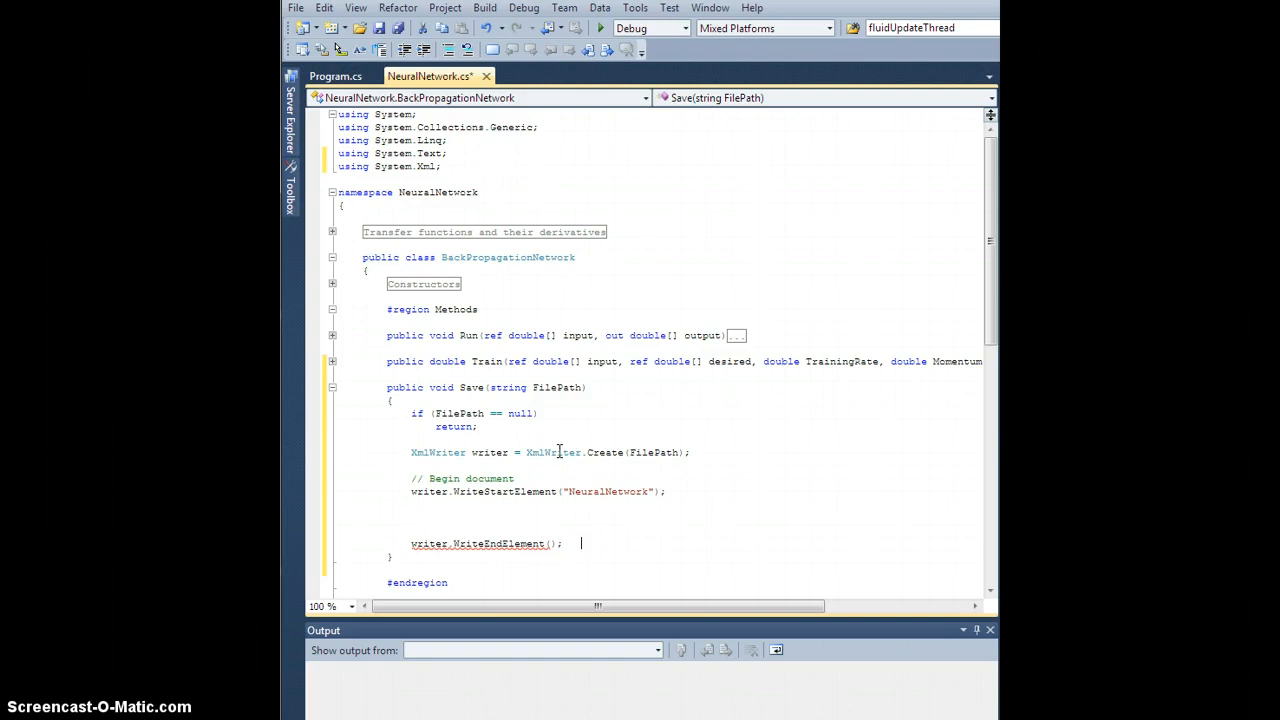
type("// neural Ne")
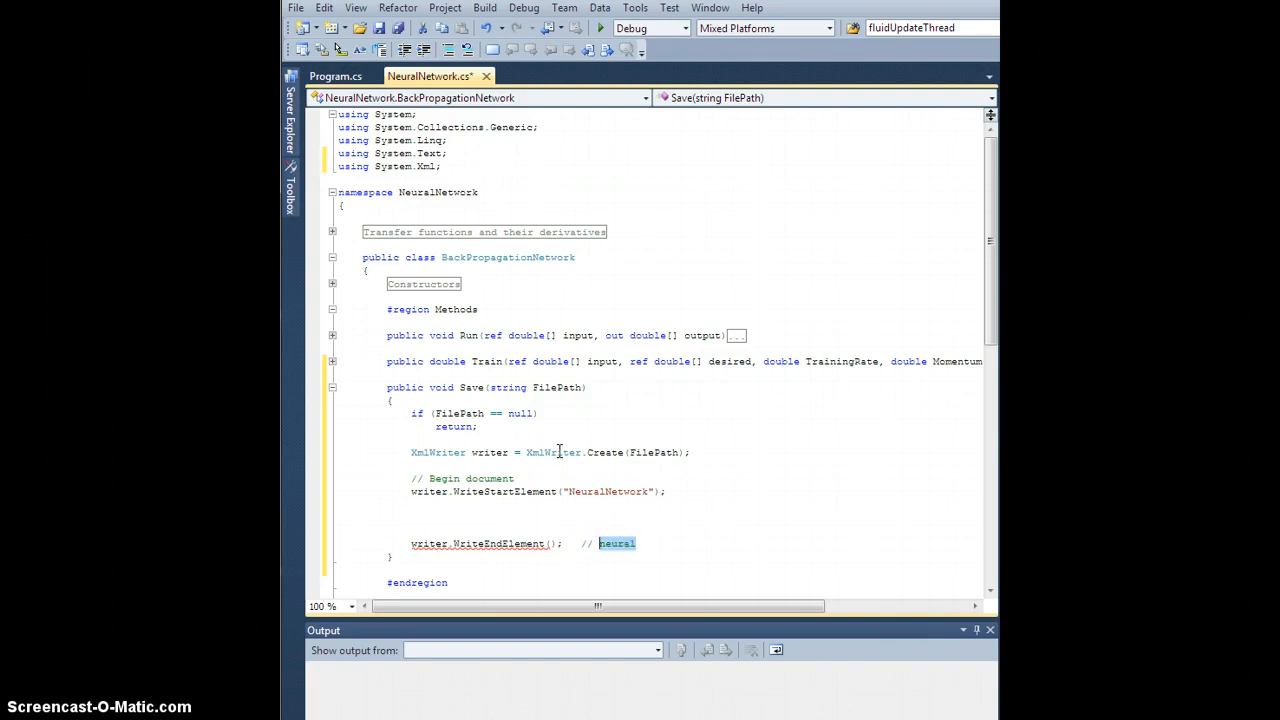
type("NeuralNetwork")
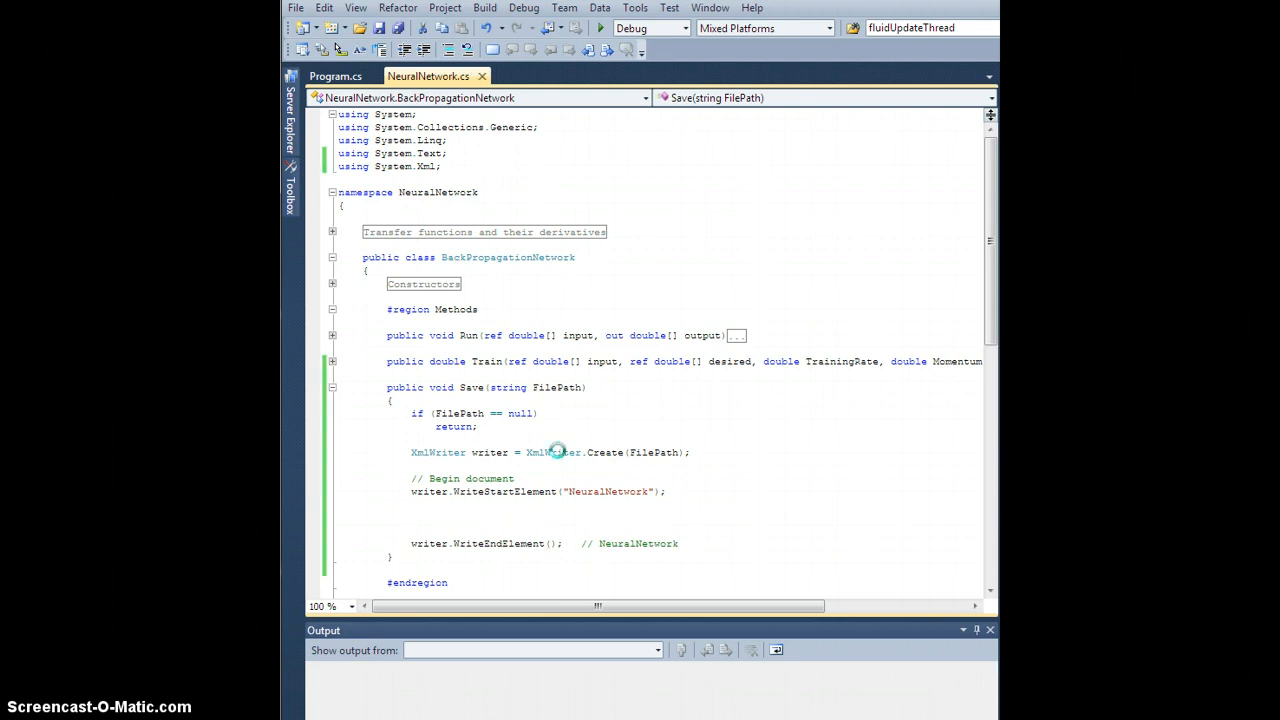
mouse_move(787, 434)
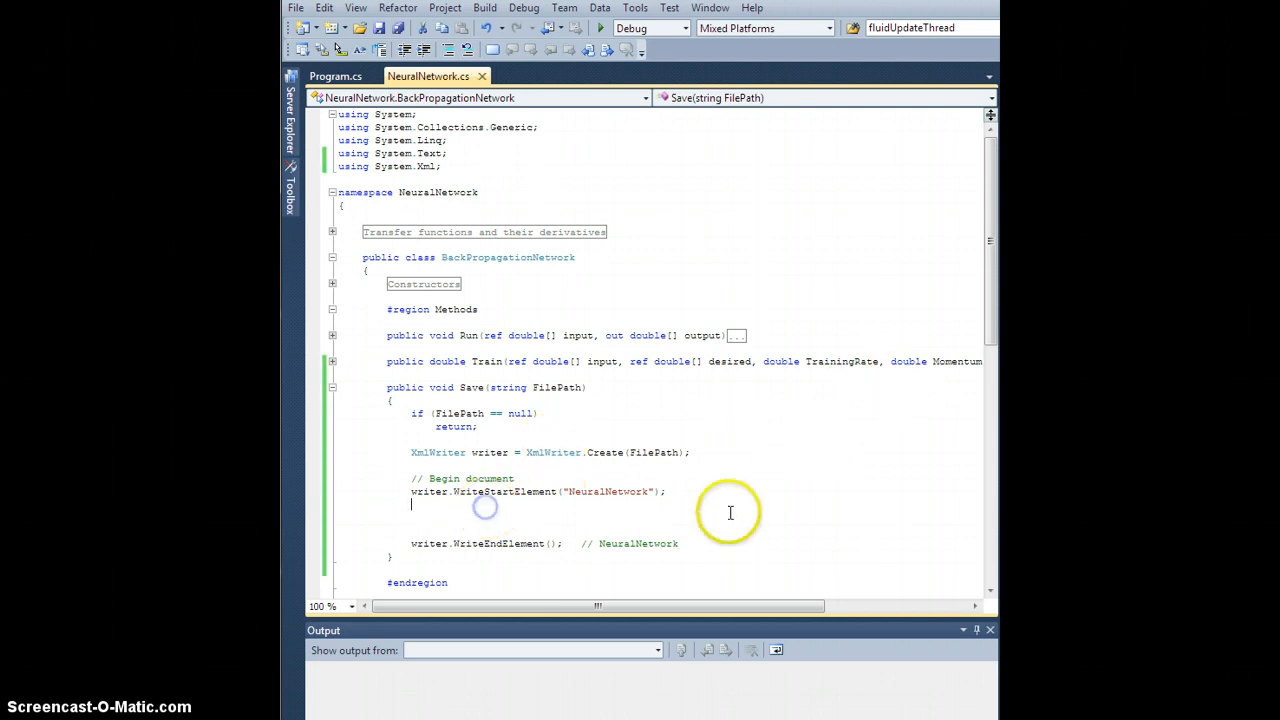
mouse_move(560, 498)
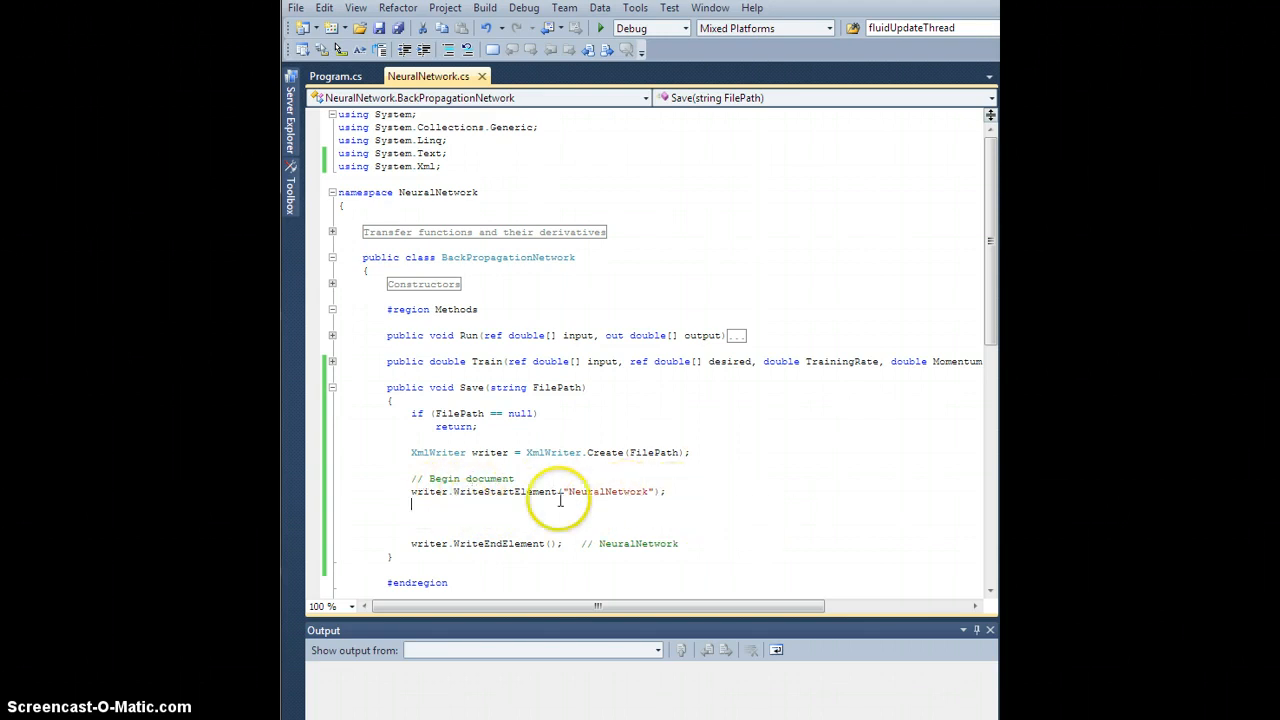
mouse_move(764, 512)
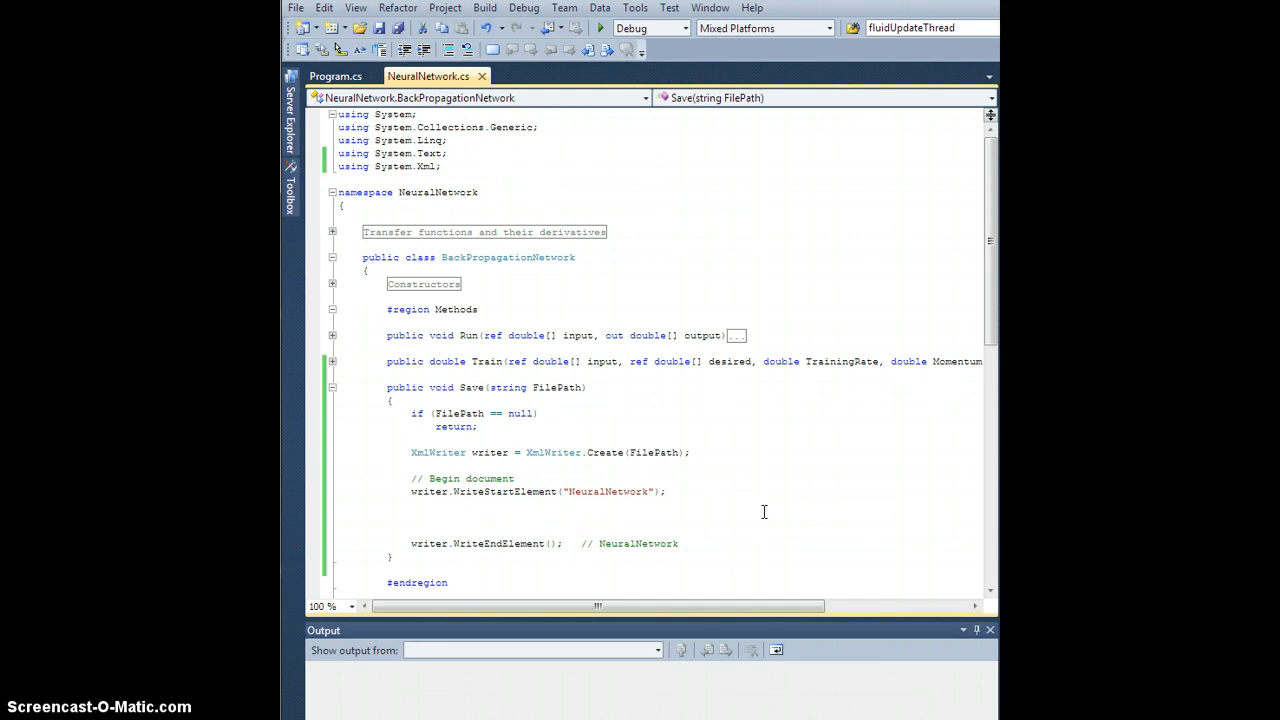
Step: Add 'writer.WriteAttributeString("Type", "BackPropagation");' below WriteStartElement
type("writer.")
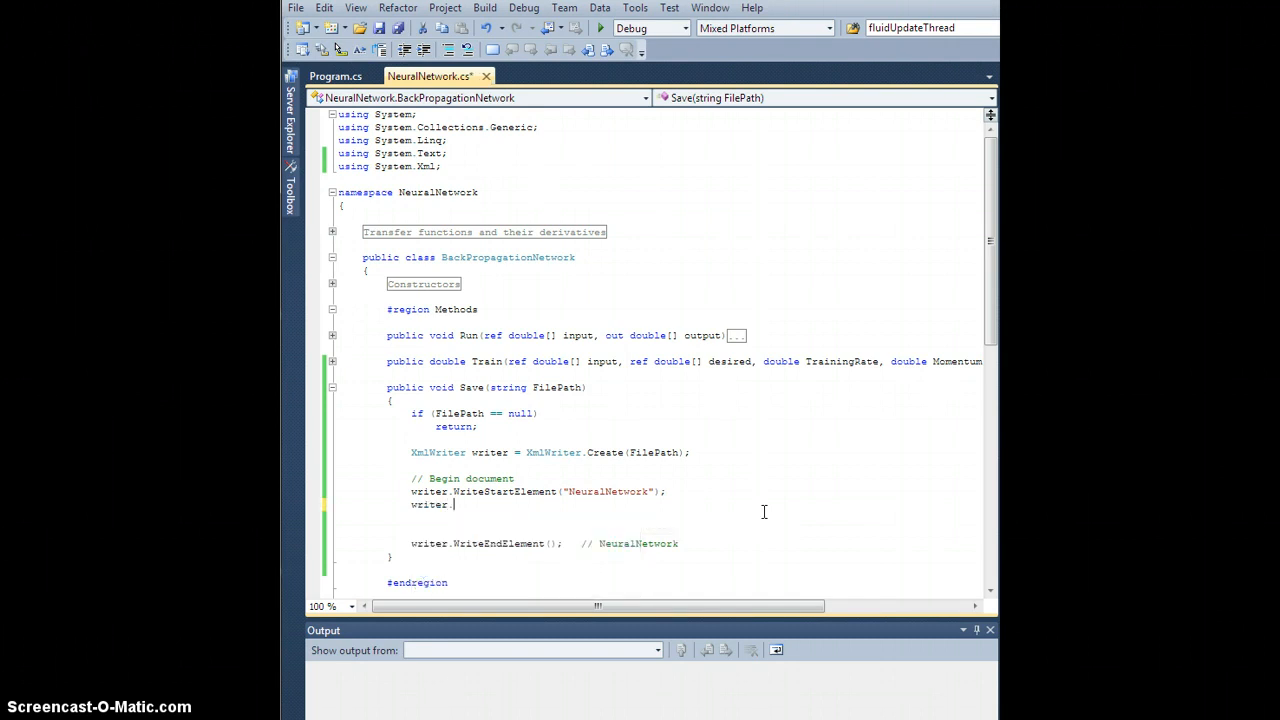
type("WriteAttr")
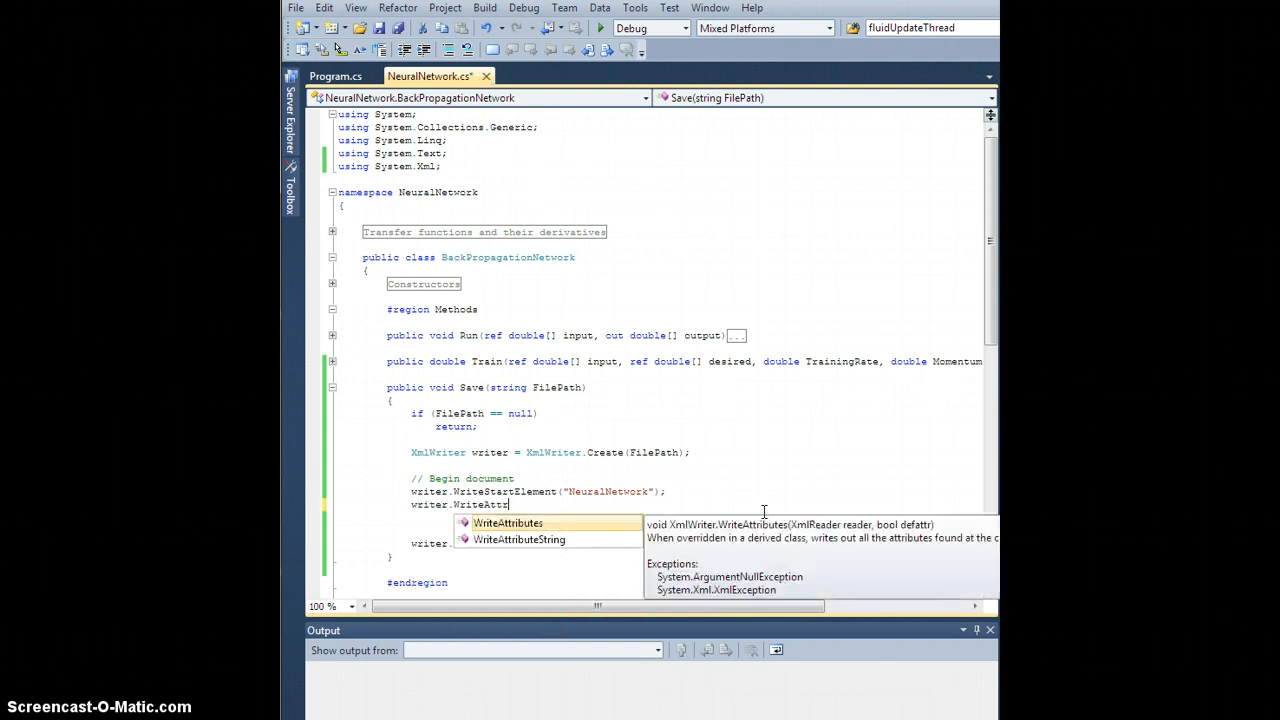
type("ibuteString(\"Type")
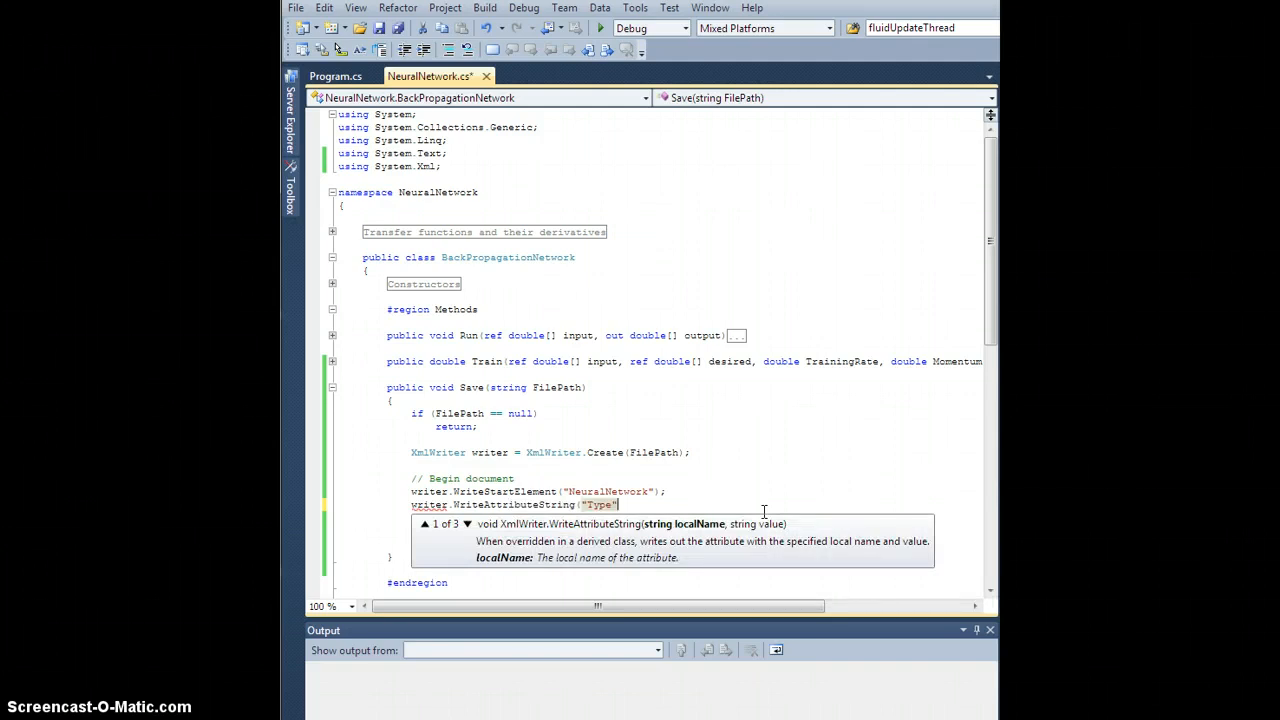
type(", \"BackP")
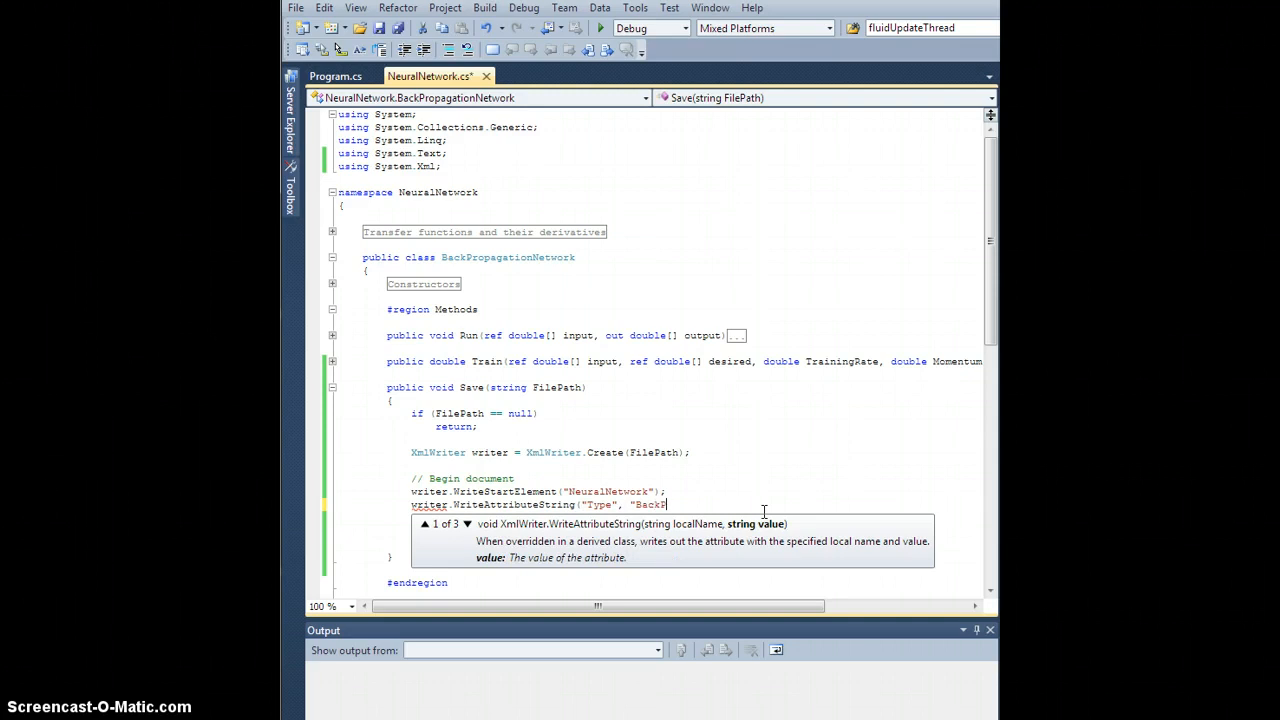
type("ropagation\");")
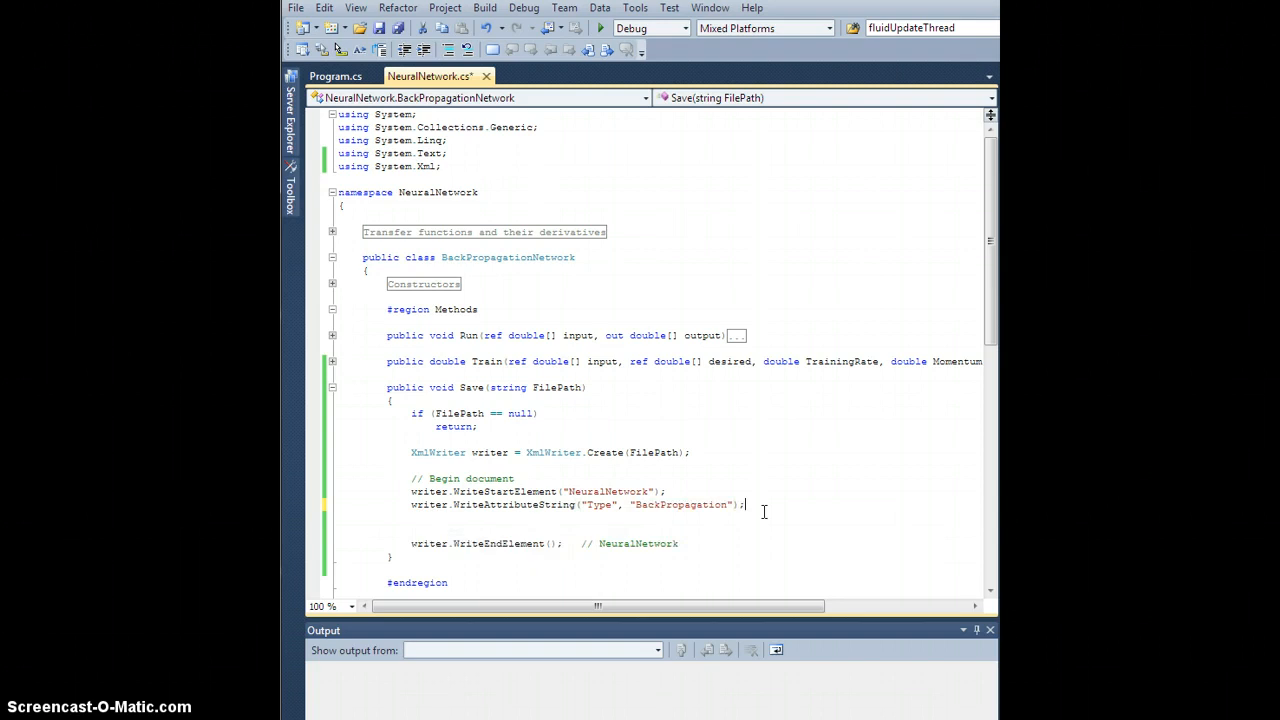
key("enter")
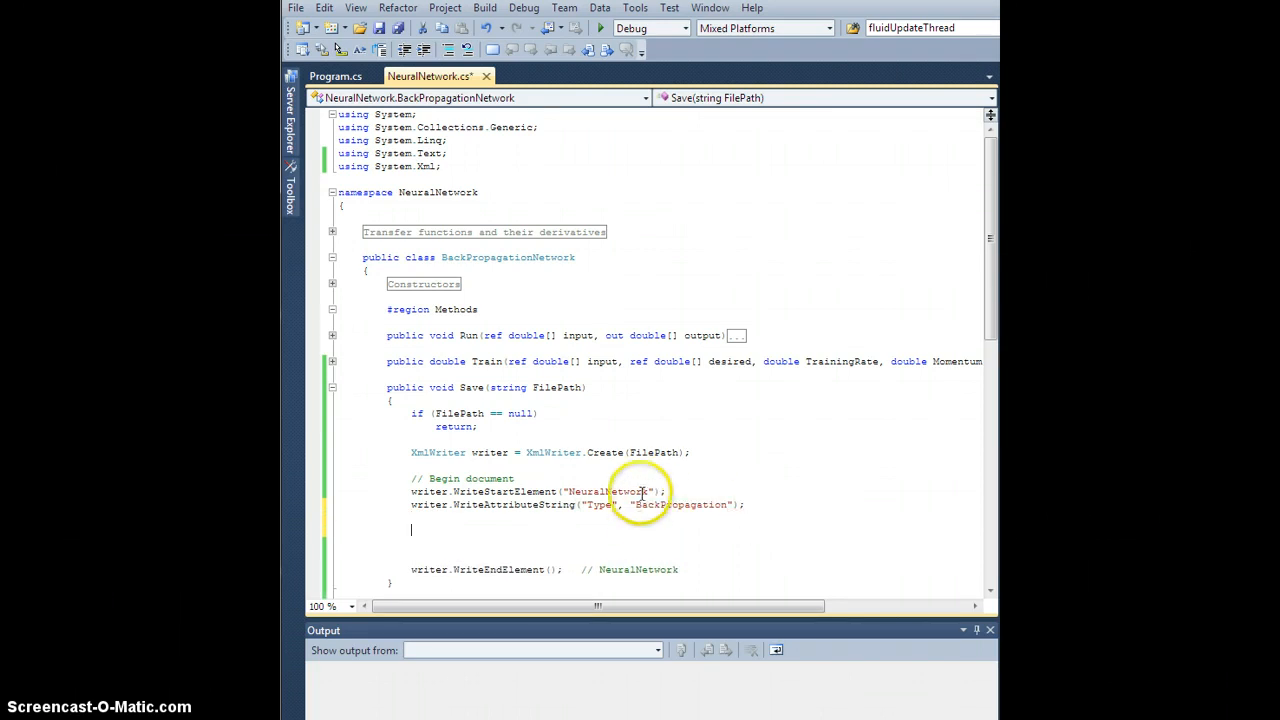
mouse_move(463, 538)
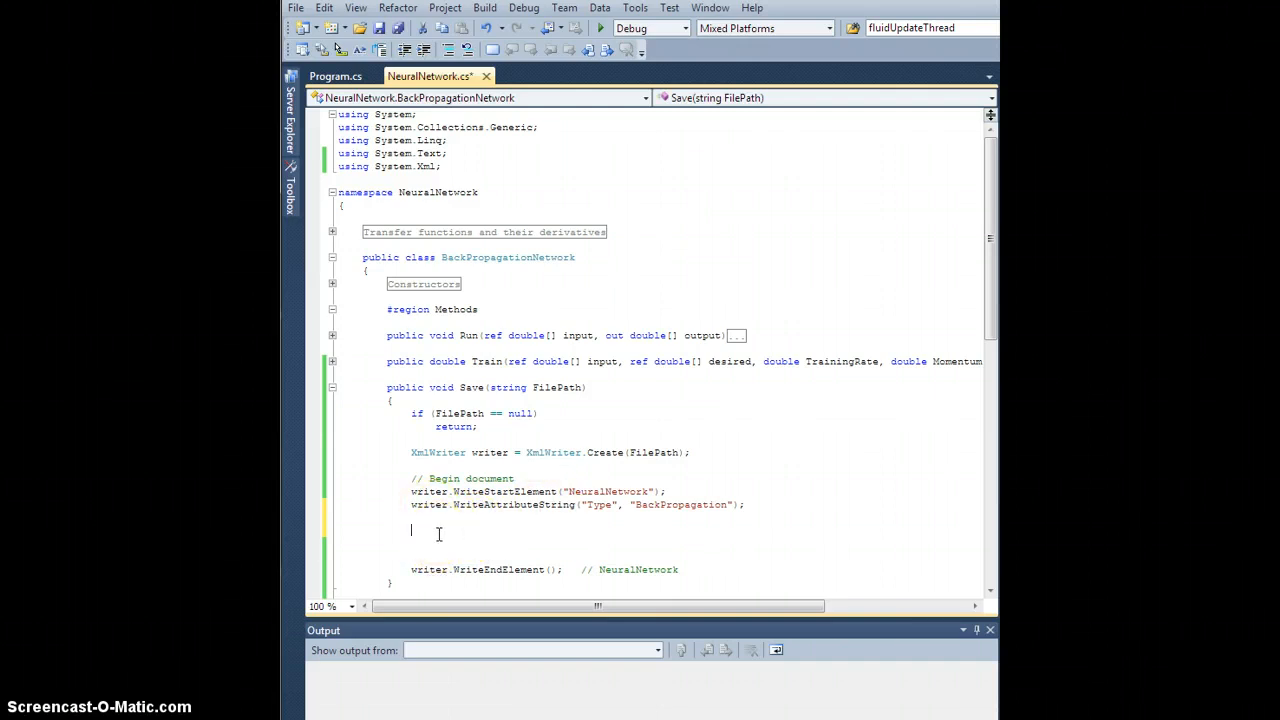
Step: Type the comment '// Parameters element' on the blank line after WriteAttributeString
type("//")
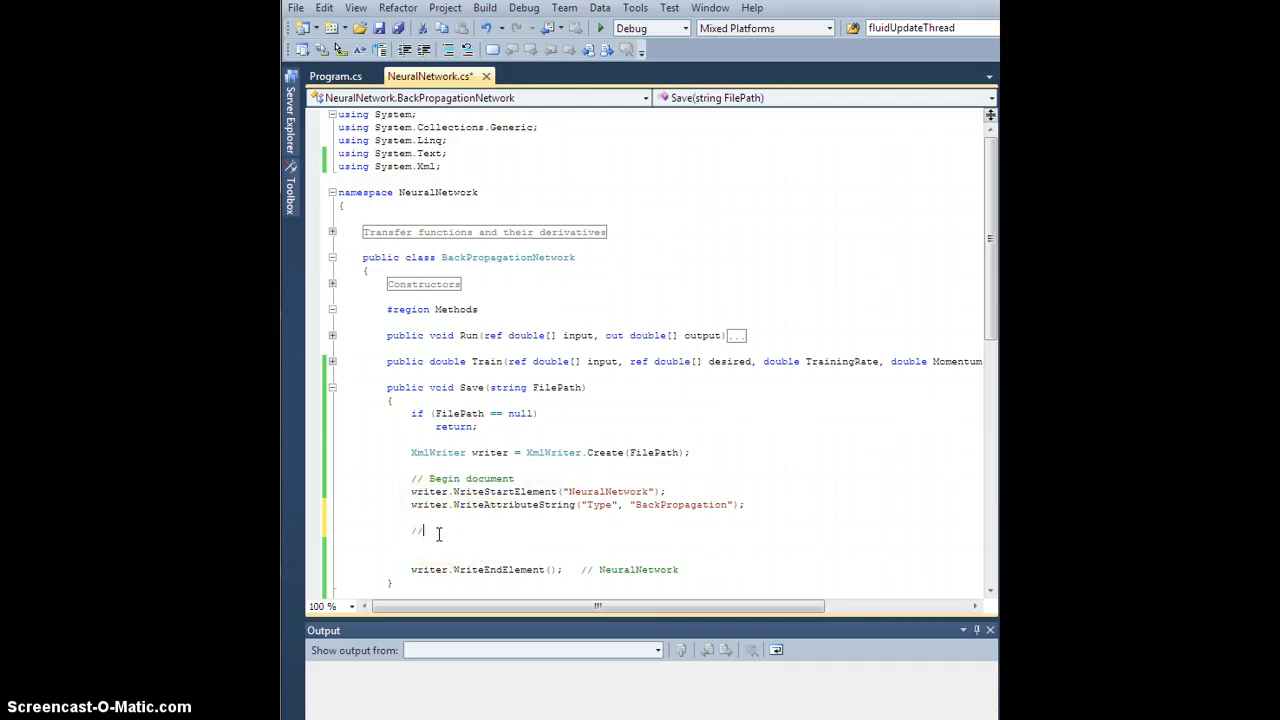
type("Parameters element")
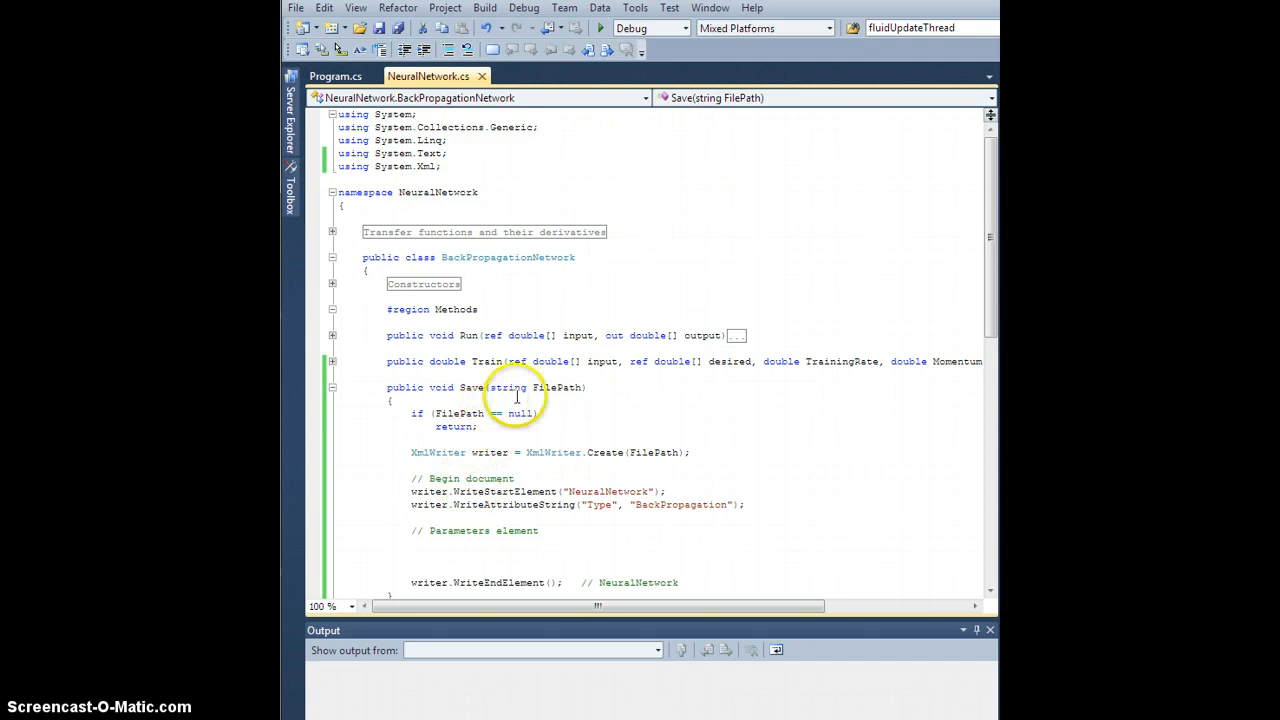
Step: Create a '#region Public data' after Methods holding 'public string Name = "Default";'
scroll("down", 3)
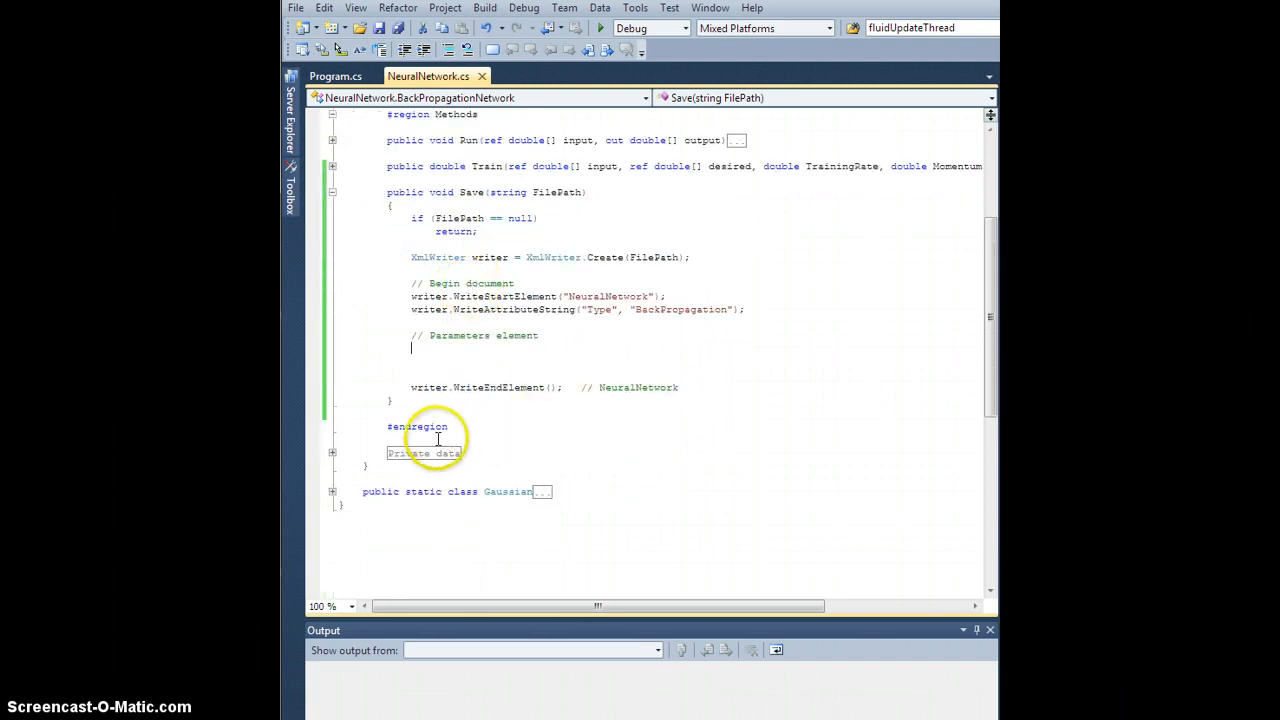
key("enter")
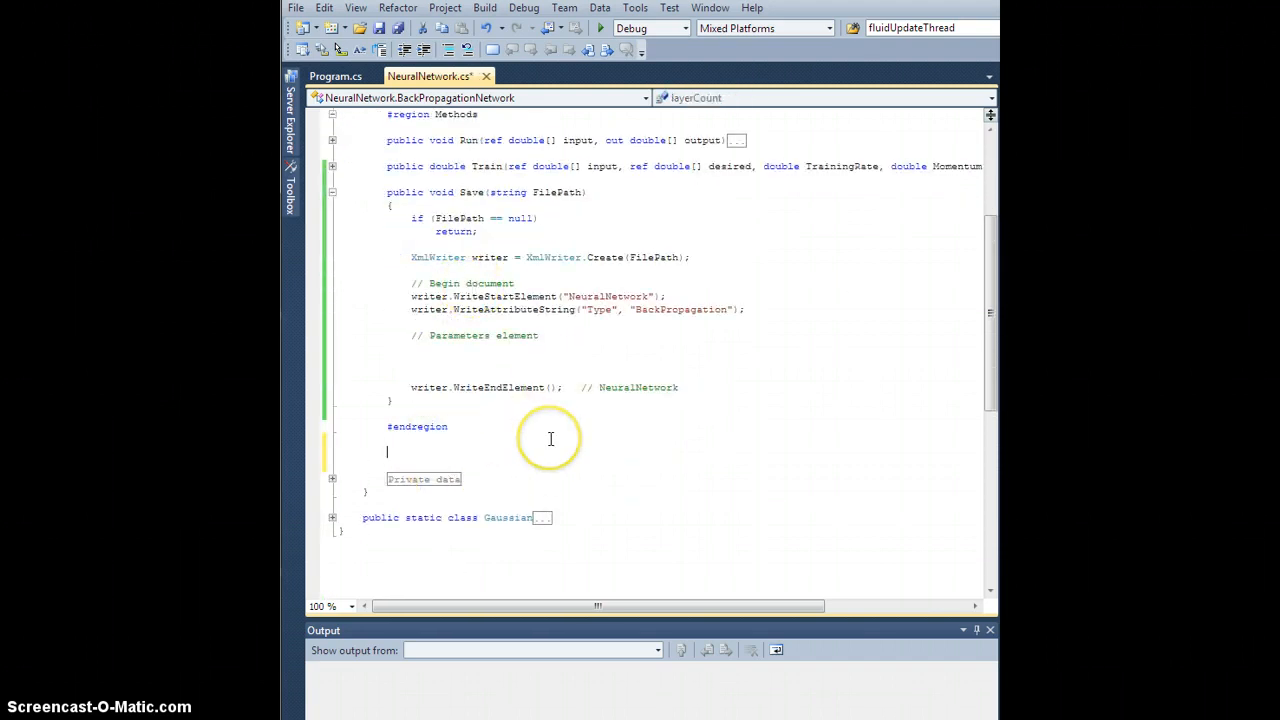
type("#region")
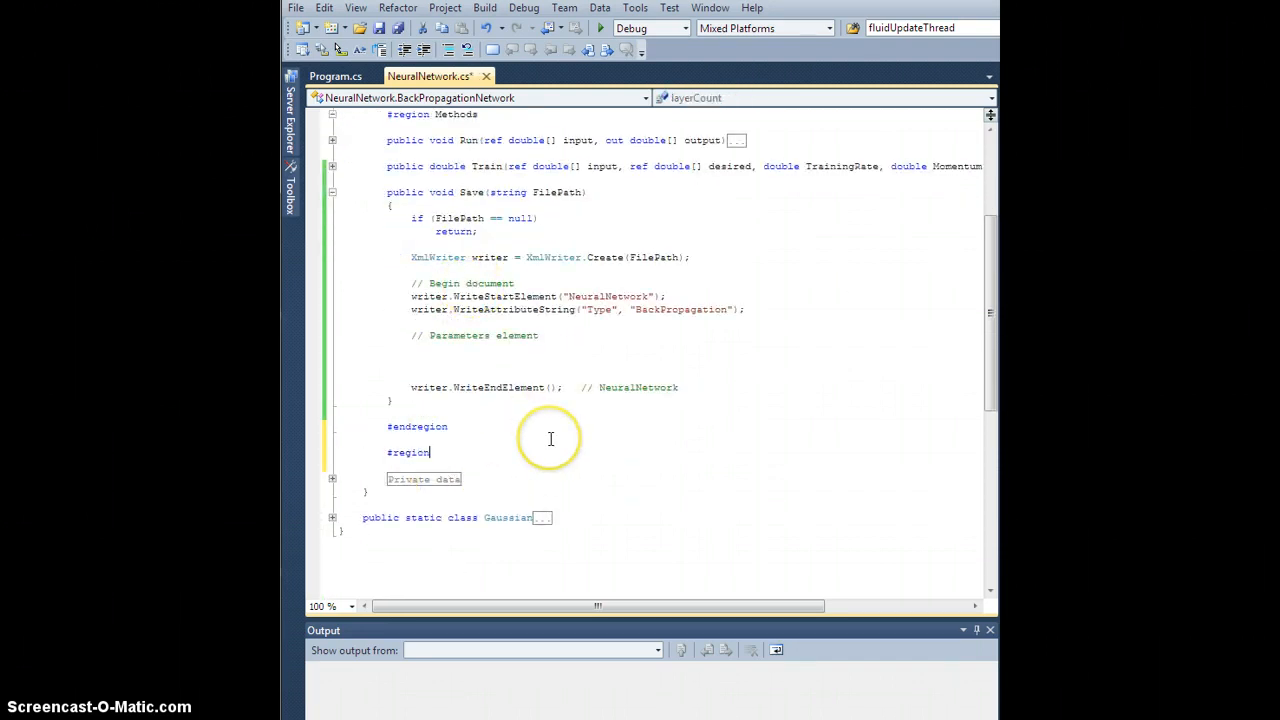
type("Public data")
type("#")
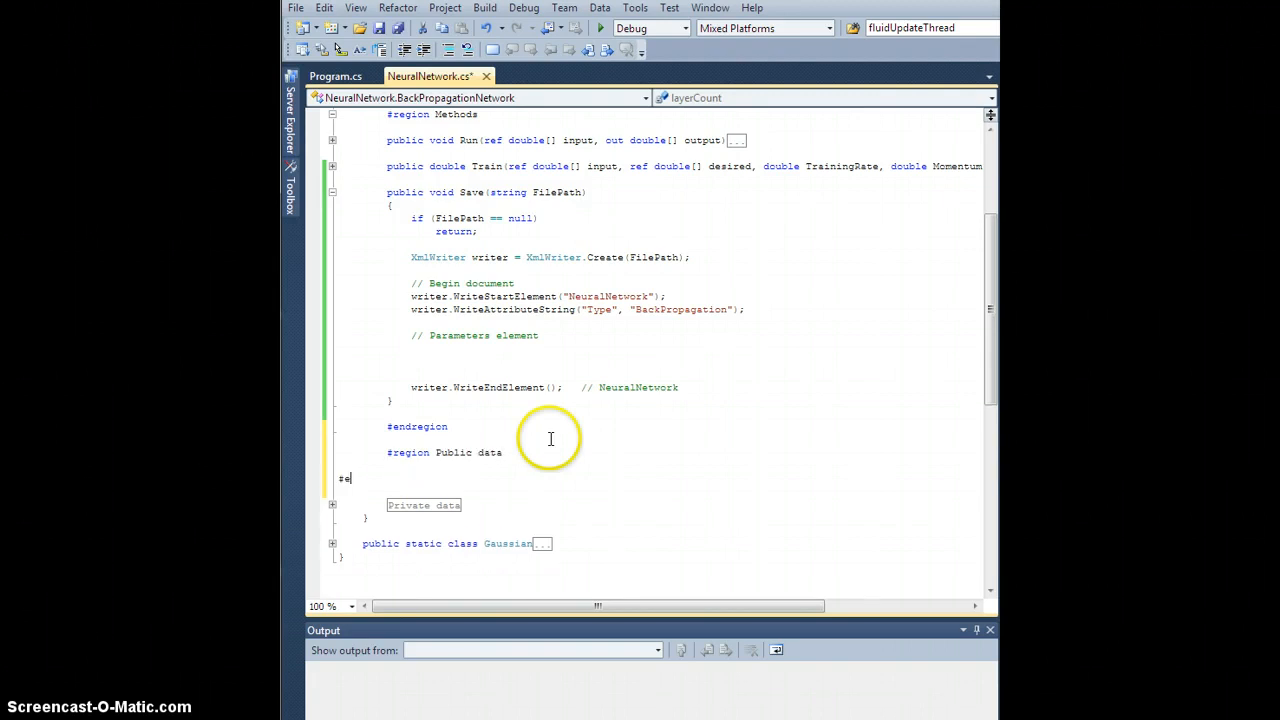
type("endregion")
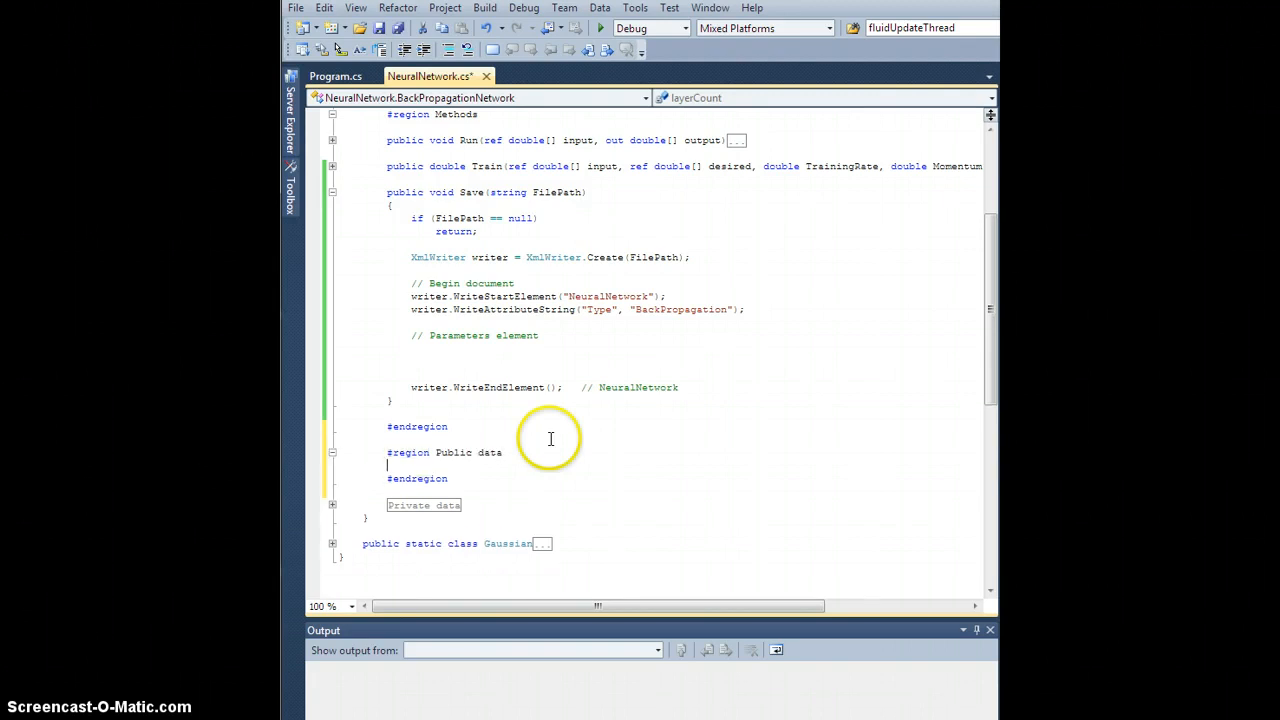
type("public")
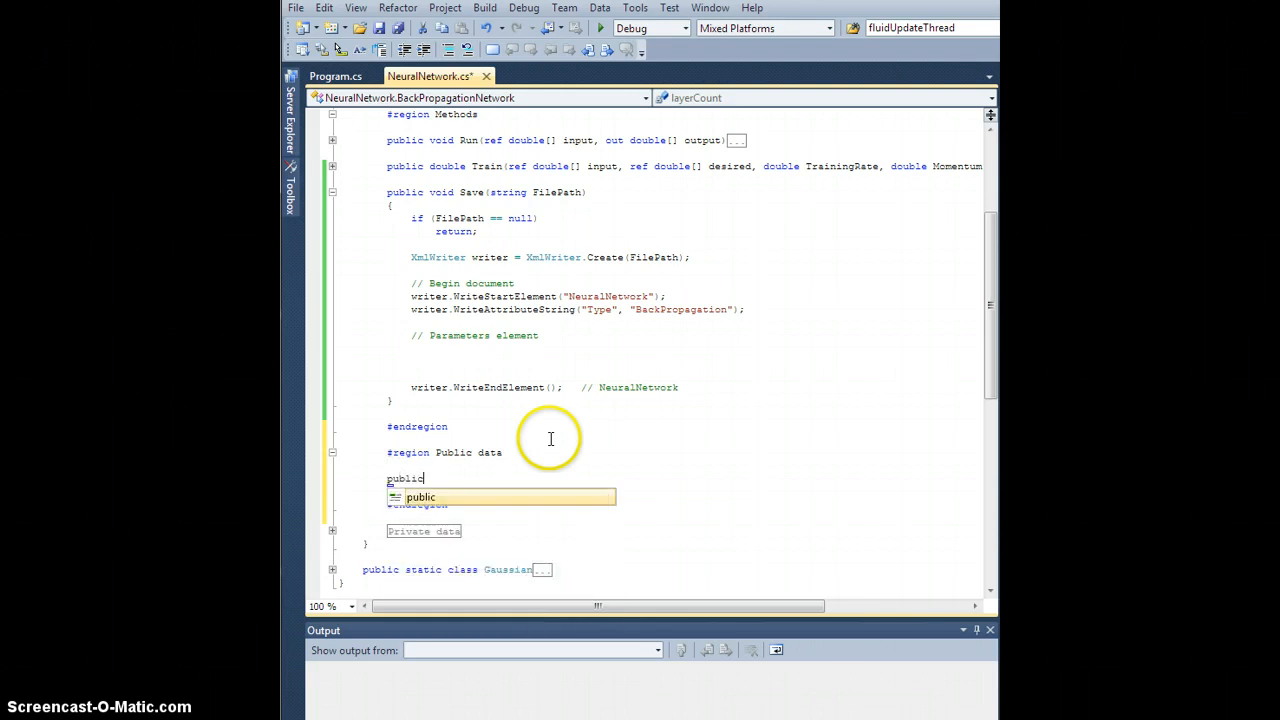
type("string Name =")
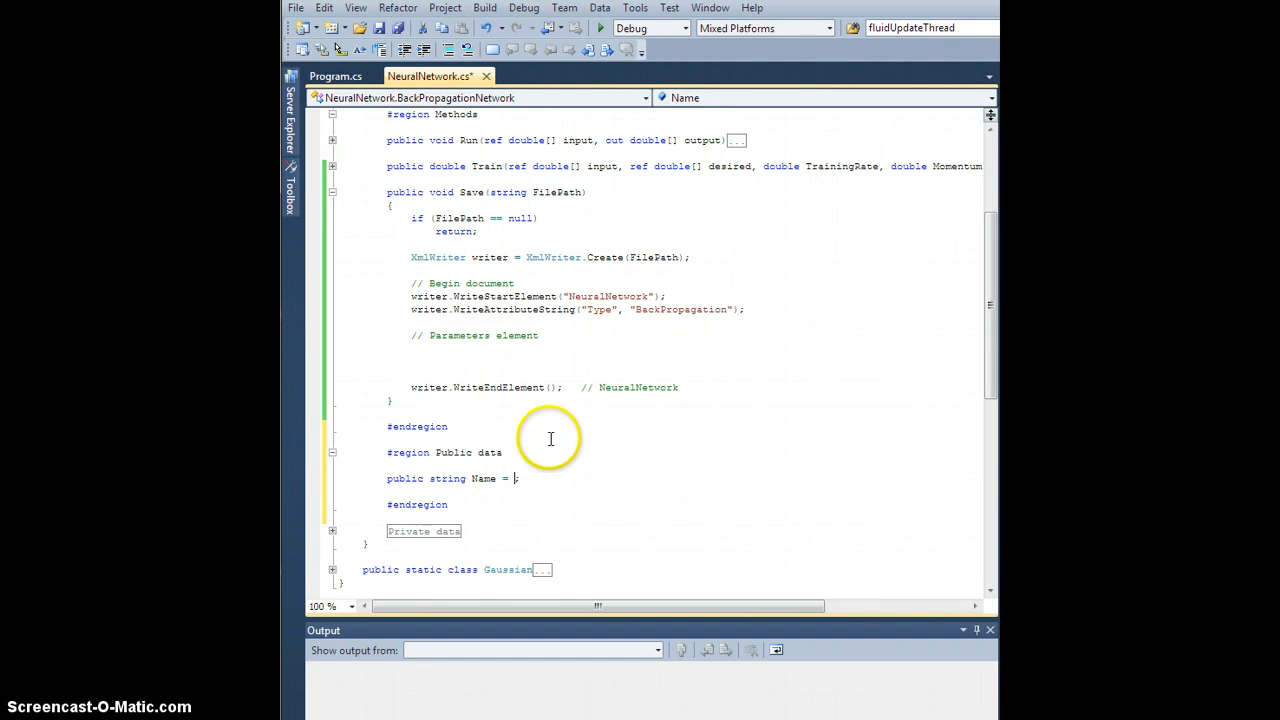
type("\"Default\"")
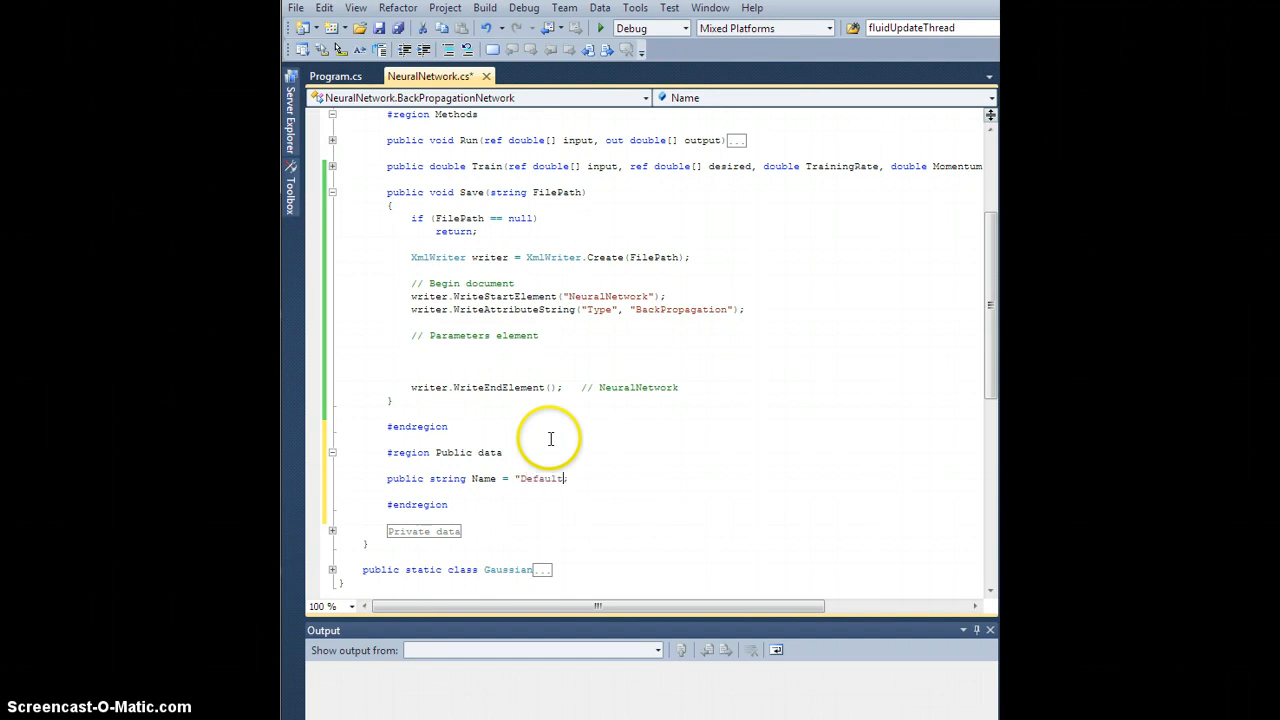
double_click(540, 478)
type("\";")
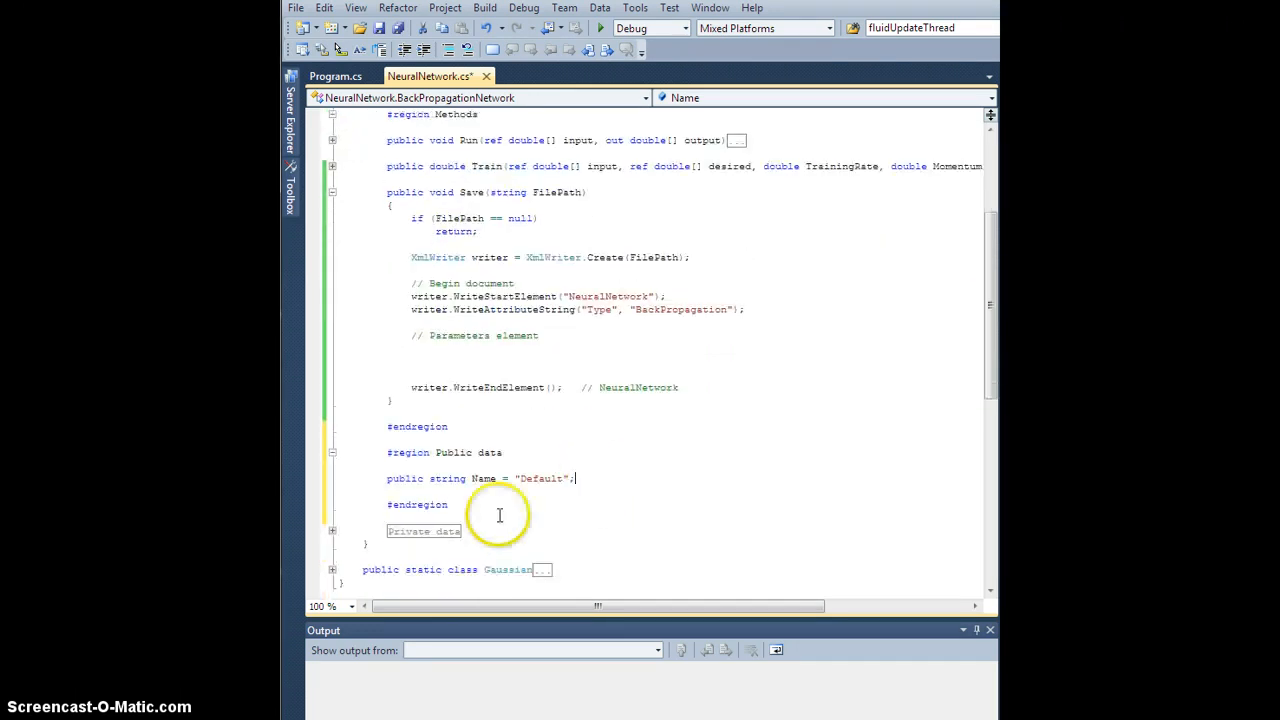
mouse_move(604, 473)
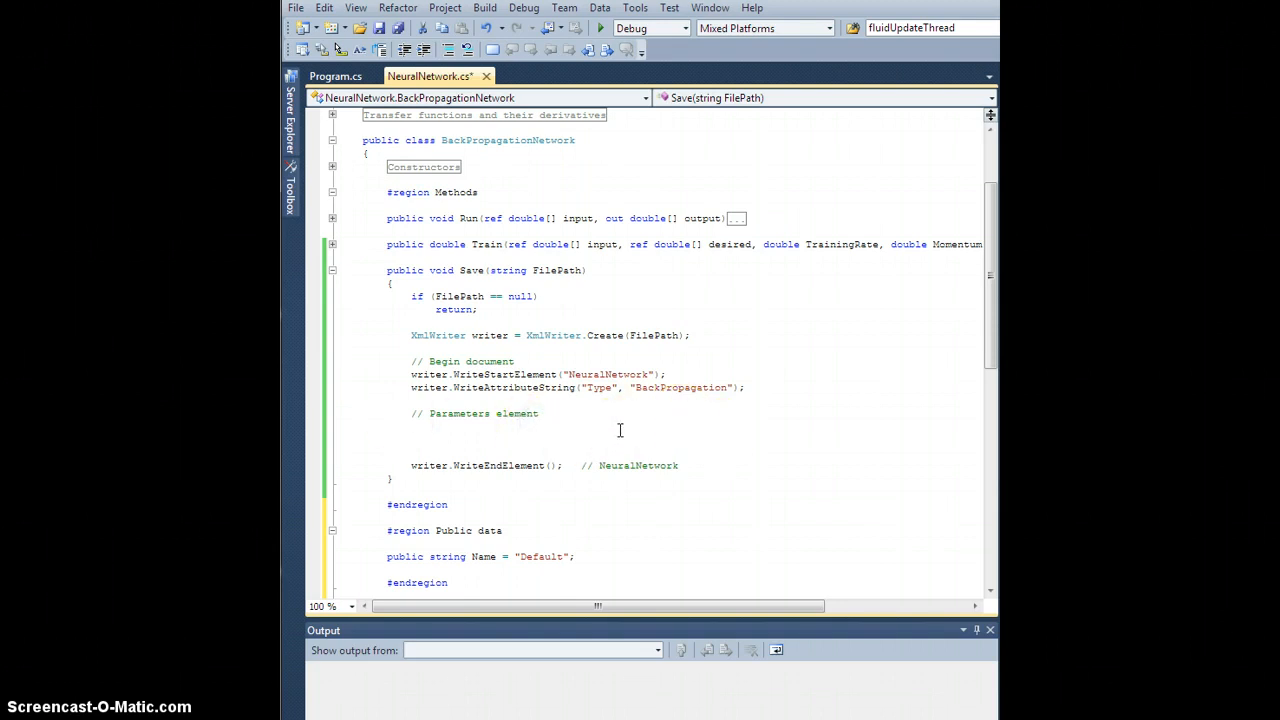
Step: Add 'writer.WriteStartElement("Parameters")' and a matching WriteEndElement() commented '// Parameters'
type("writer")
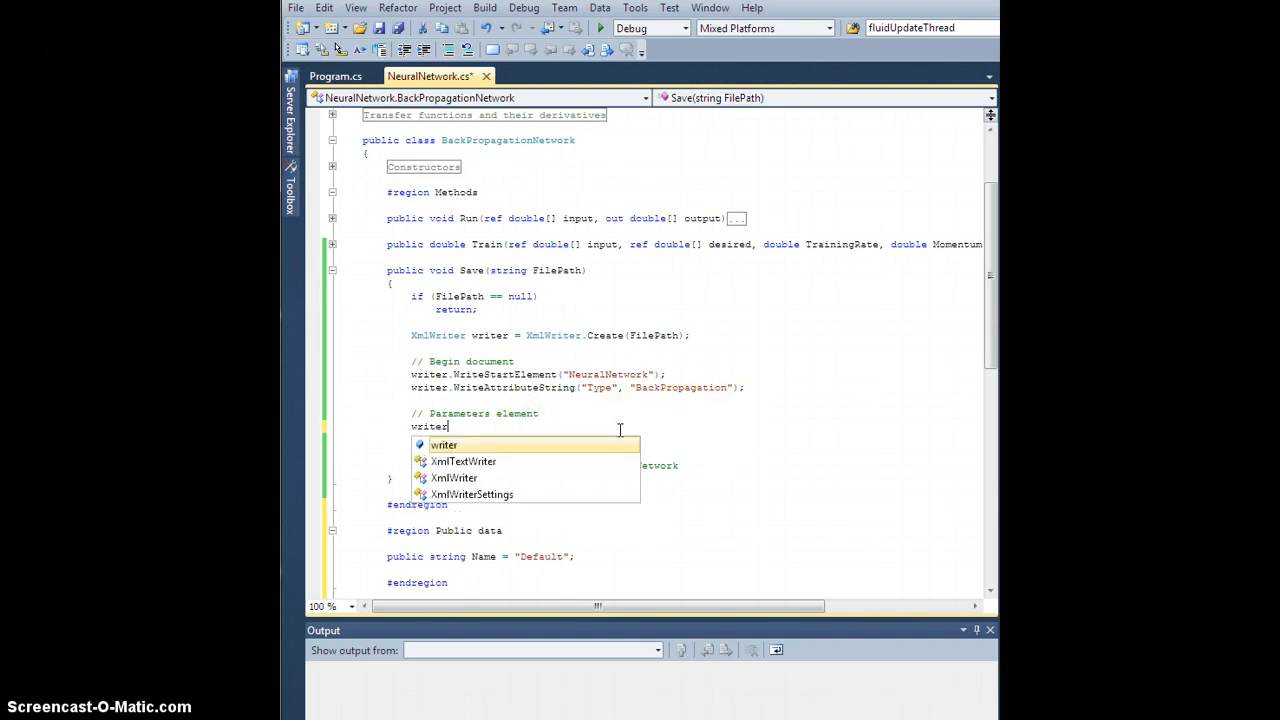
type(".WriteStartElement(\"P")
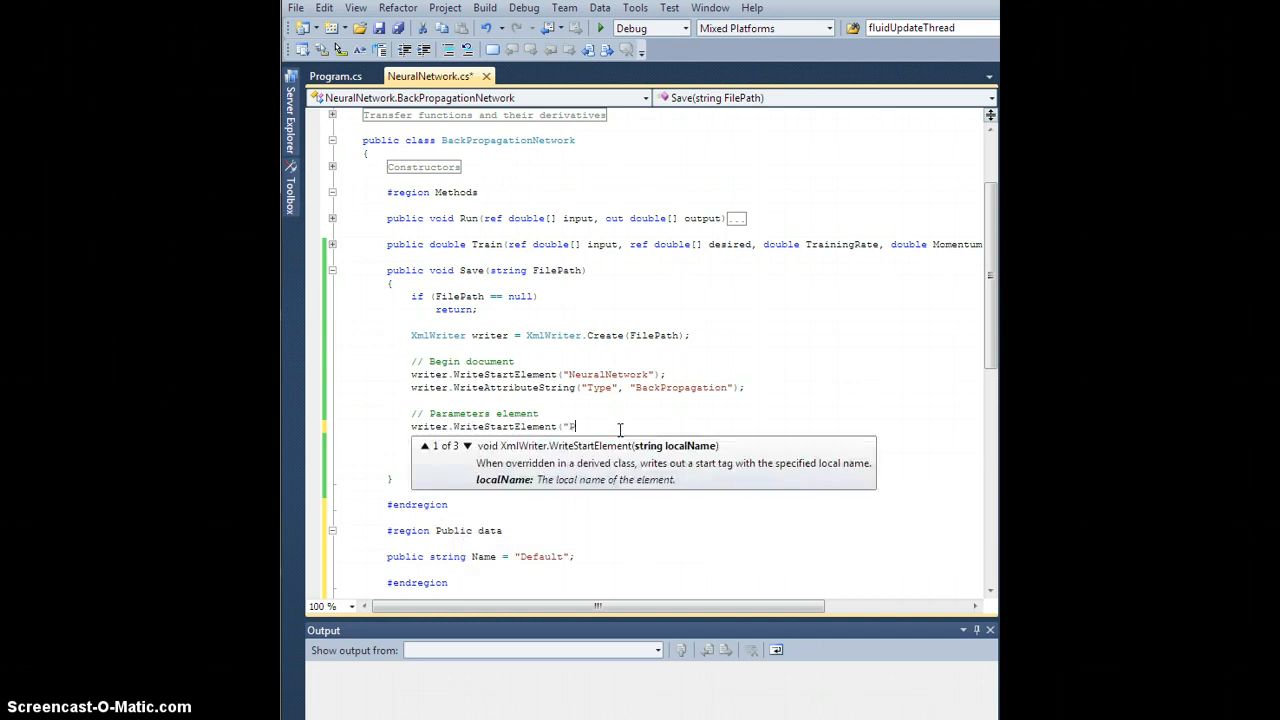
type("arameters\")")
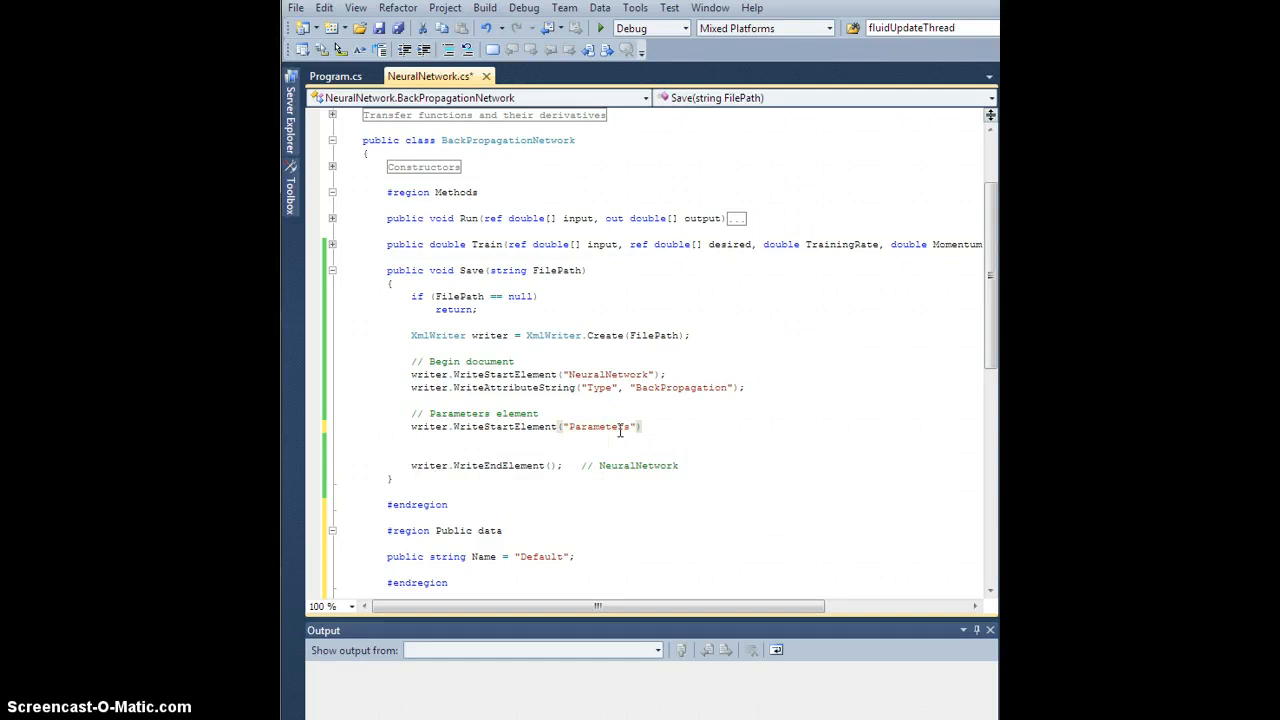
type("writer.WriteEndElement(")
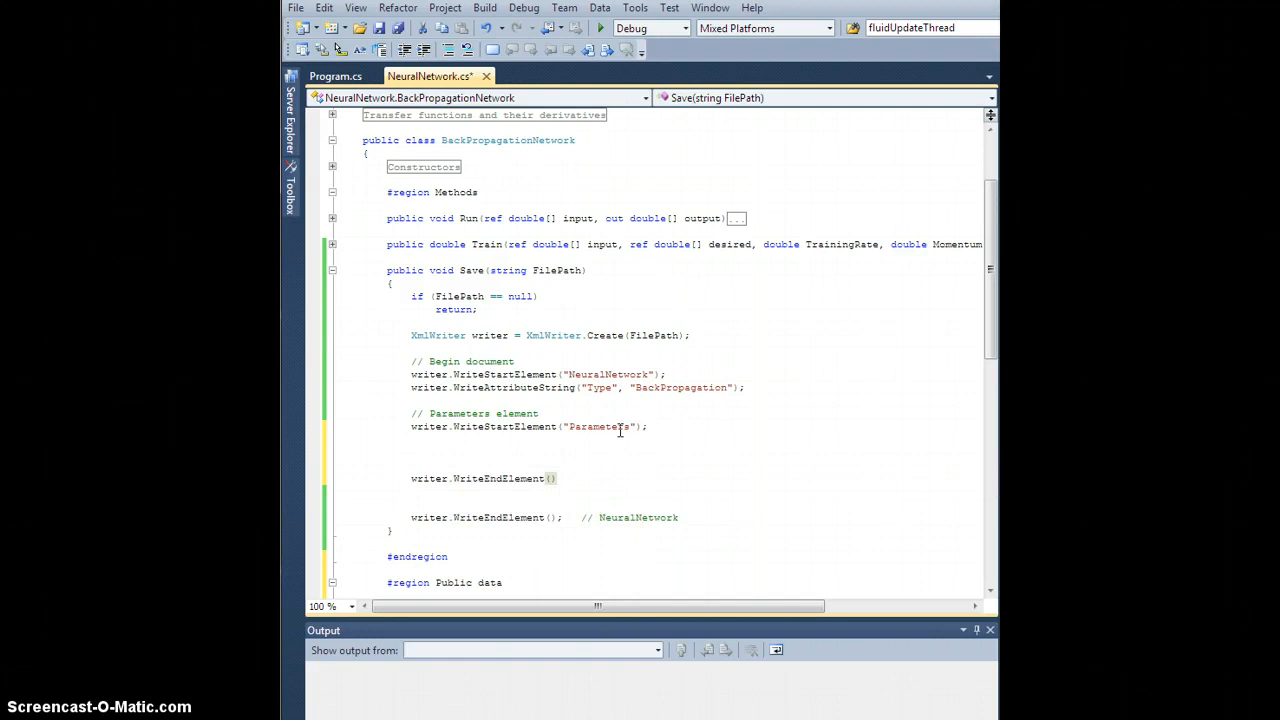
type("// Paramet")
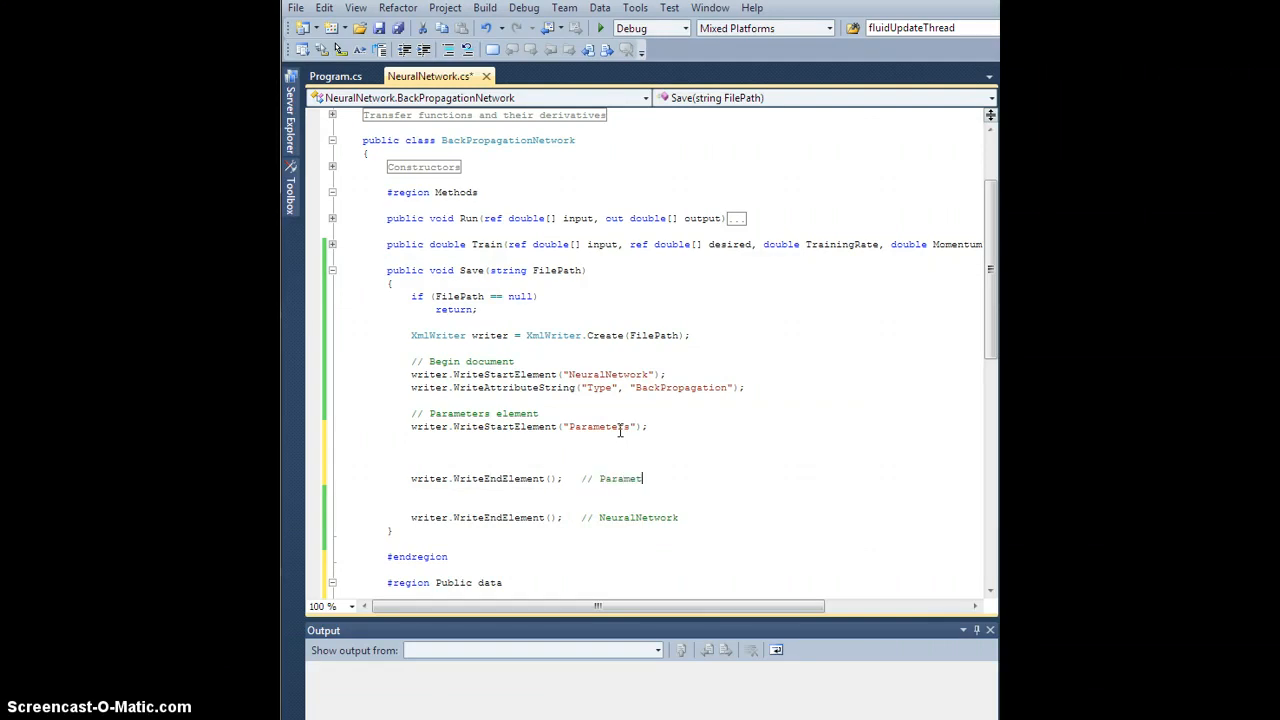
type("ers")
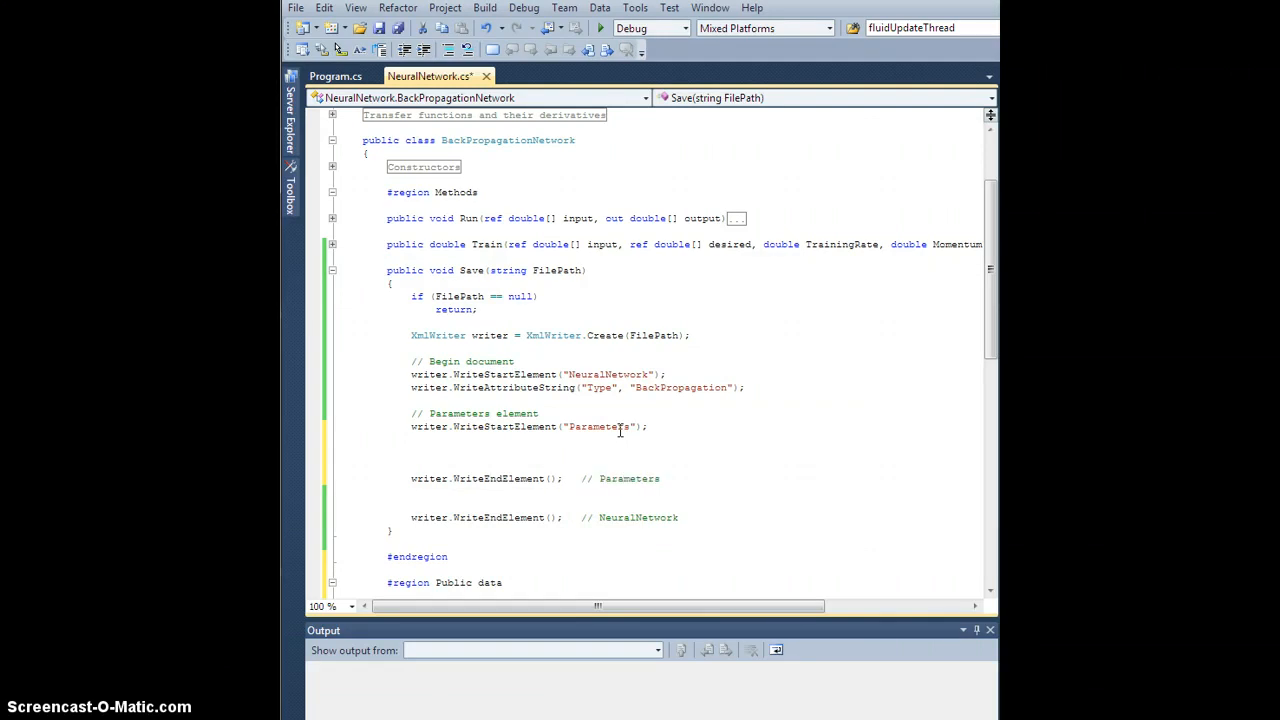
mouse_move(728, 467)
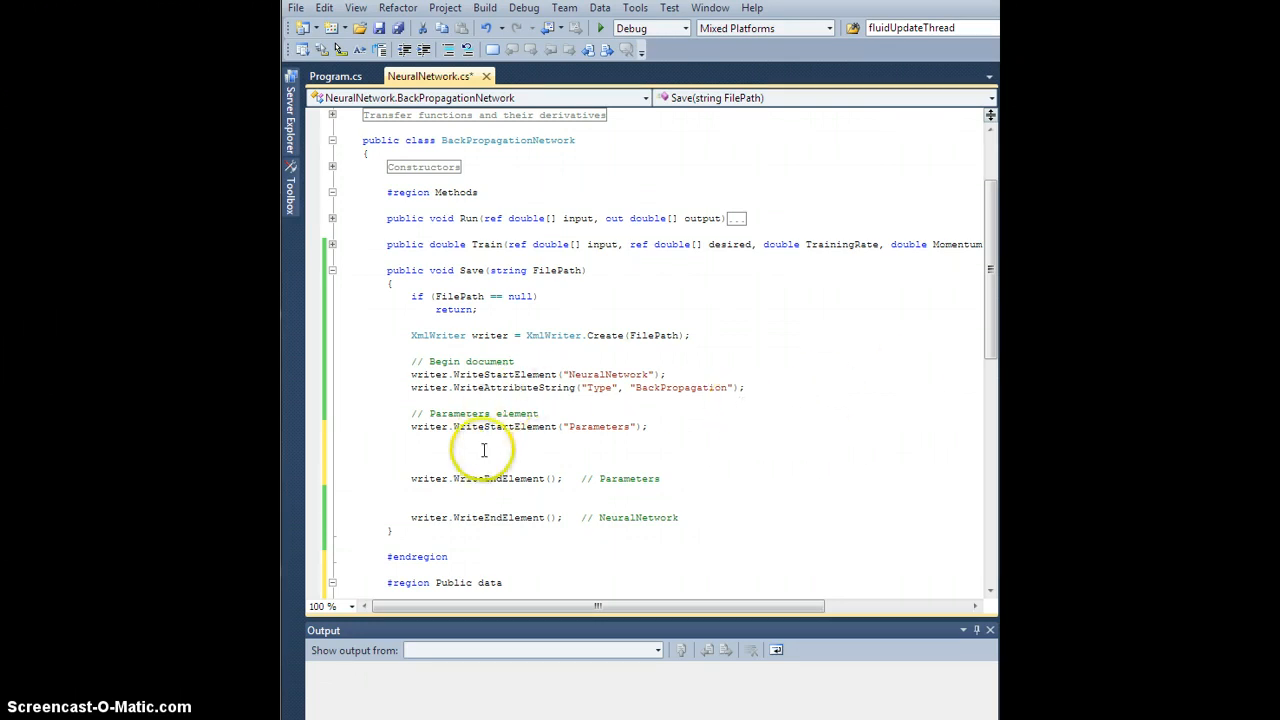
Step: Add 'writer.WriteElementString("Name", Name);' and check the Name field declaration
type("writer")
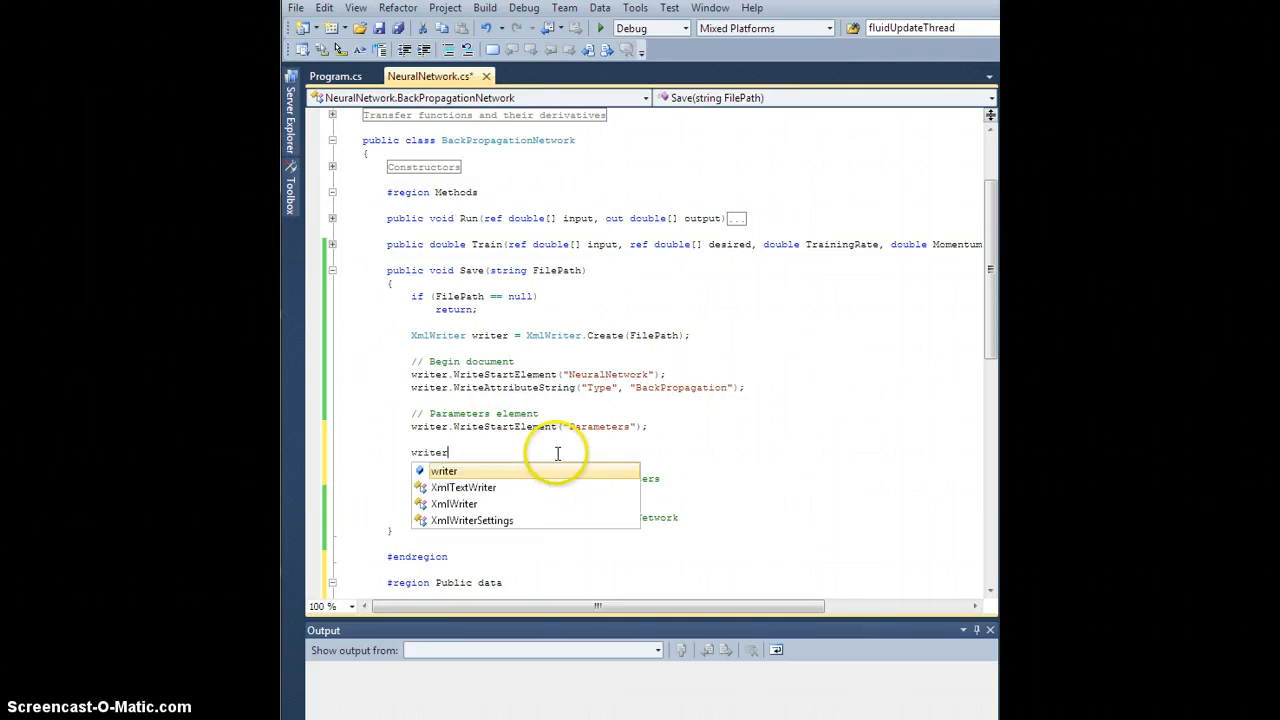
type(".WriteElemen")
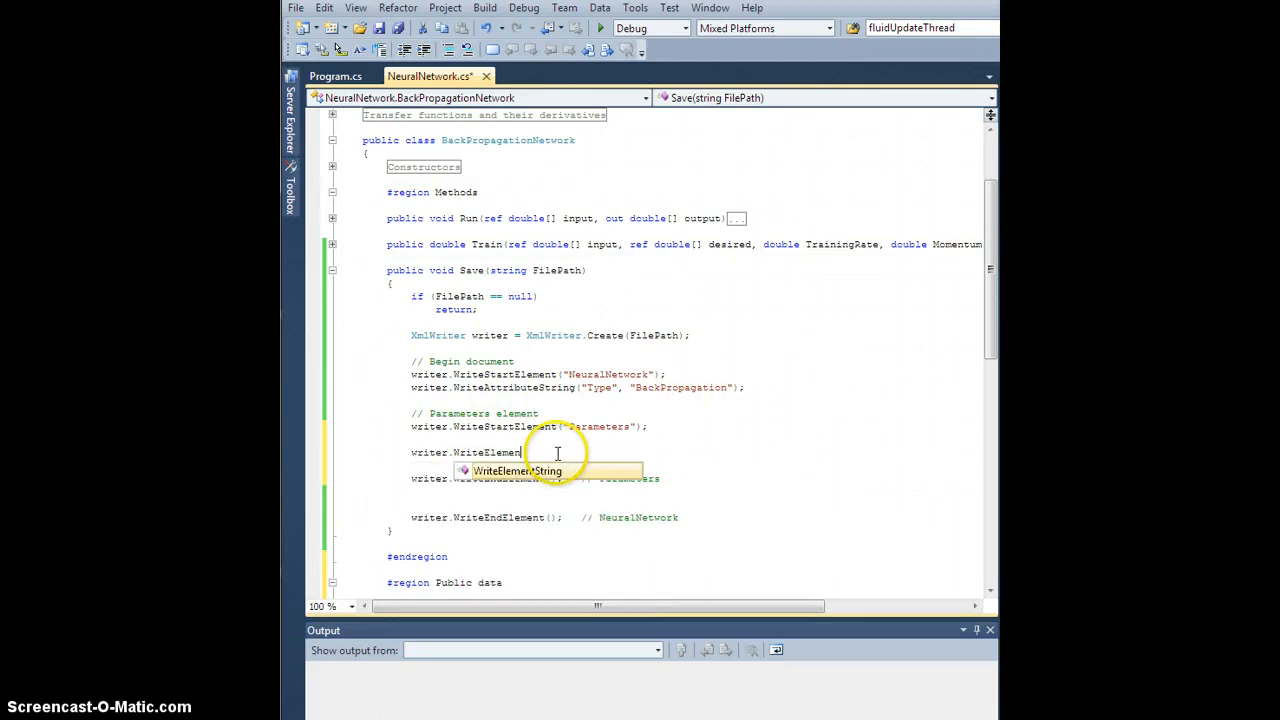
type("String(\"Name\", \"")
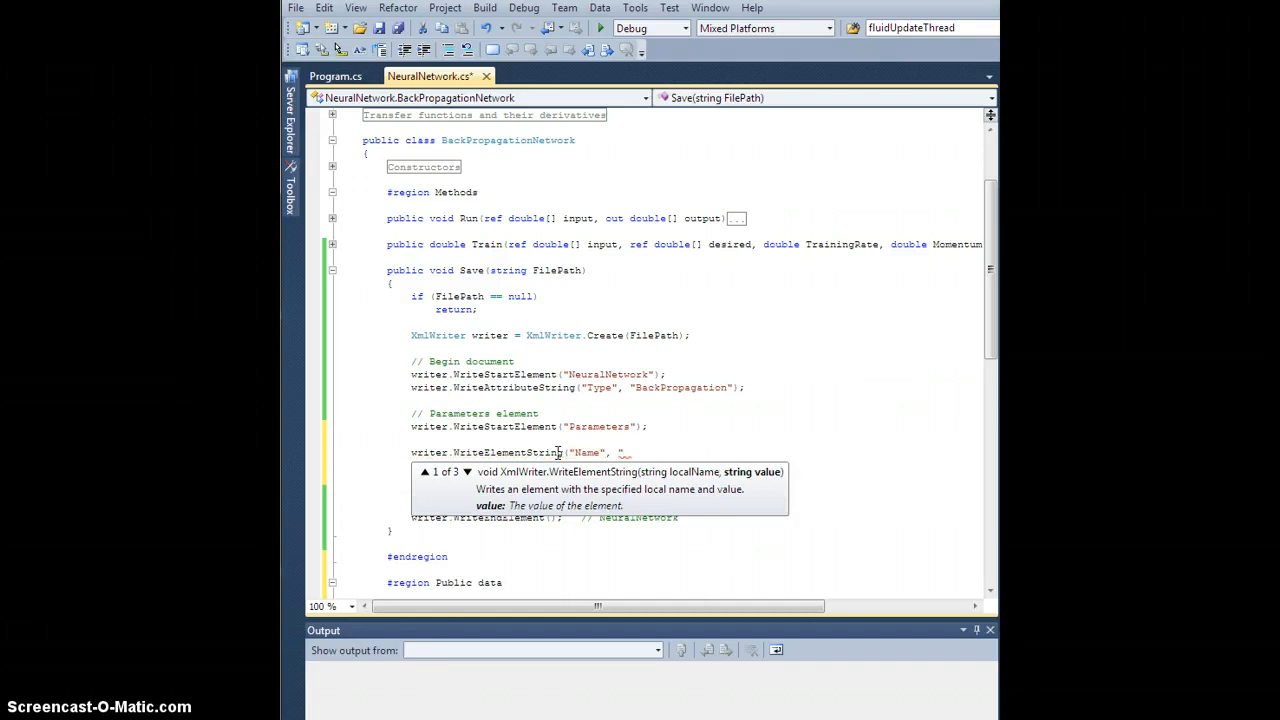
type("Name")
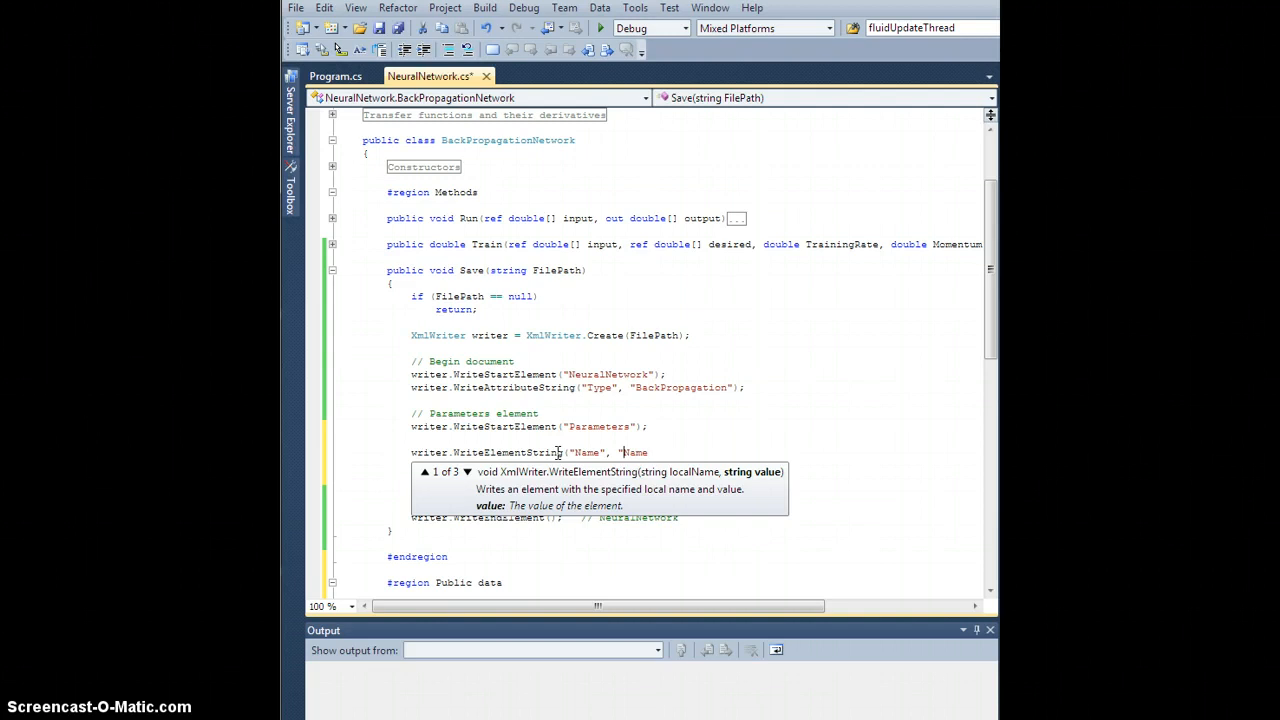
type("Name);")
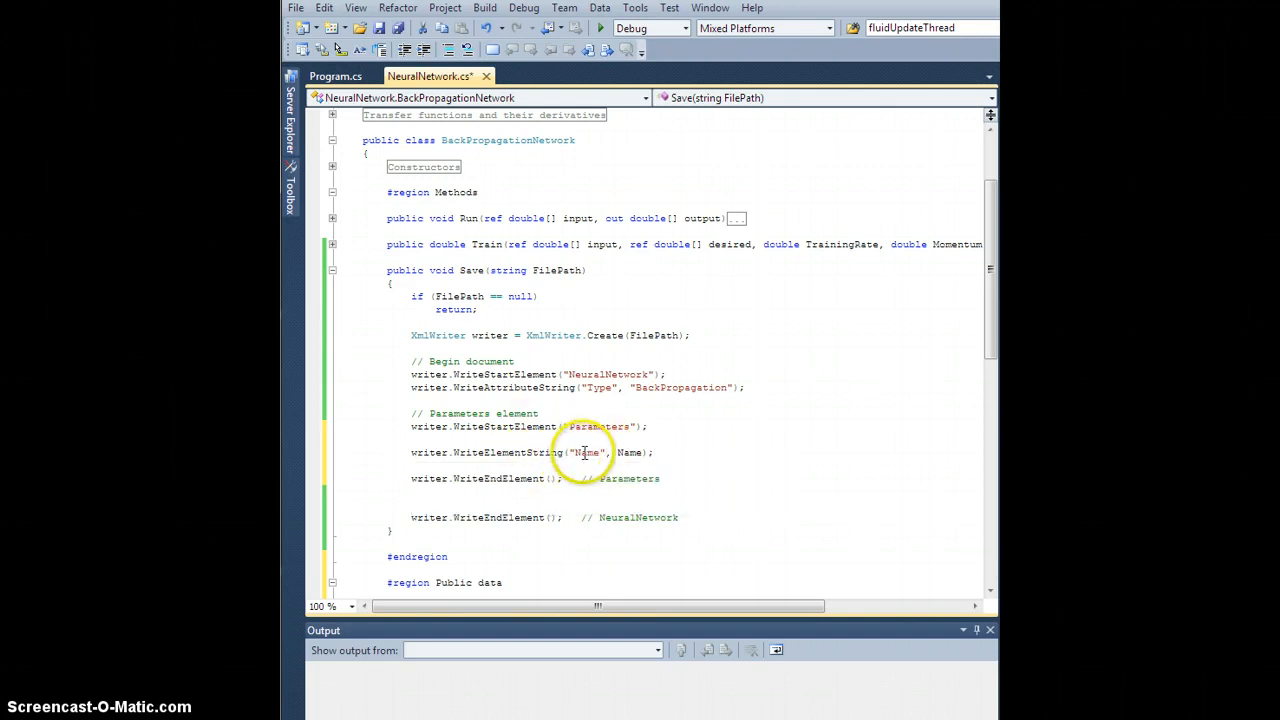
double_click(588, 452)
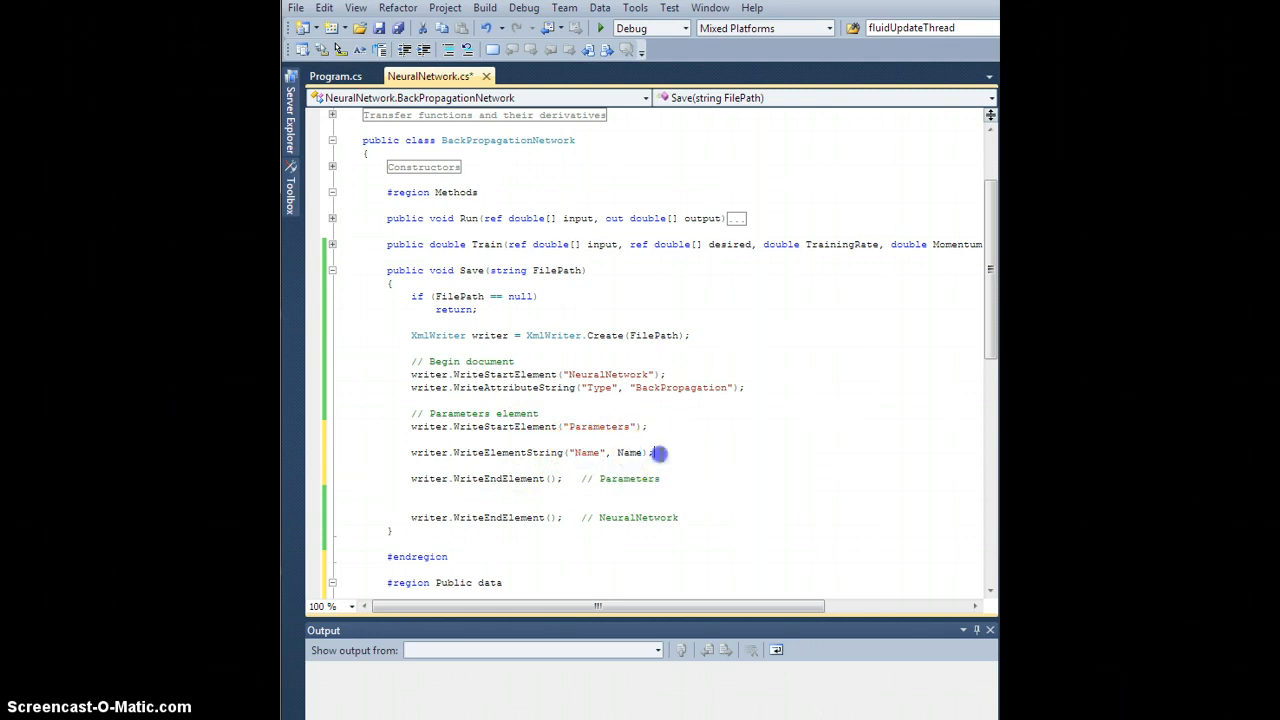
scroll("down", 3)
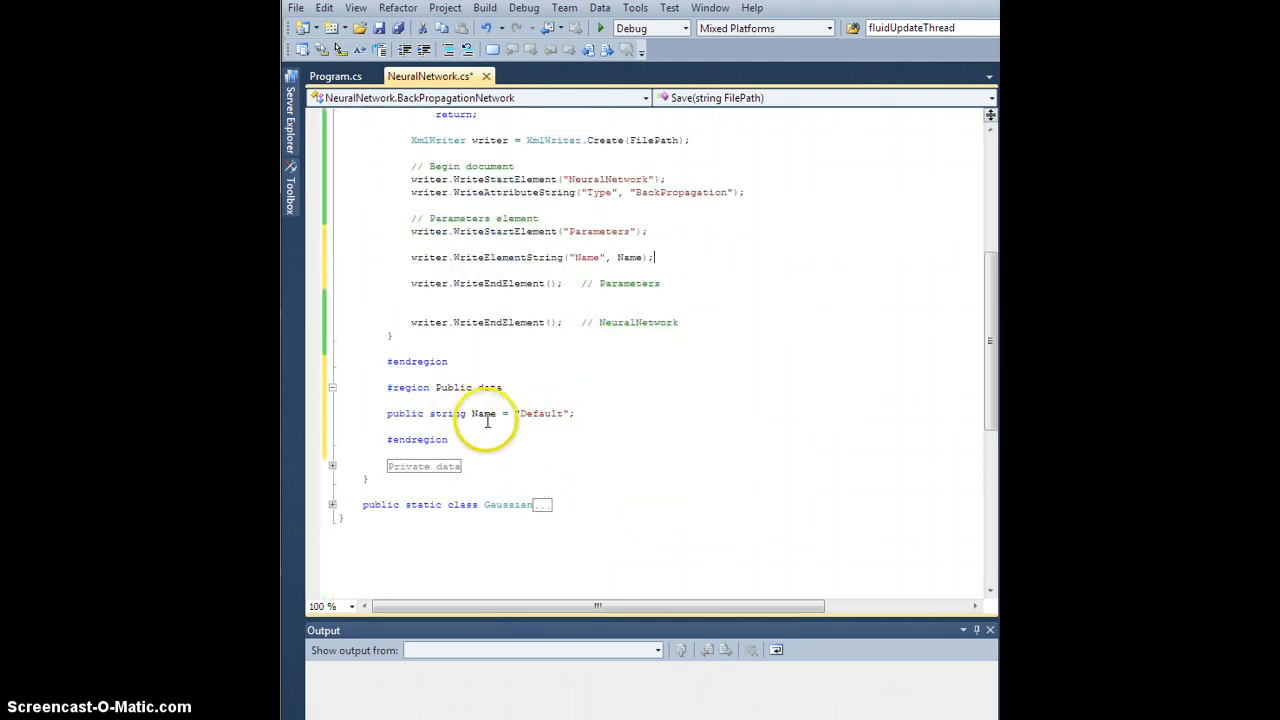
scroll("up", 3)
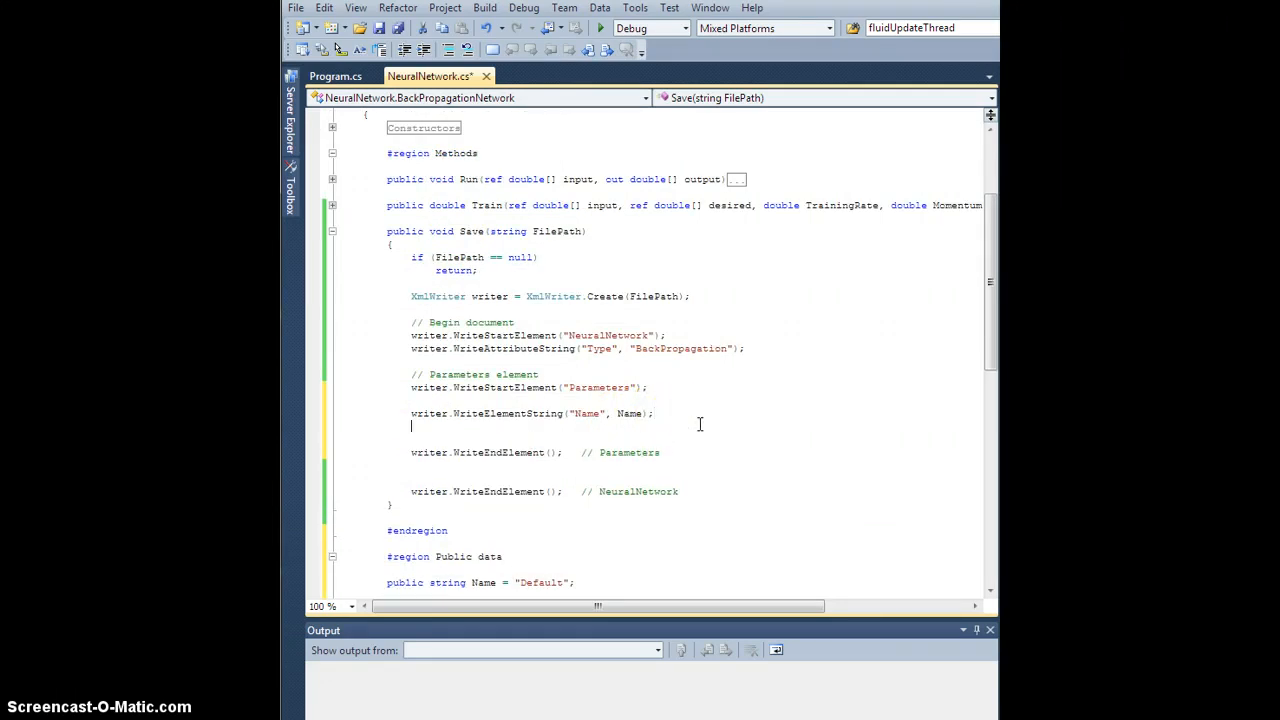
Step: Write an "inputSize" element using inputSize.ToString() with WriteElementString
type("writer")
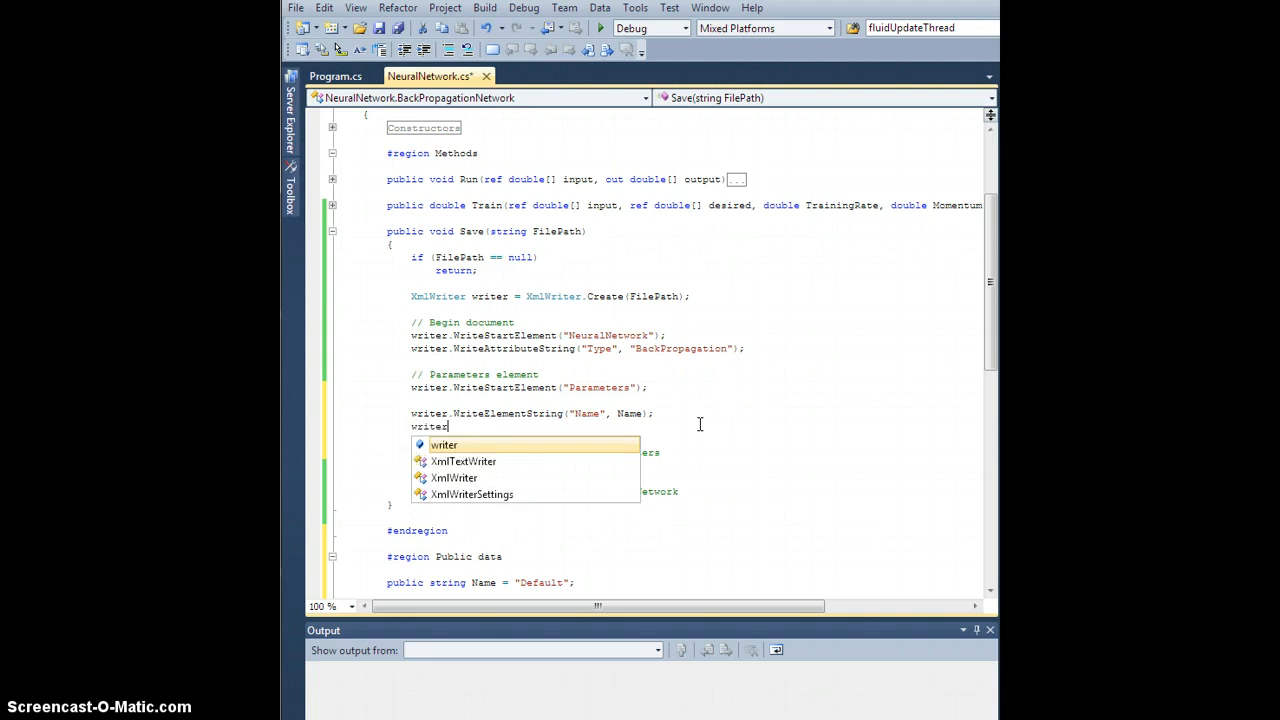
type(".WriteElementString(\"")
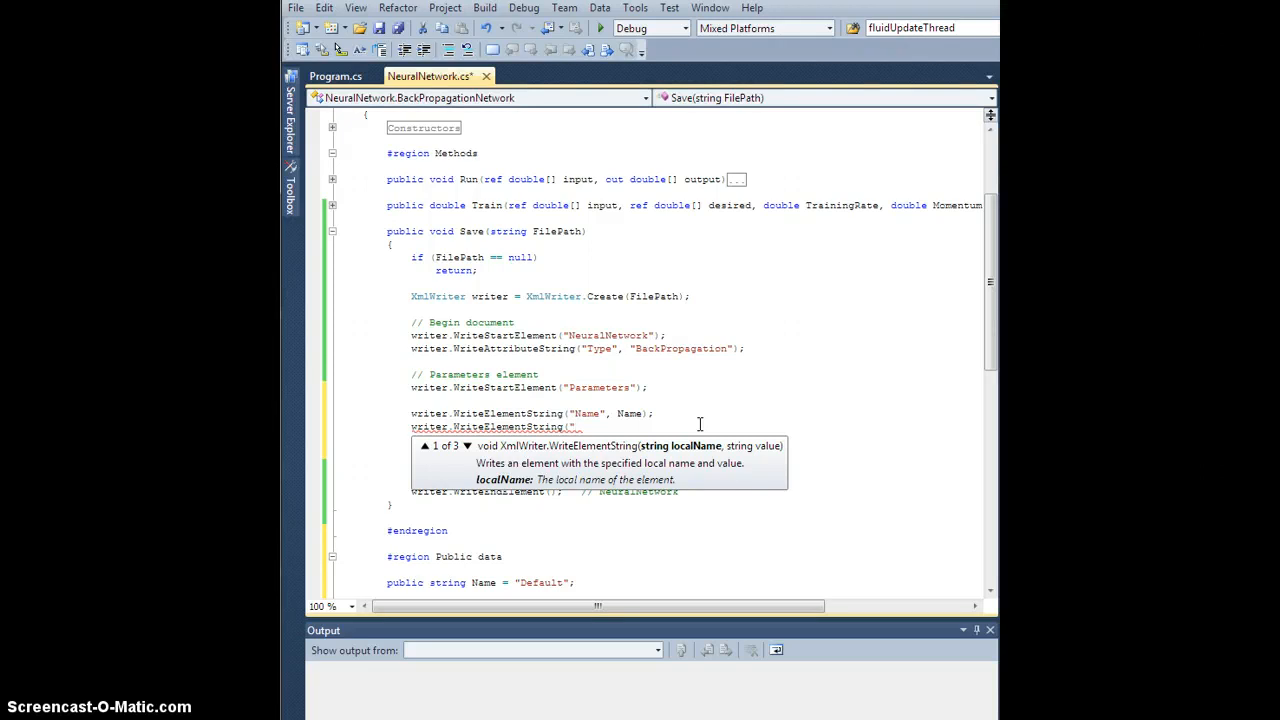
type("inputSize")
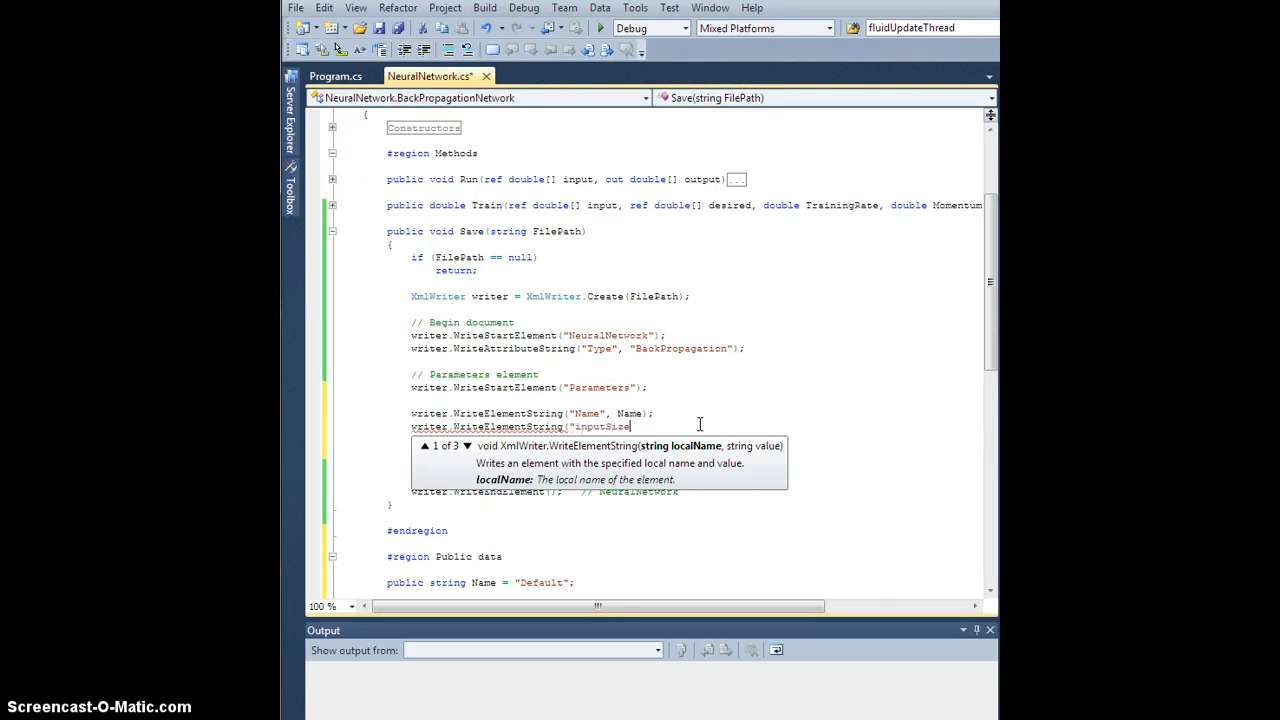
type("\", inpu")
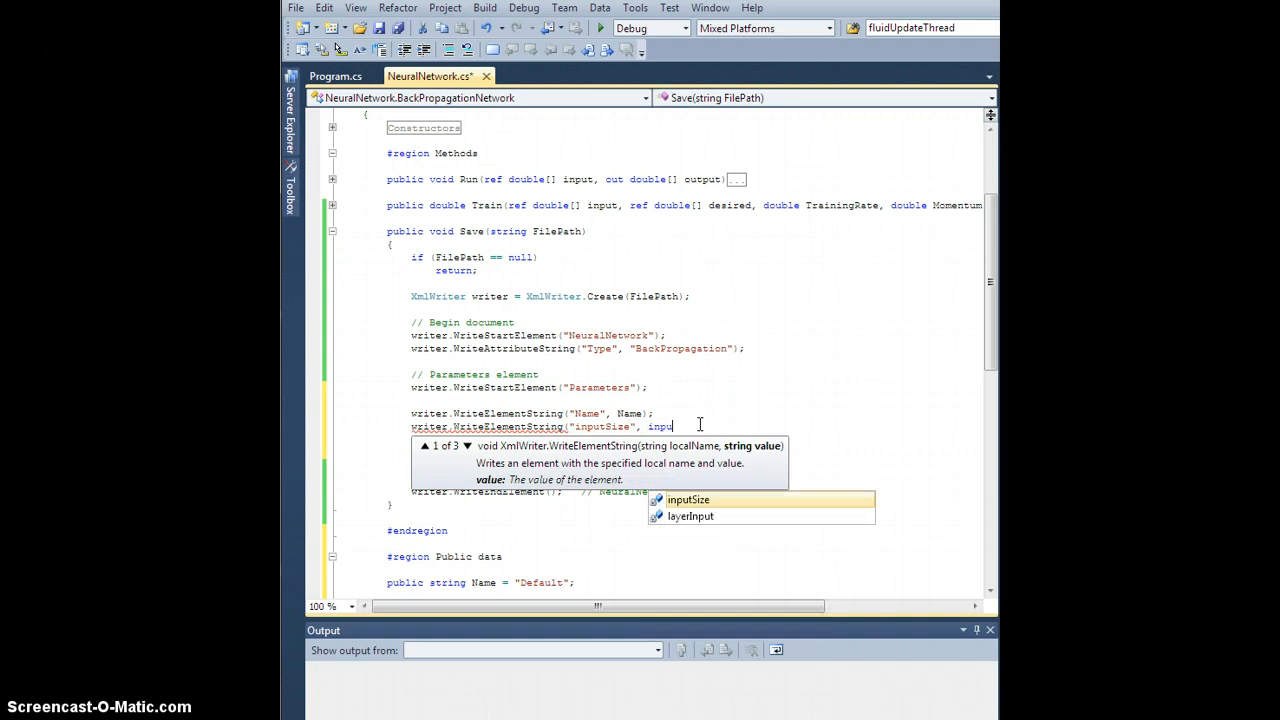
type("tSize.ToString())")
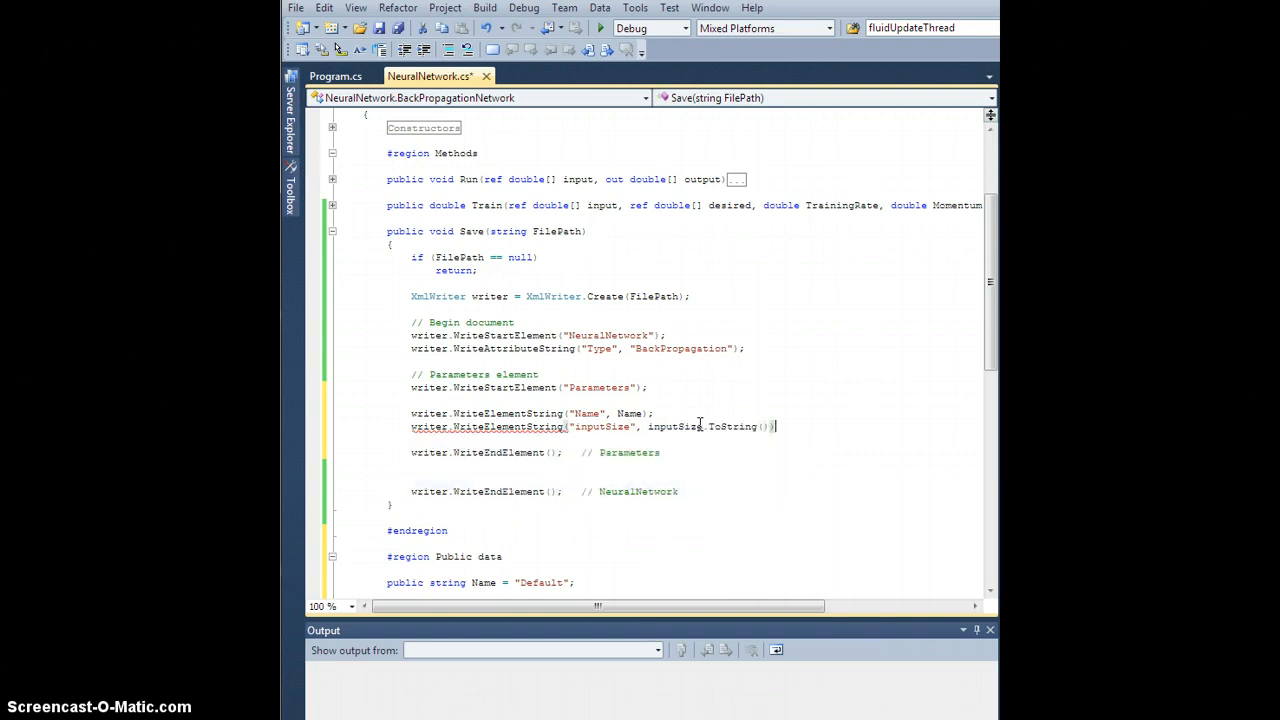
type(";")
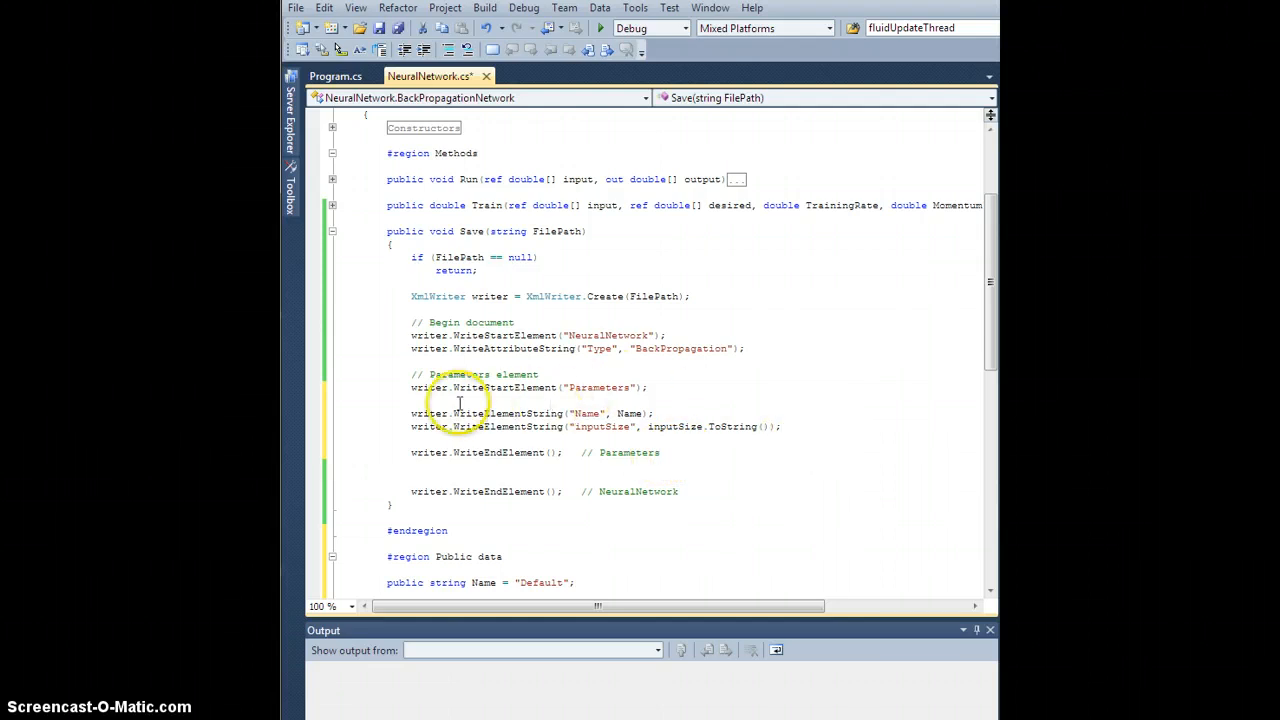
mouse_move(840, 422)
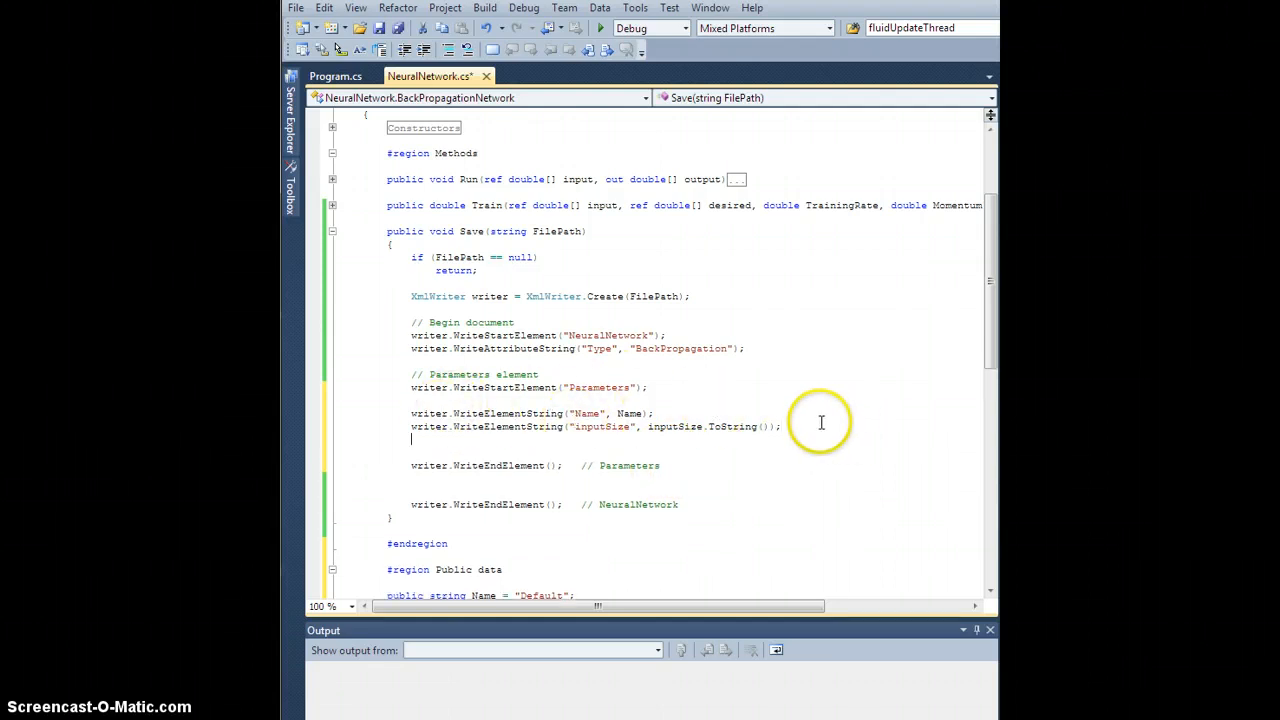
Step: Write a "layerCount" element using layerCount.ToString() with WriteElementString
type("writer.WriteElementString(\"")
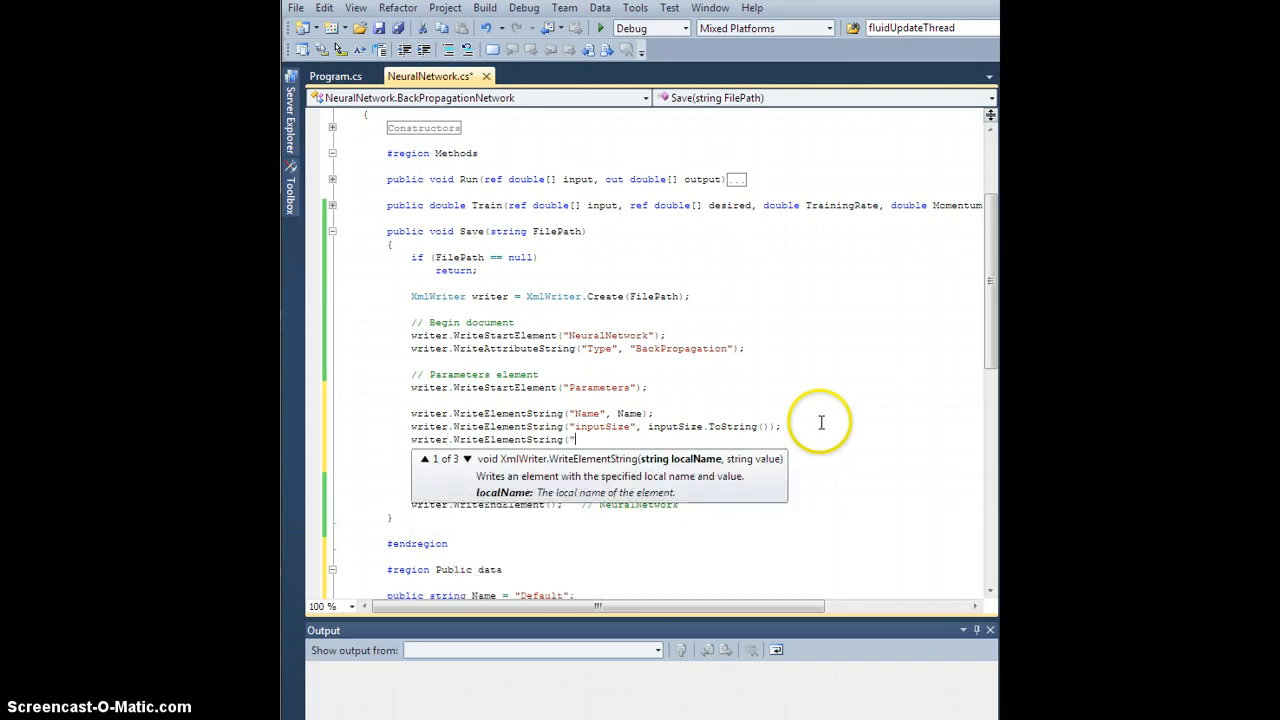
type("layerCount\",")
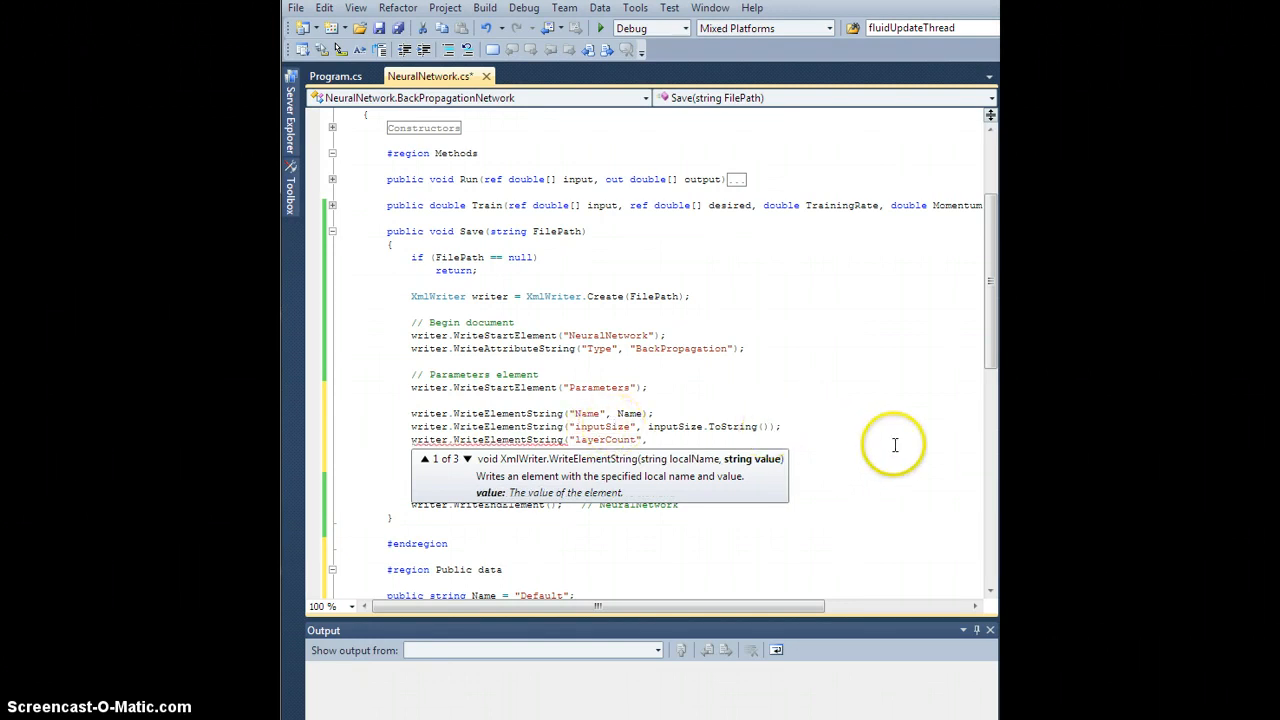
scroll("down", 3)
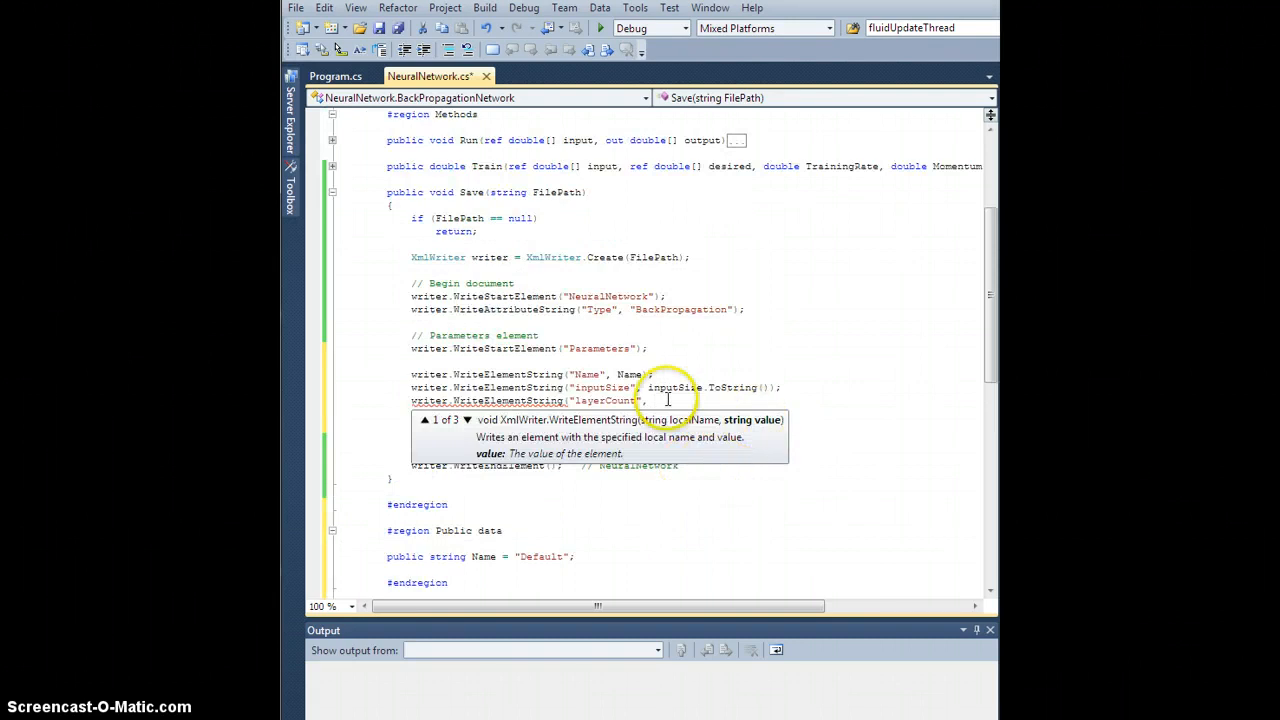
type("1")
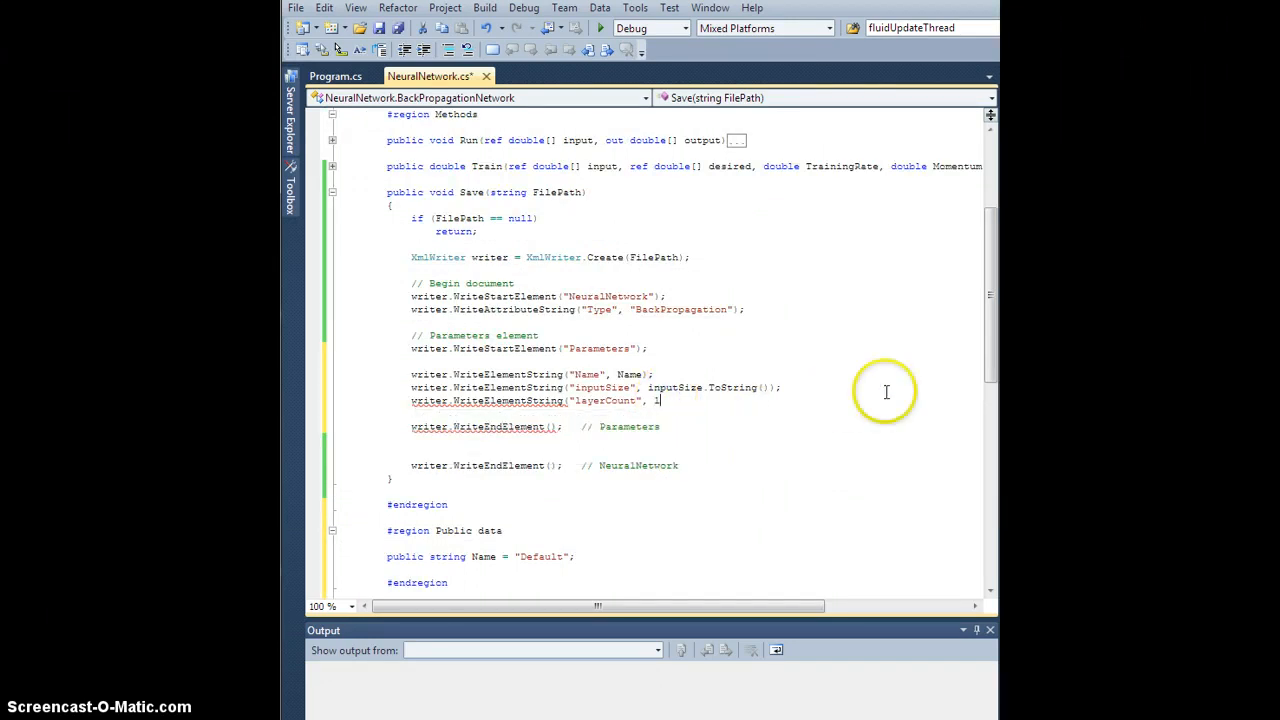
type("ayerCount.ToString());")
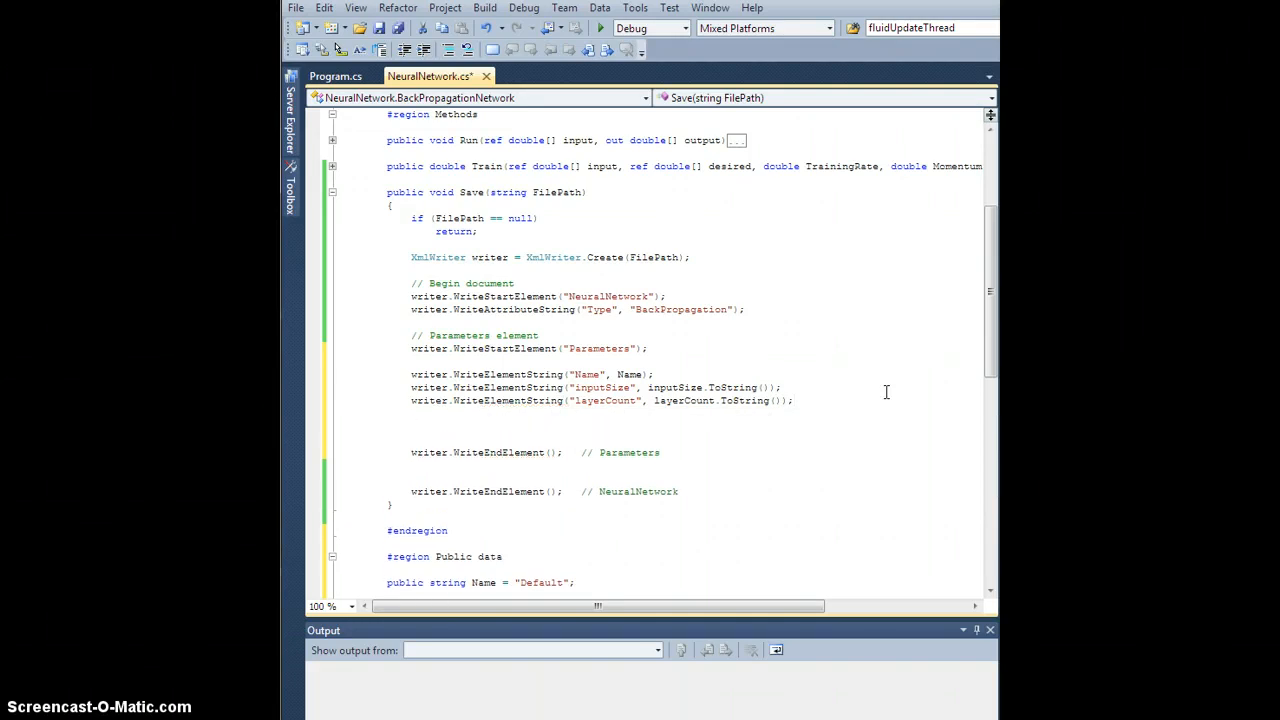
left_click(411, 426)
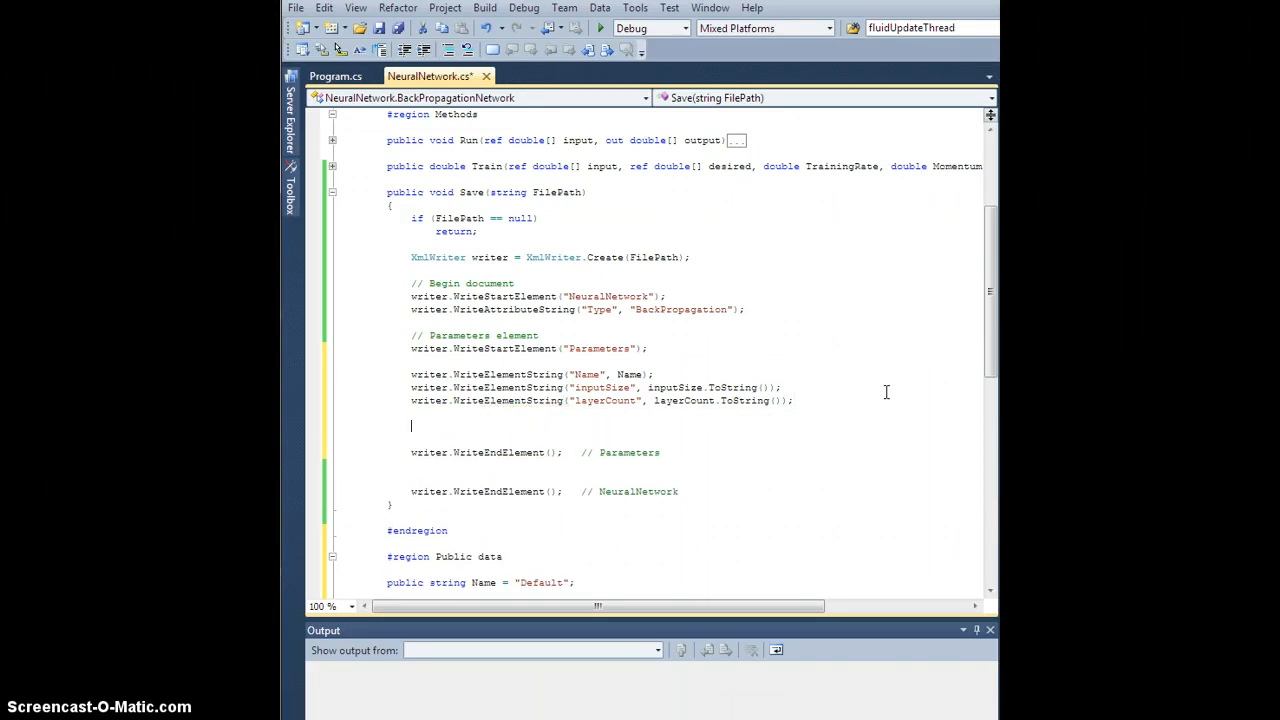
Step: Add a // Layer sizes comment, WriteStartElement("Layers") and WriteEndElement() // Layers before the Parameters end
type("// Layer sizes")
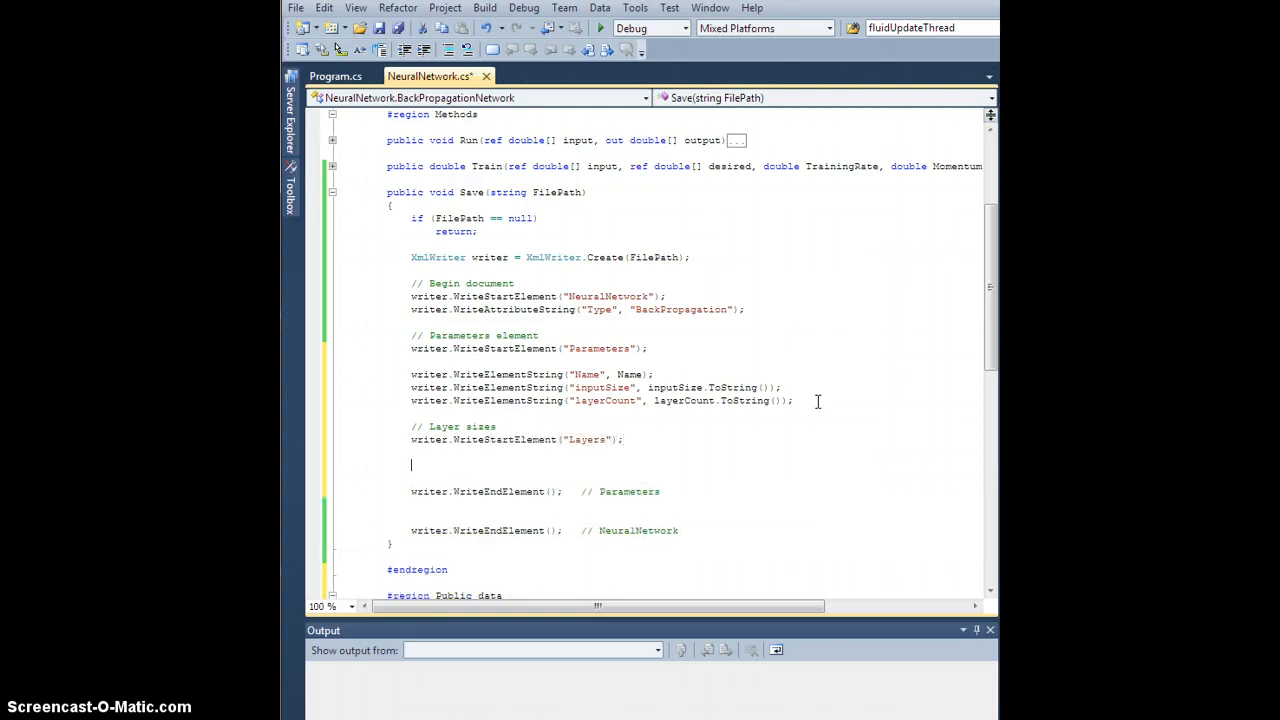
type("writer.")
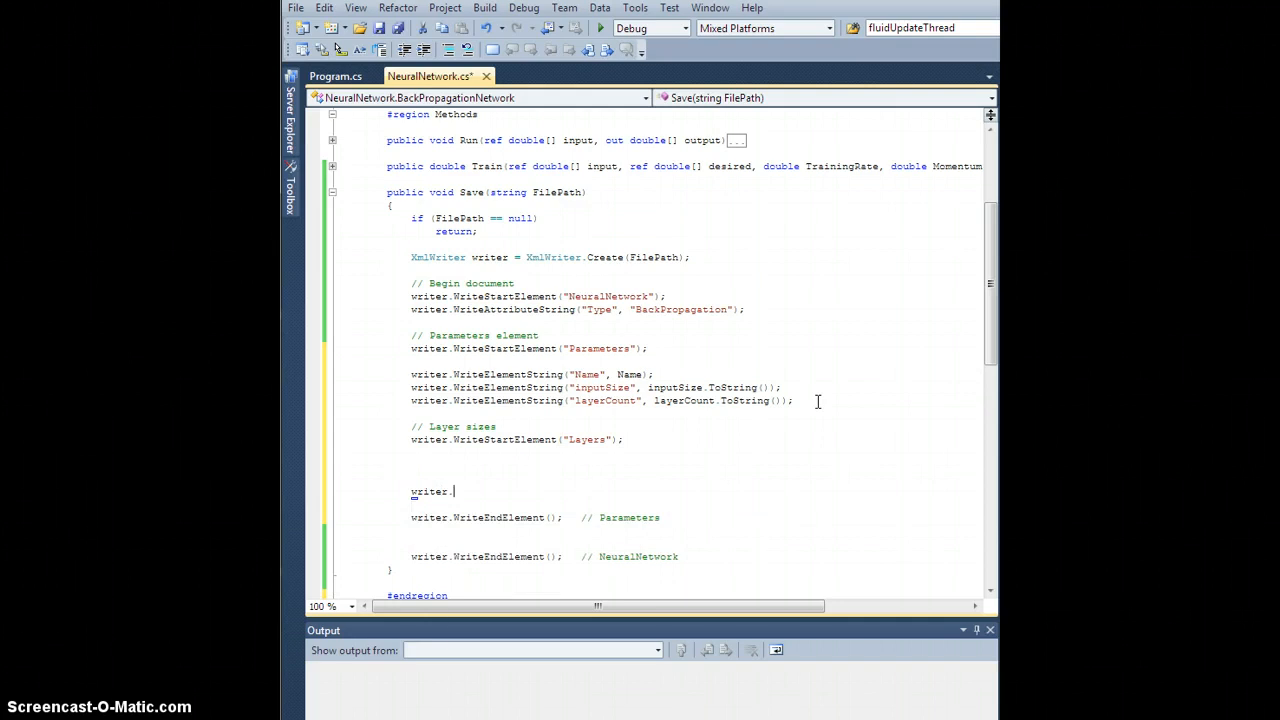
type("WriteEndElement();   // Layers")
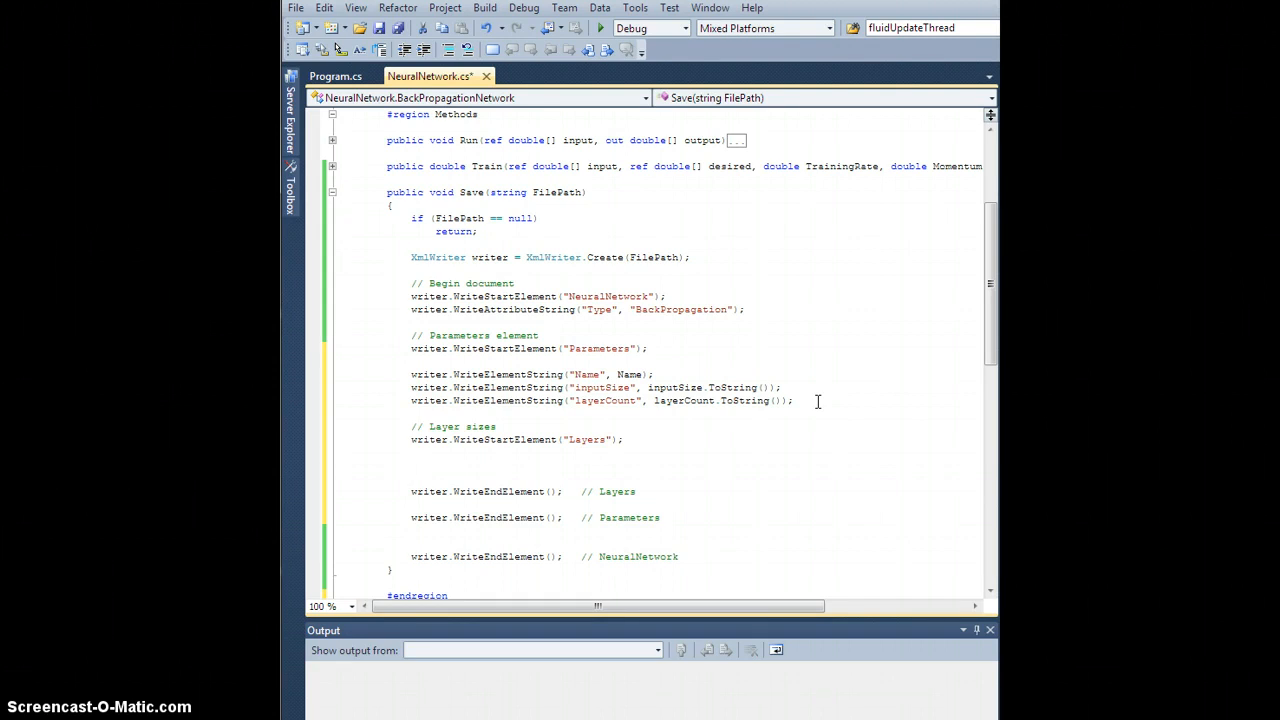
Step: Insert an empty for loop with l running from 0 to layerCount inside Layers
type("for(int 1=0;")
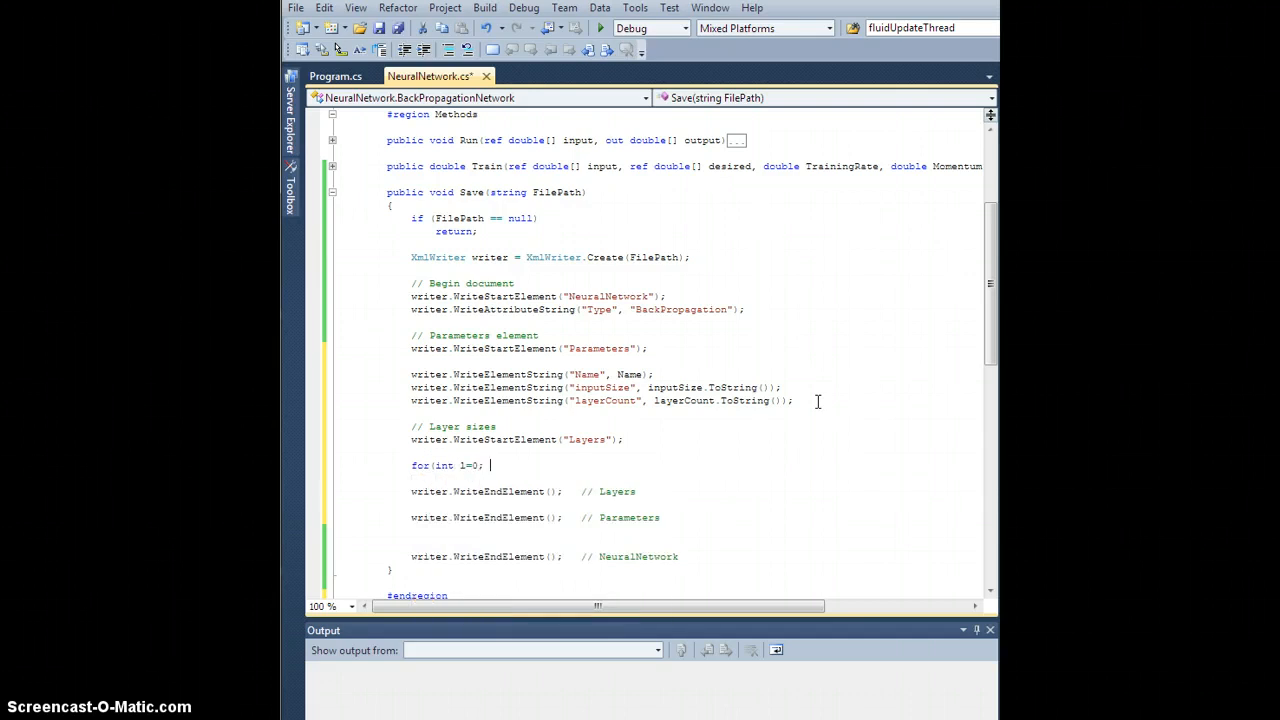
type("l<layerCount")
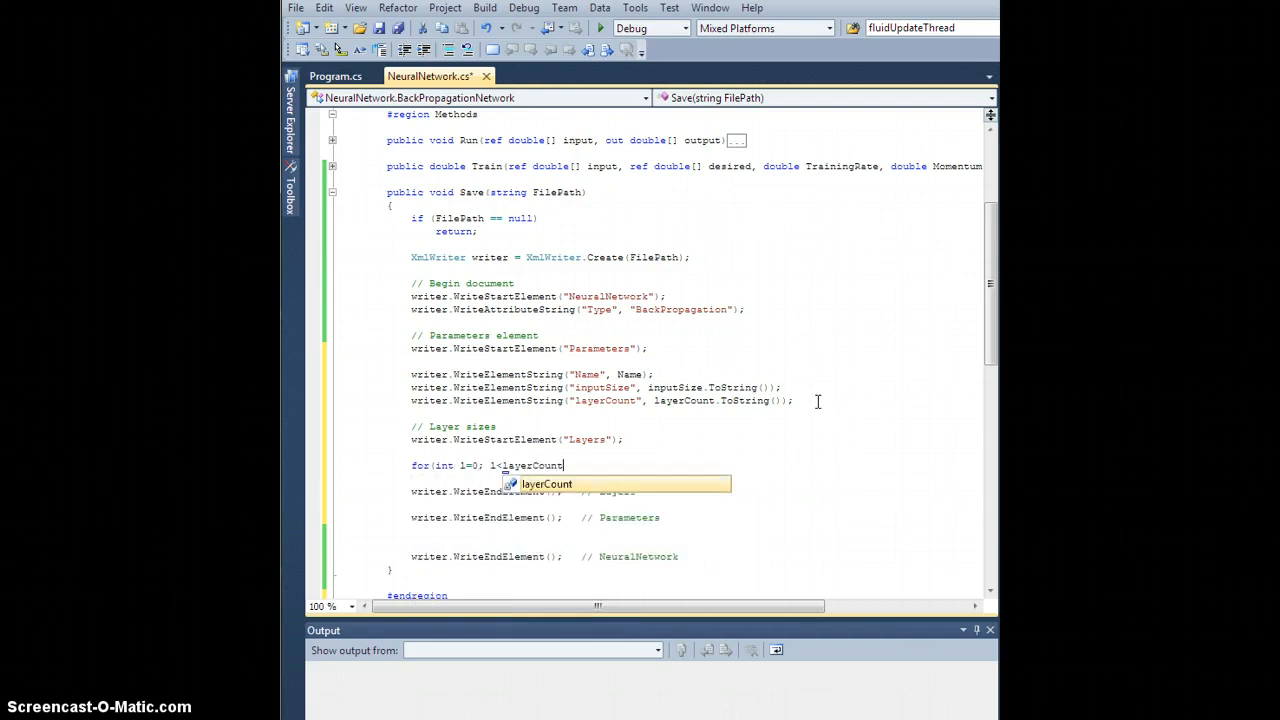
type("; 1++)")
type("{")
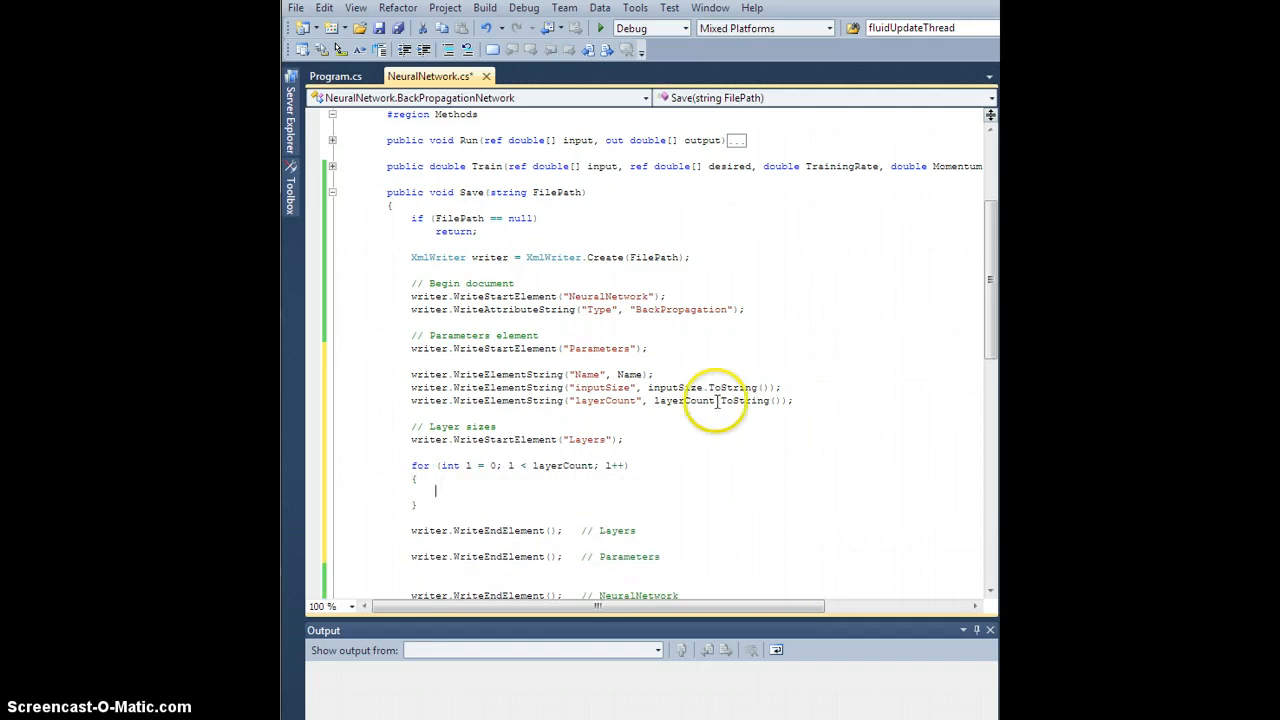
mouse_move(674, 452)
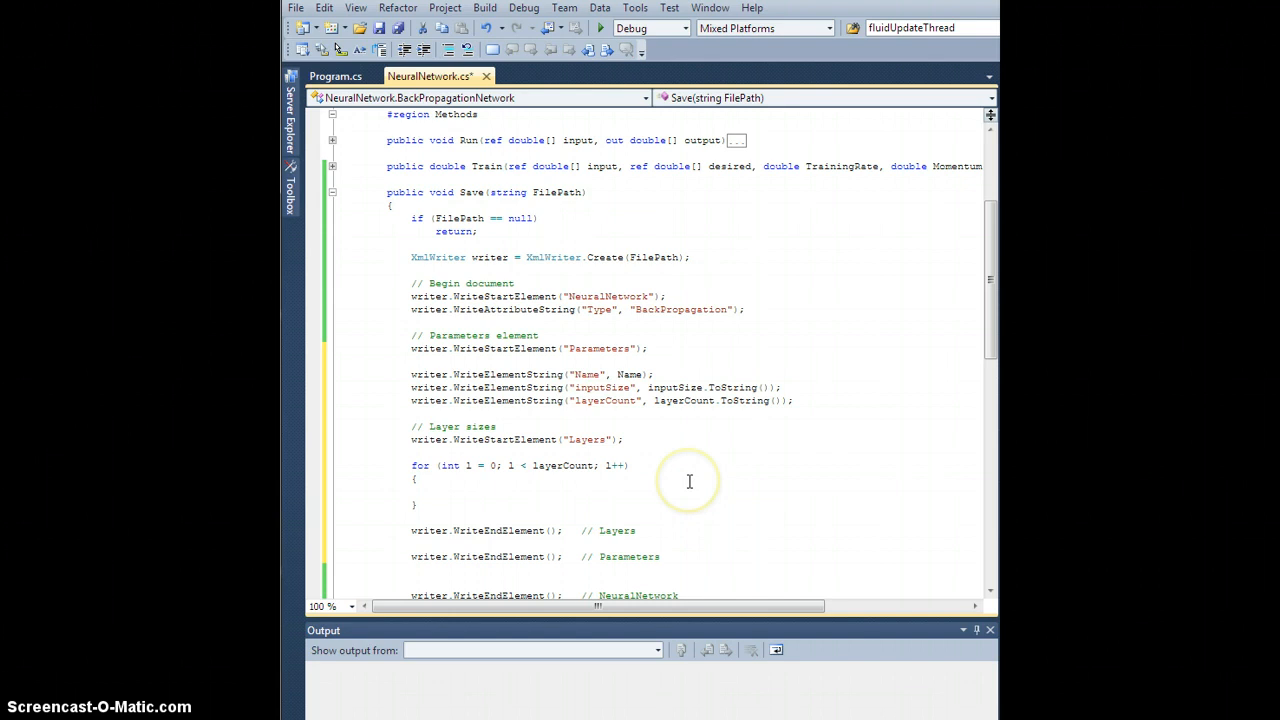
Step: In the loop body, write WriteStartElement("Layer") and WriteEndElement() commented // Layer
type("writer.WriteStartElement(")
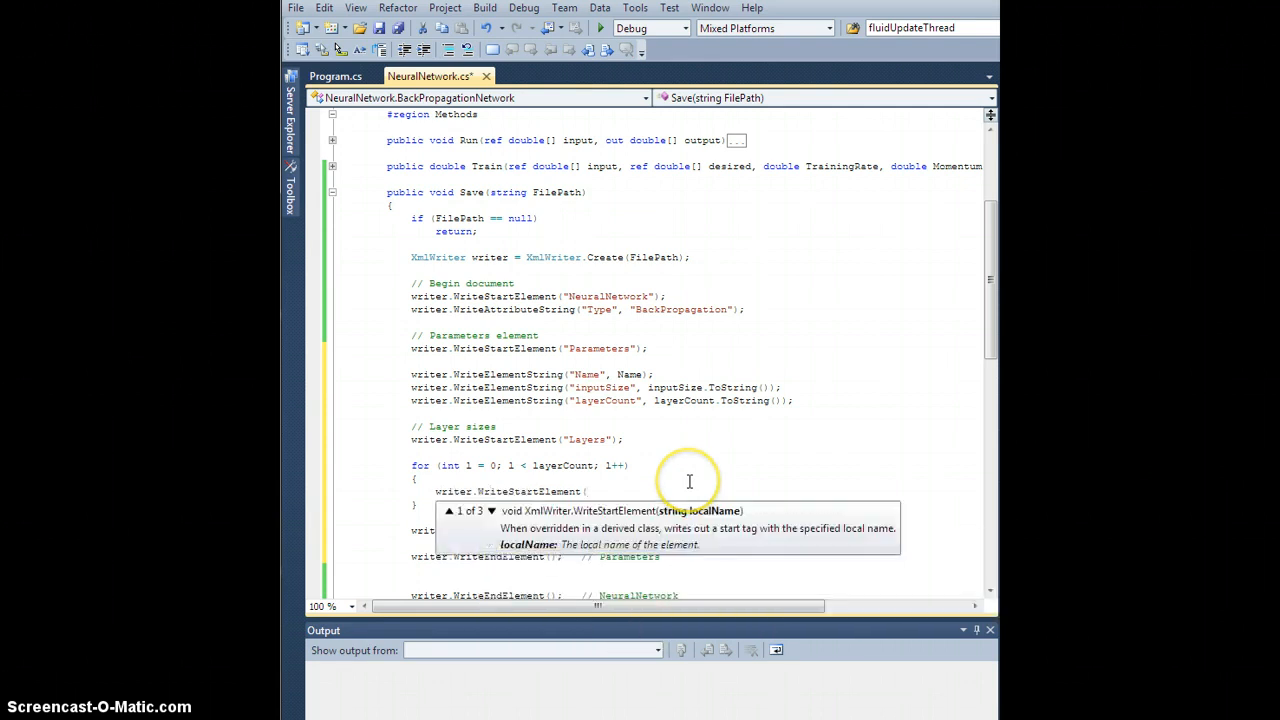
type("\"")
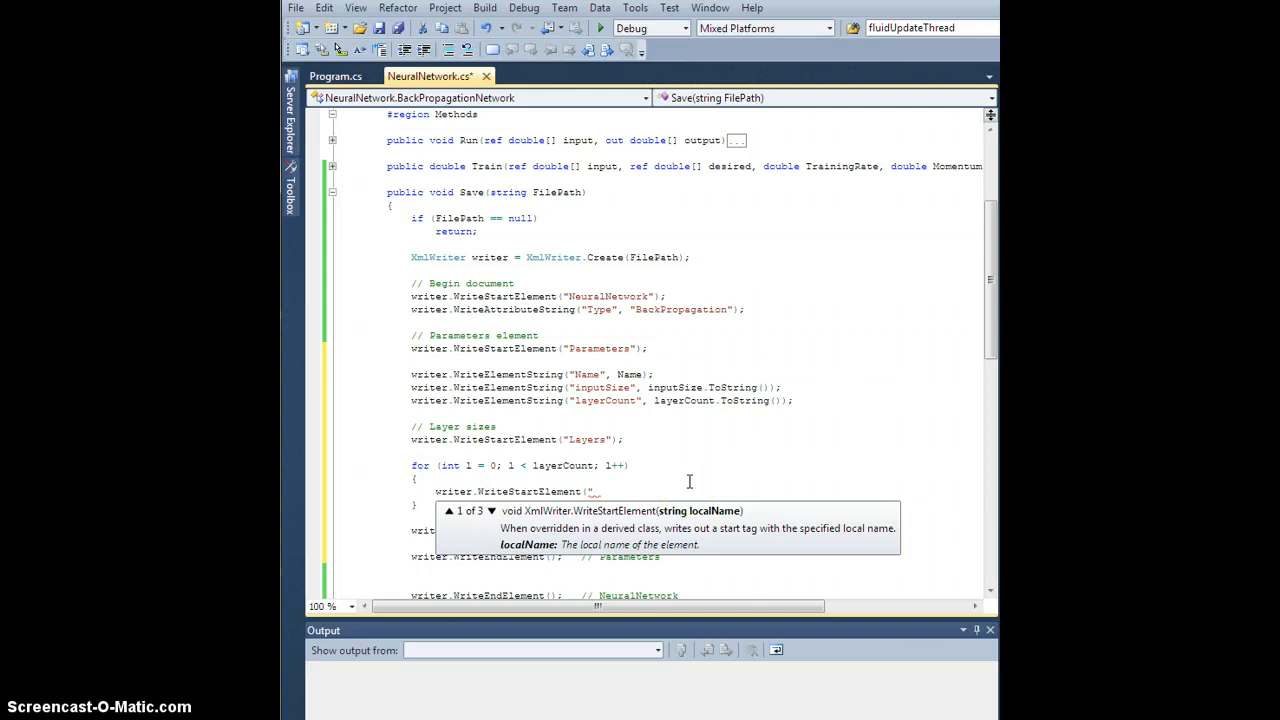
type("Layer\");")
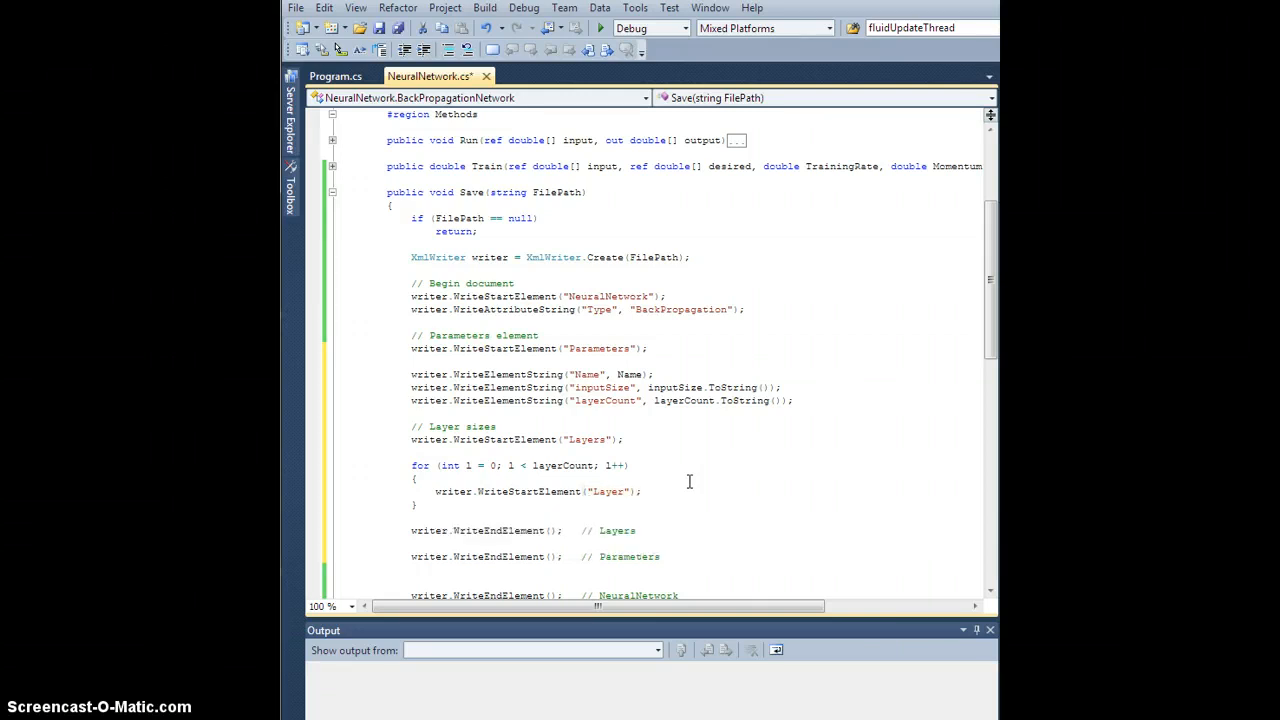
type("wri")
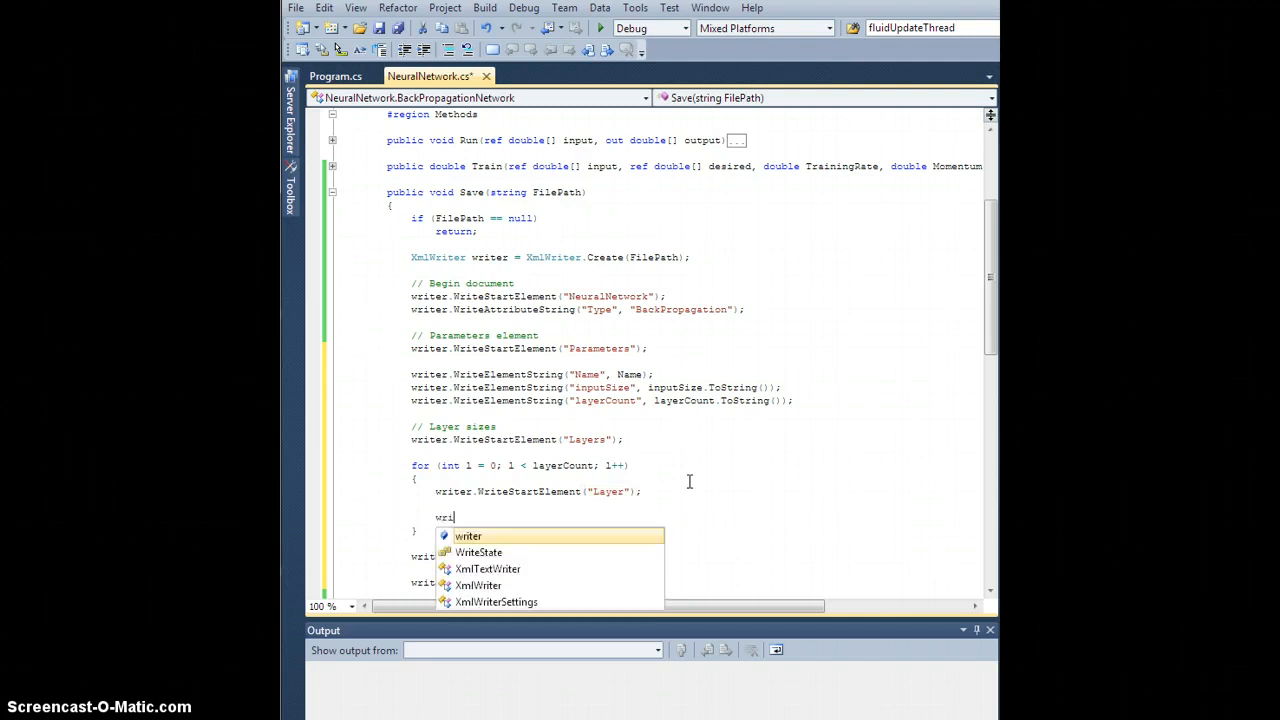
type("riter.WriteEndElement();   // Layer")
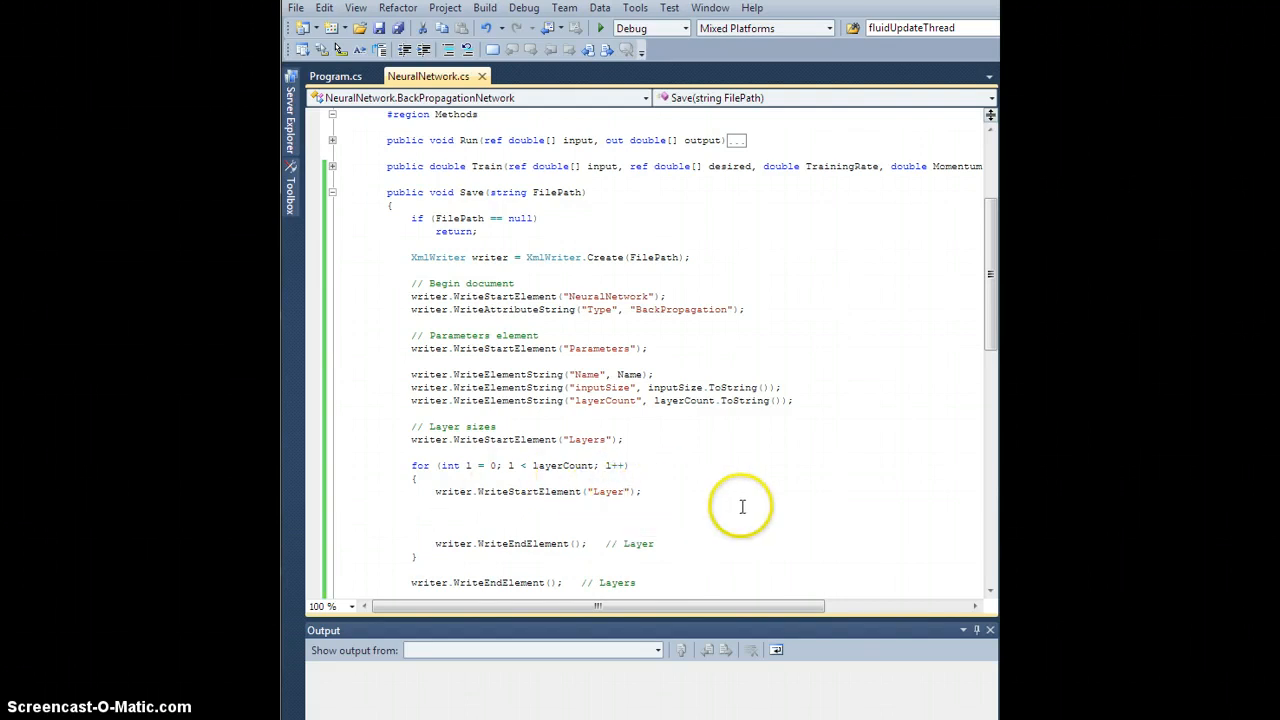
Step: Write an "Index" attribute from l.ToString() on each Layer element
type("writer")
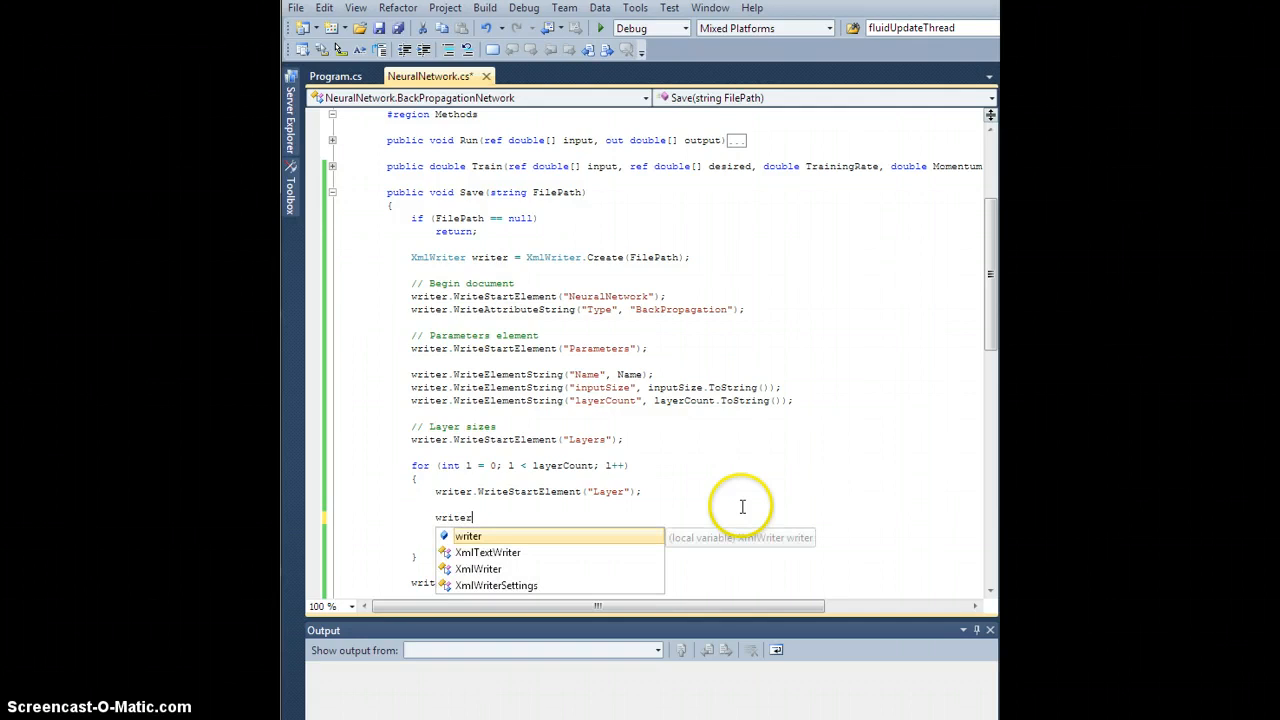
type(".WriteAttributeString(")
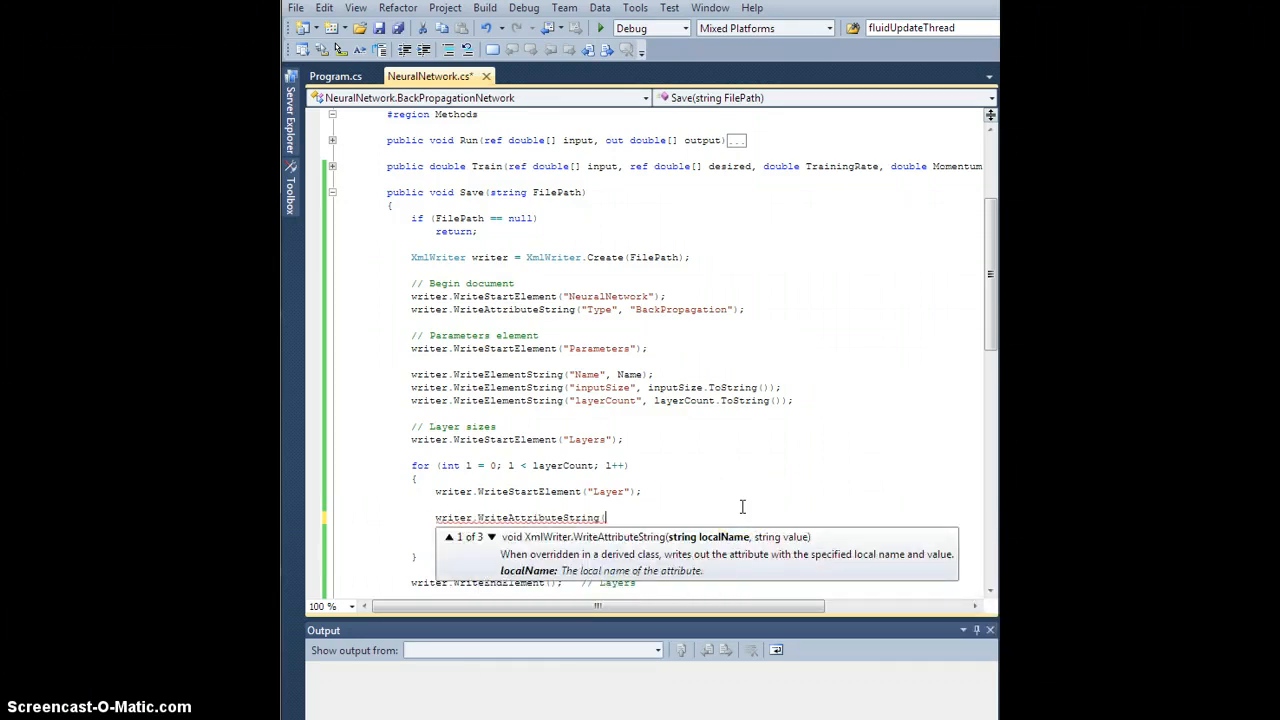
type("\"Index")
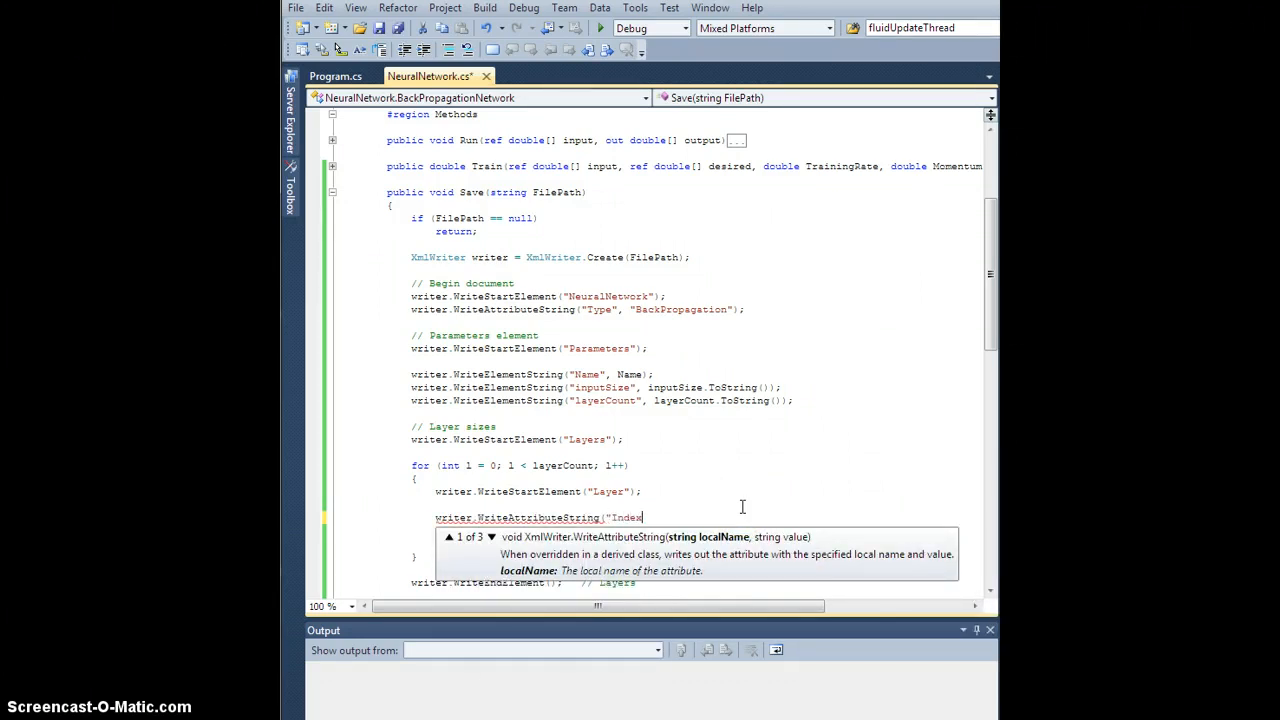
type(", l.ToString());")
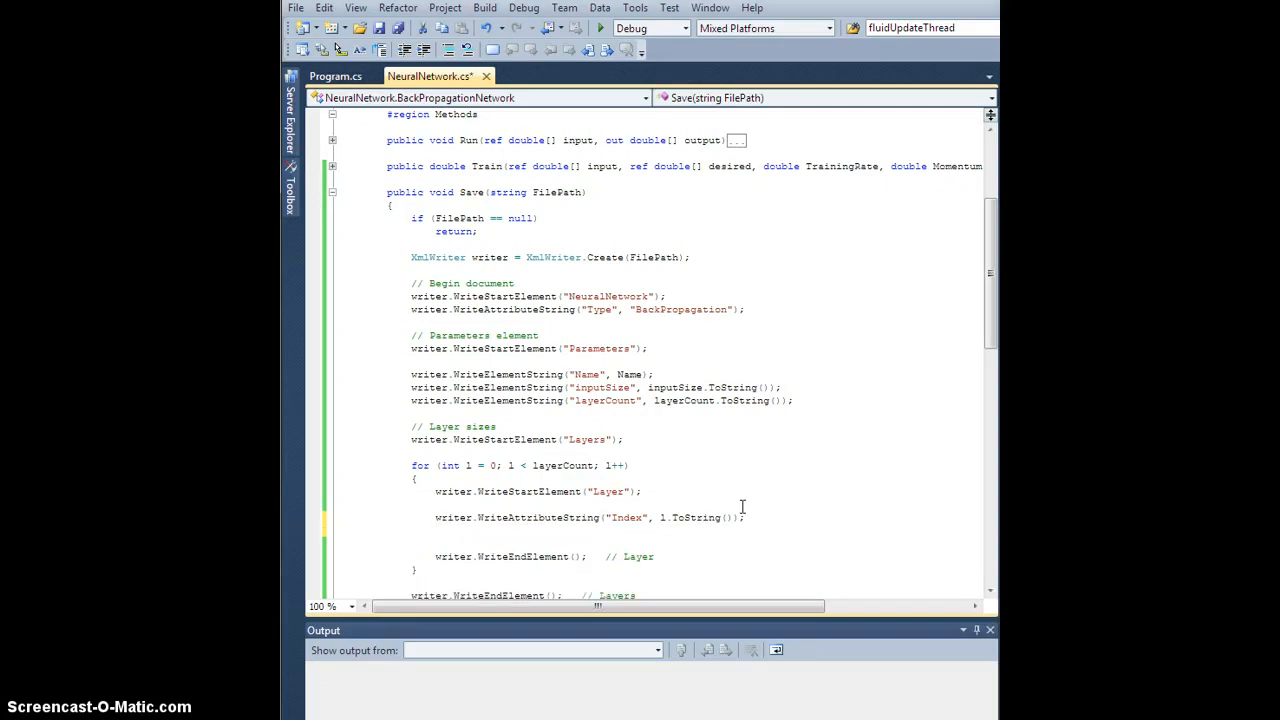
Step: Add a "Size" attribute using layerSize[l].ToString()
type("writer")
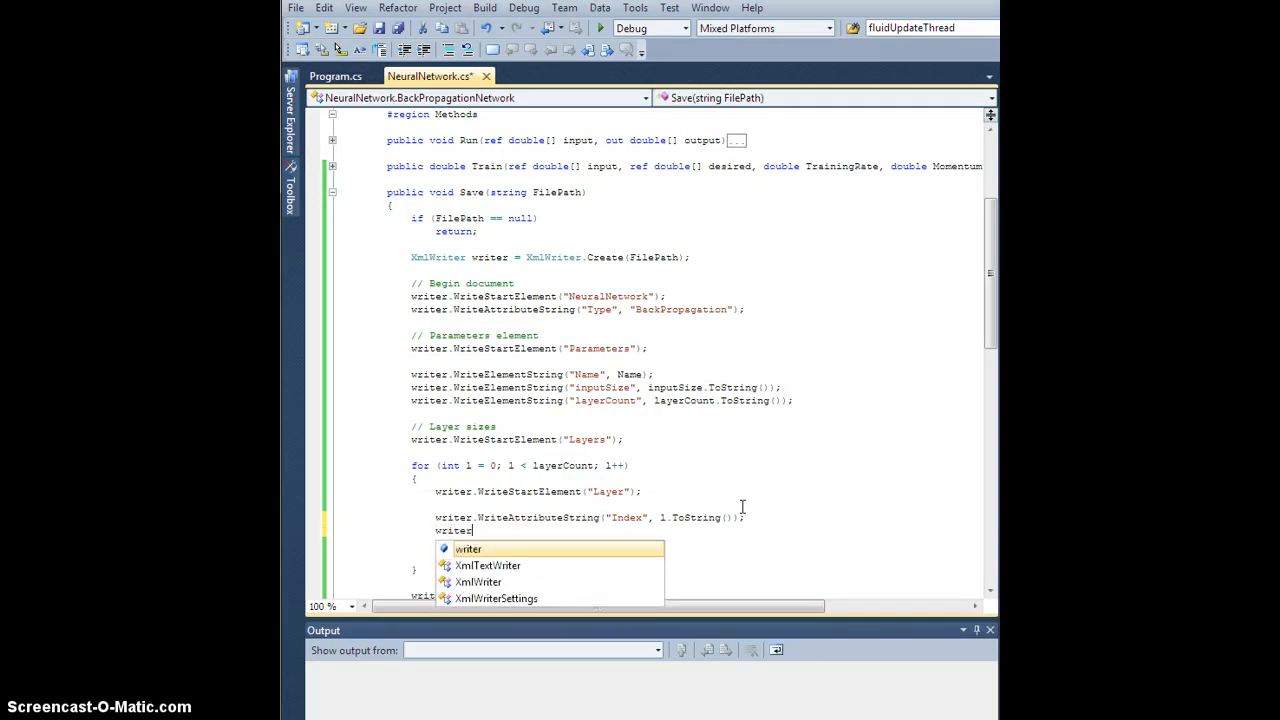
type(".WriteAttributeString(")
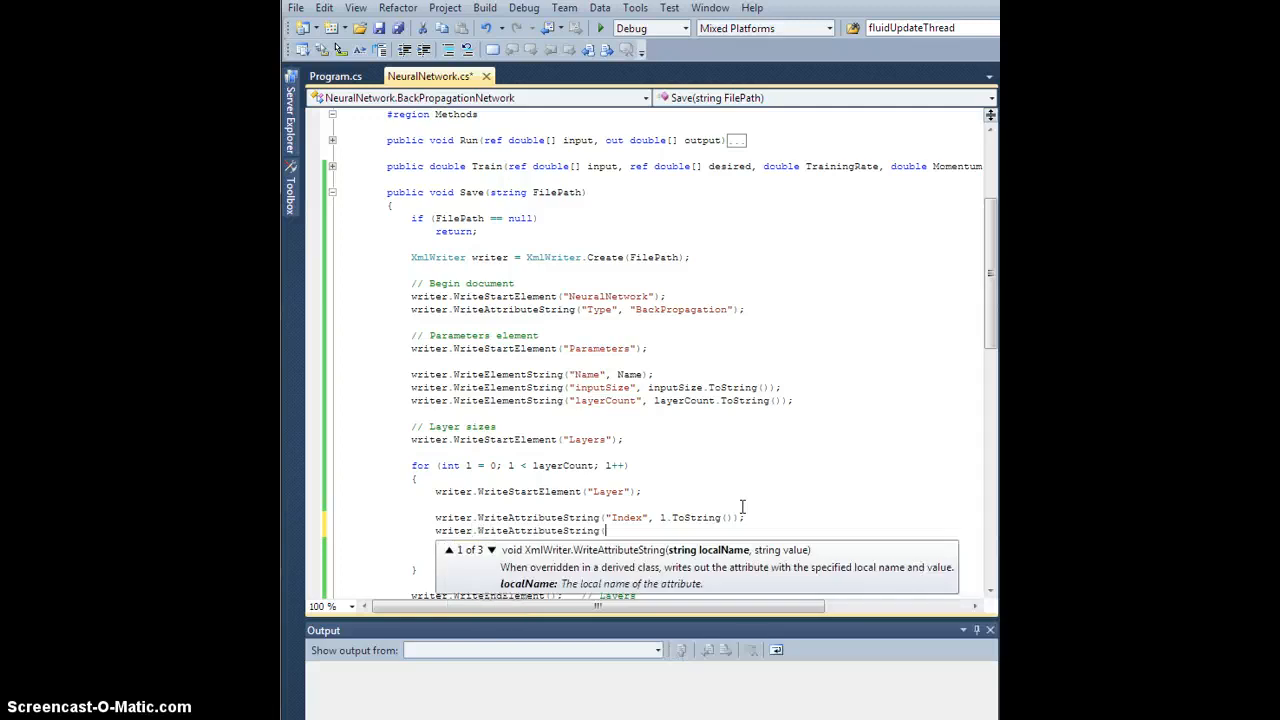
type("\"Size")
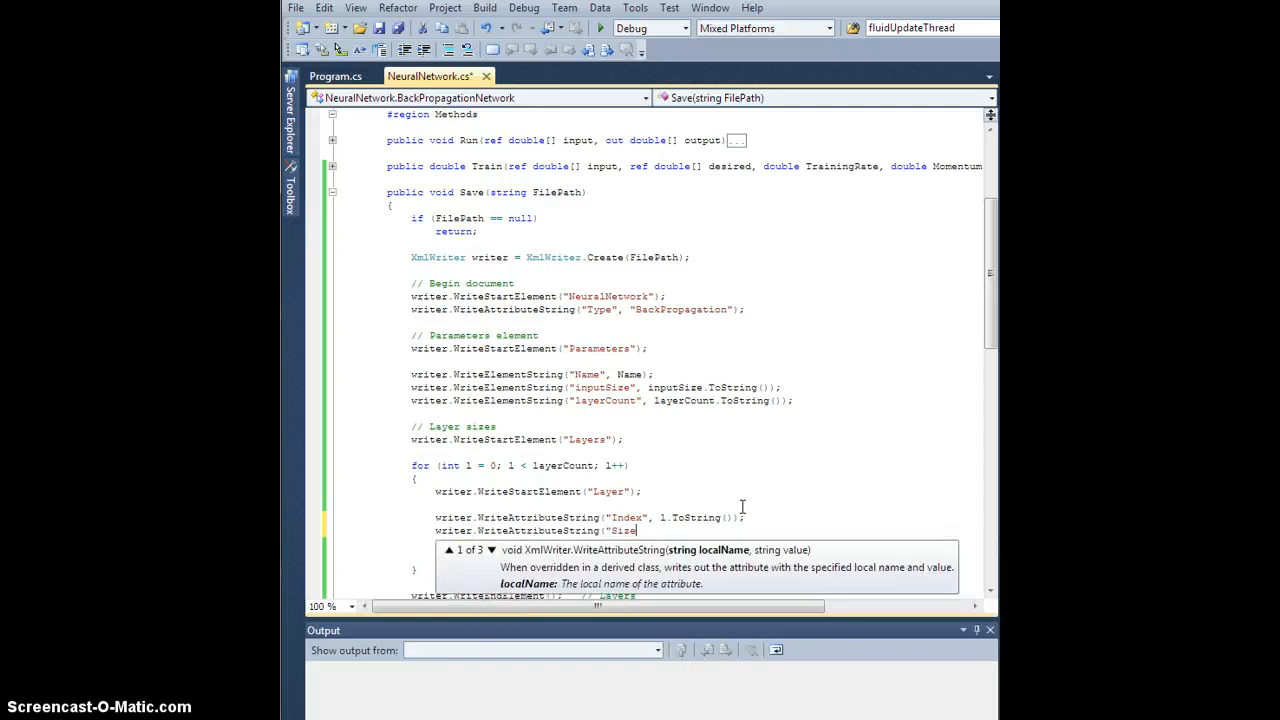
type("\",")
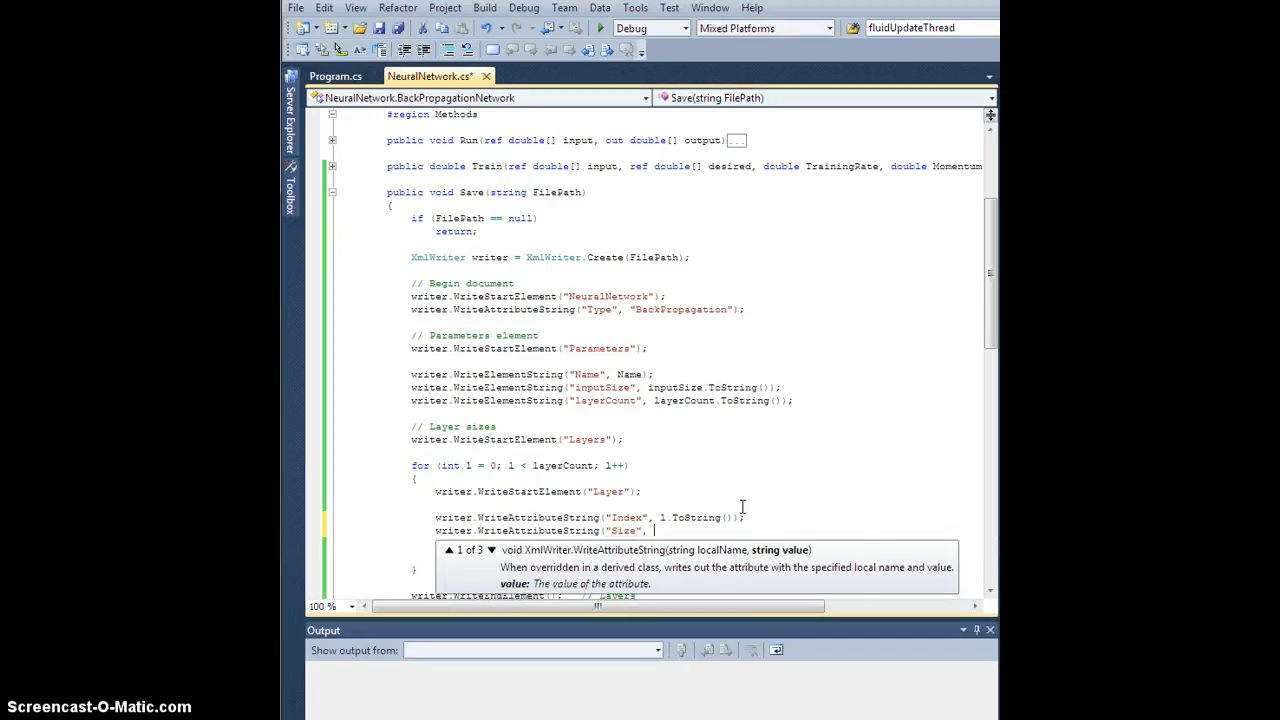
type("layerSize")
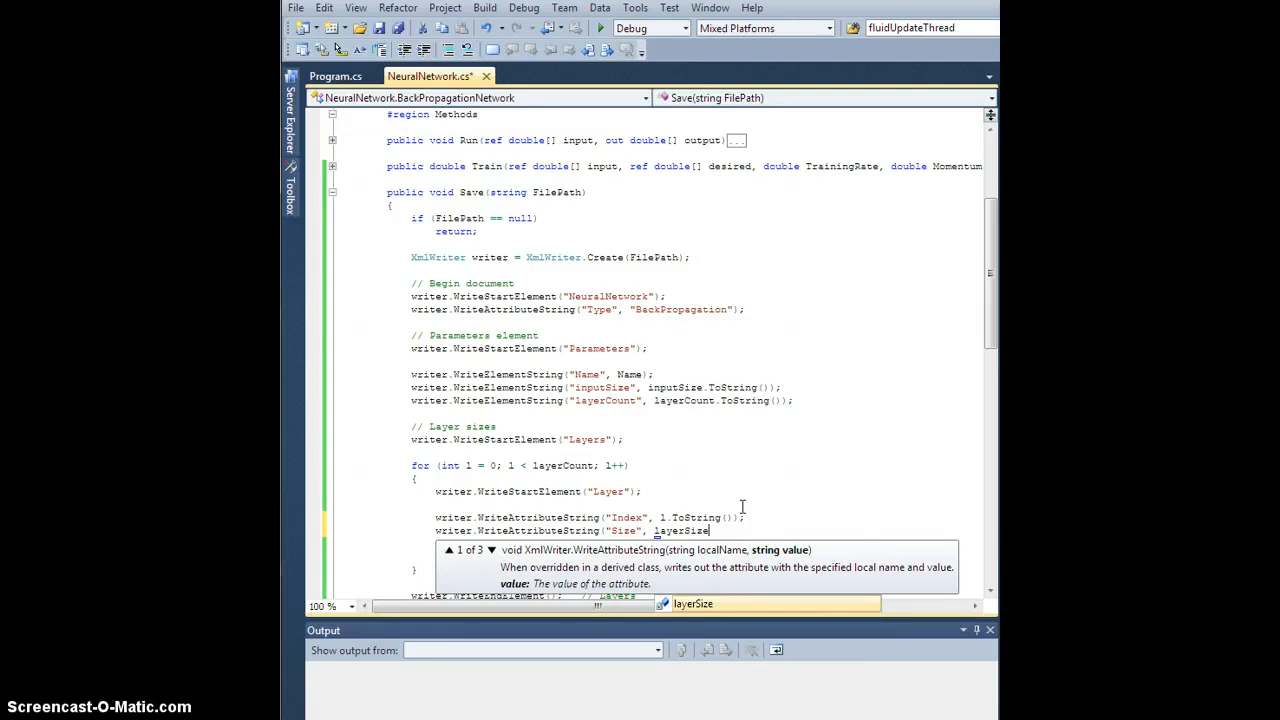
type("[1]")
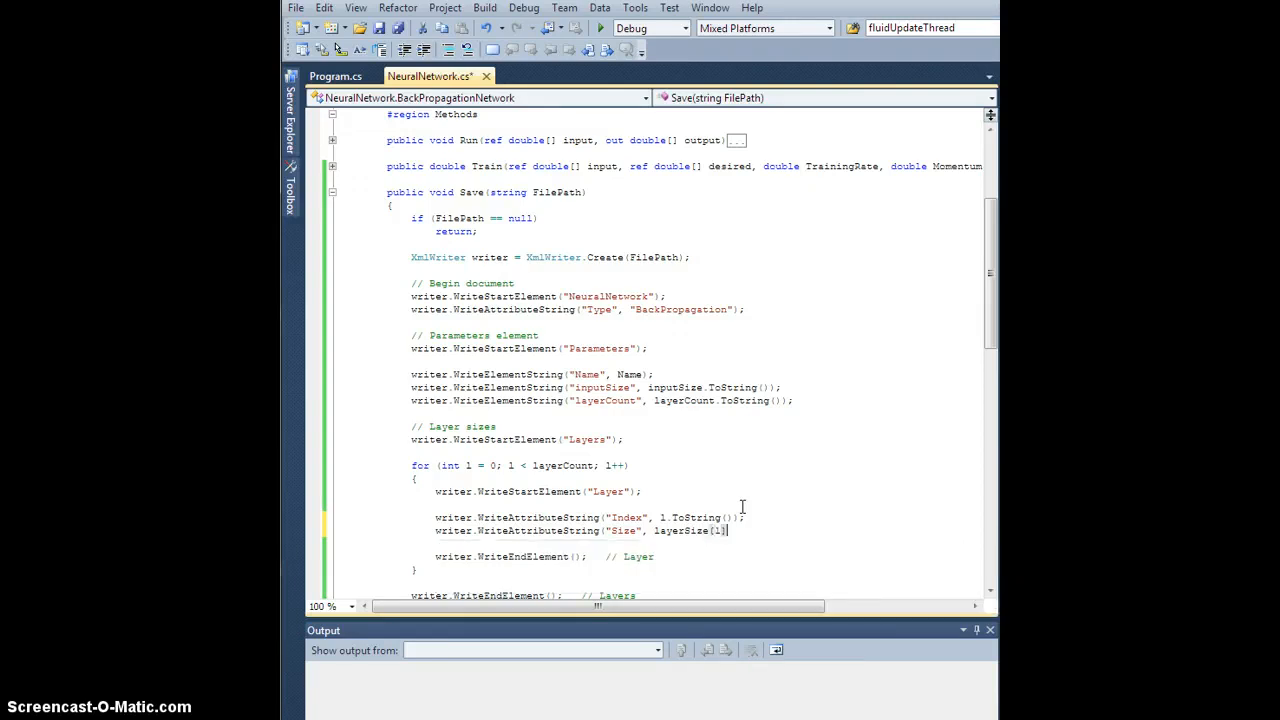
type(".ToSt")
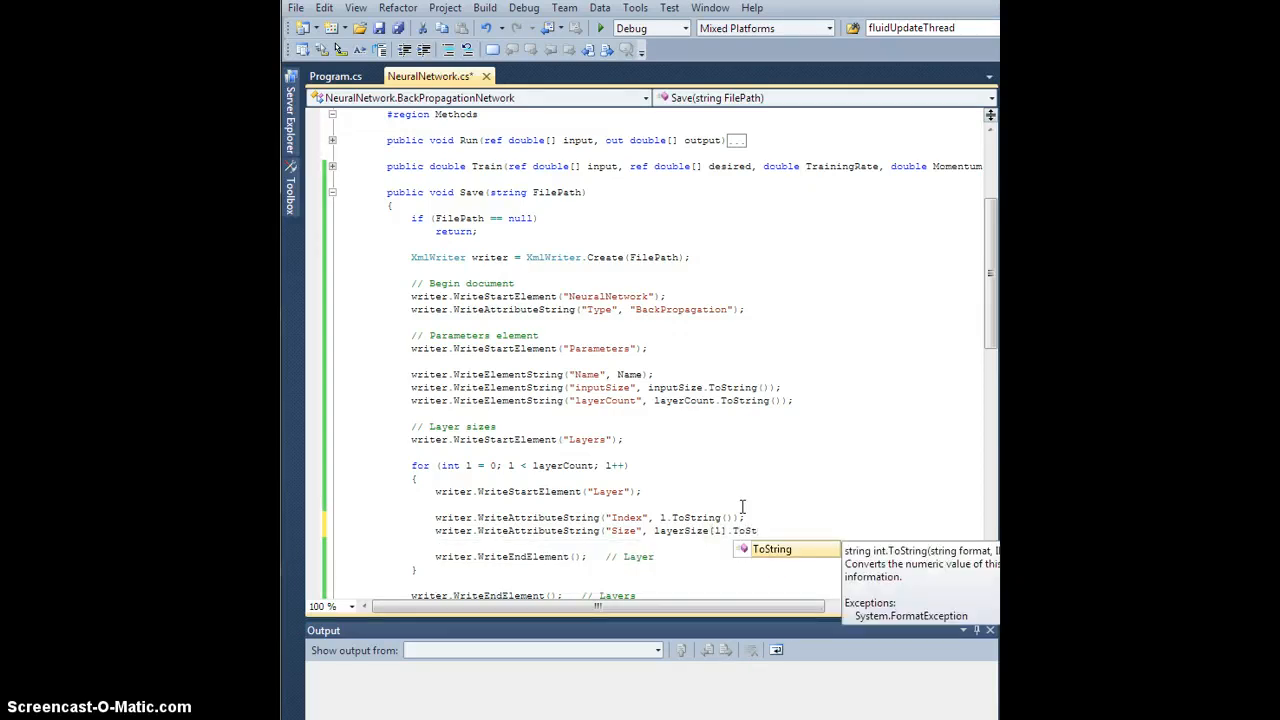
type("ToString());")
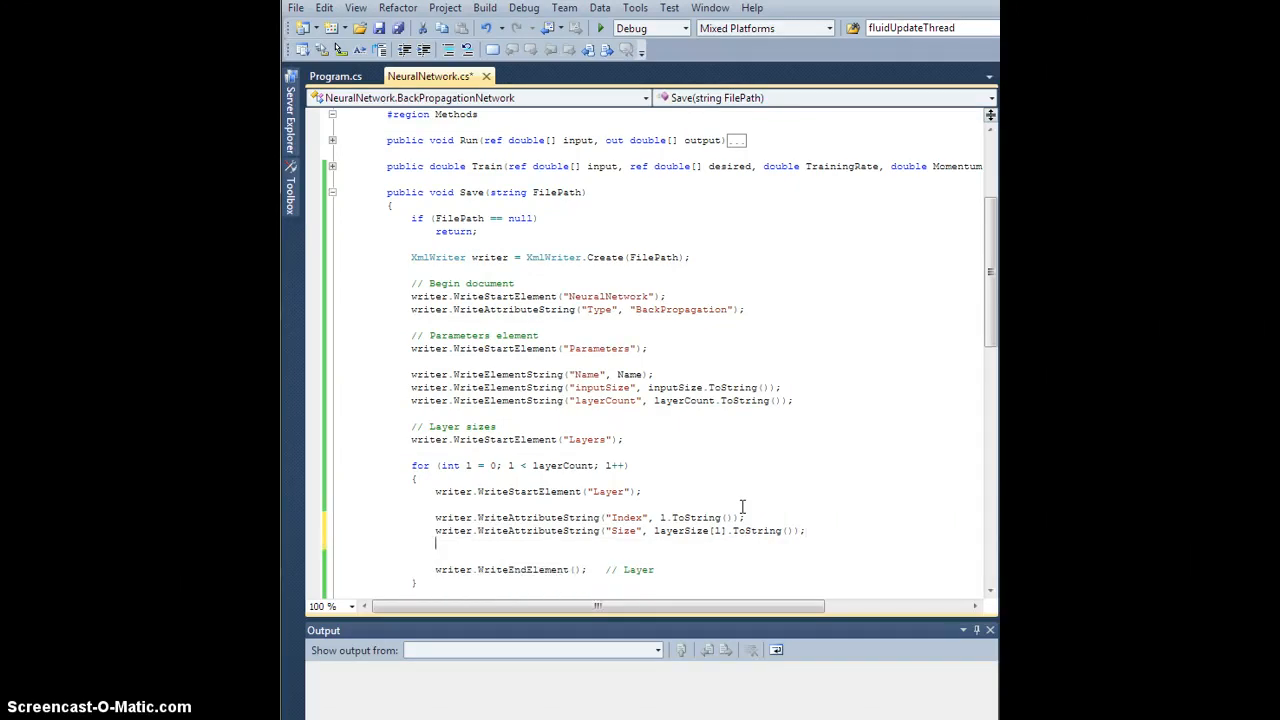
Step: Add a "Type" attribute using transferFunction[l].ToString()
type("write")
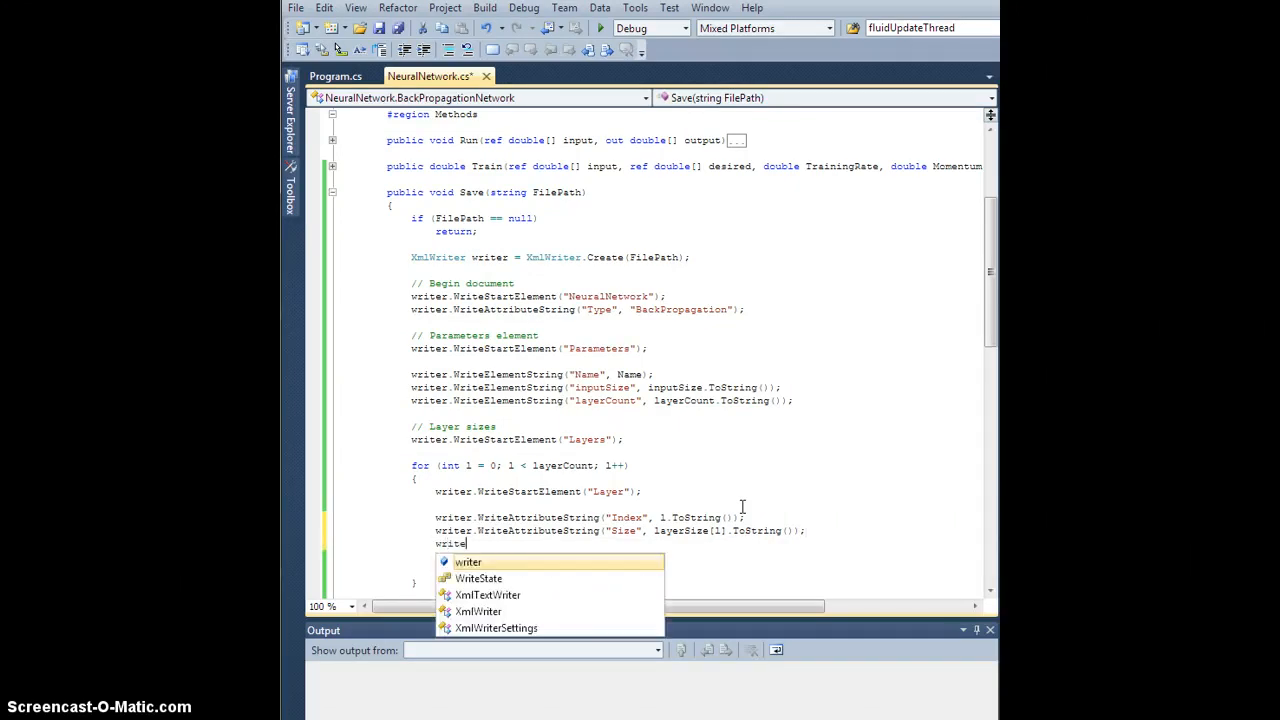
type("WriteAttributeString(\"T")
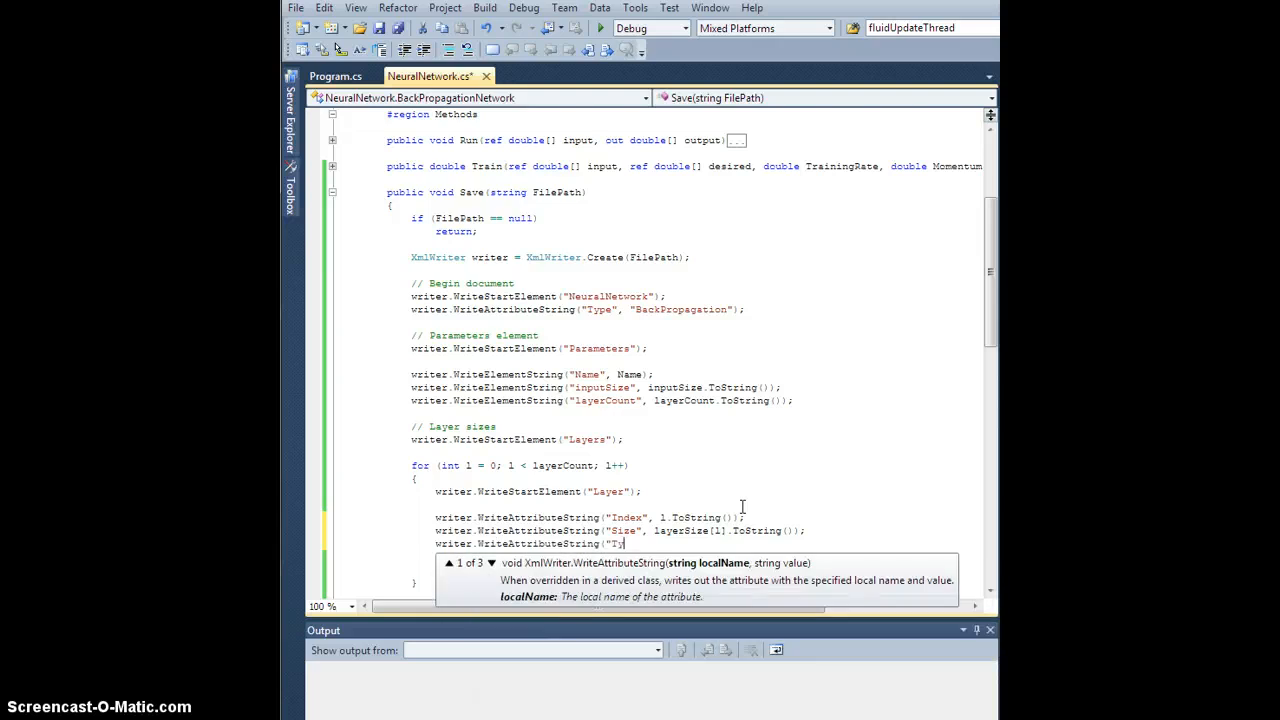
type("ype\"")
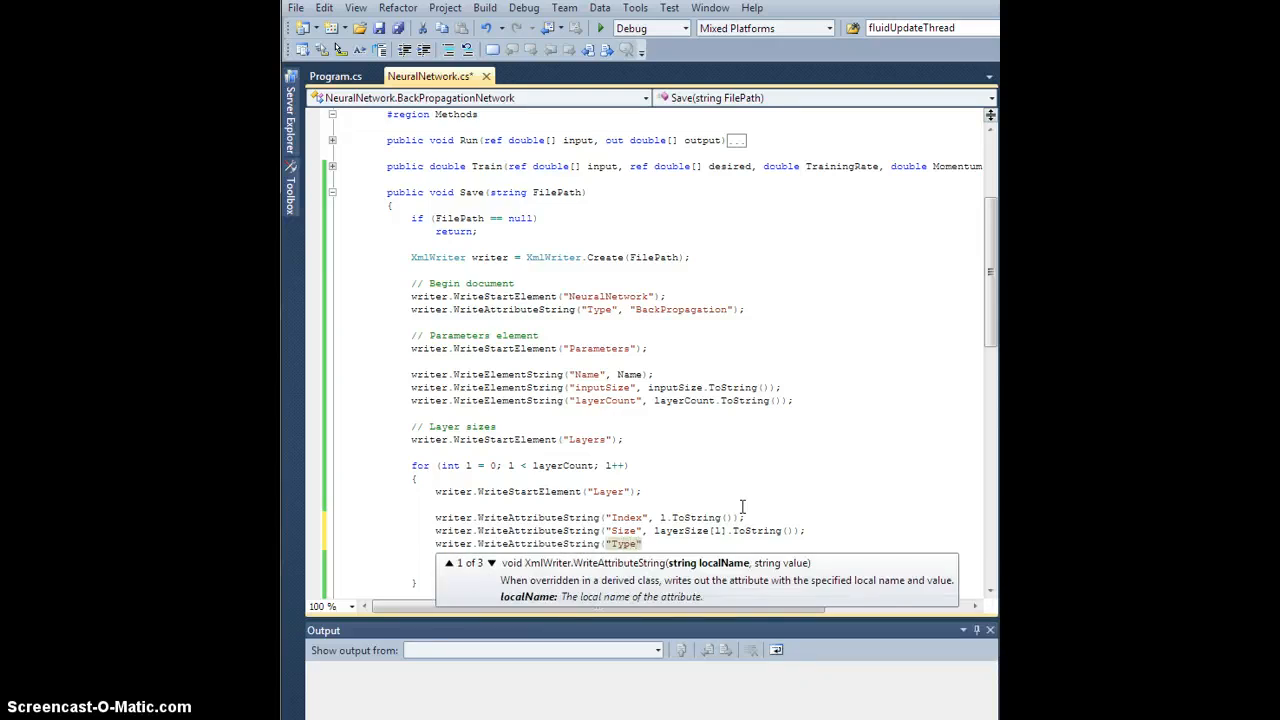
type("transferFunction[l")
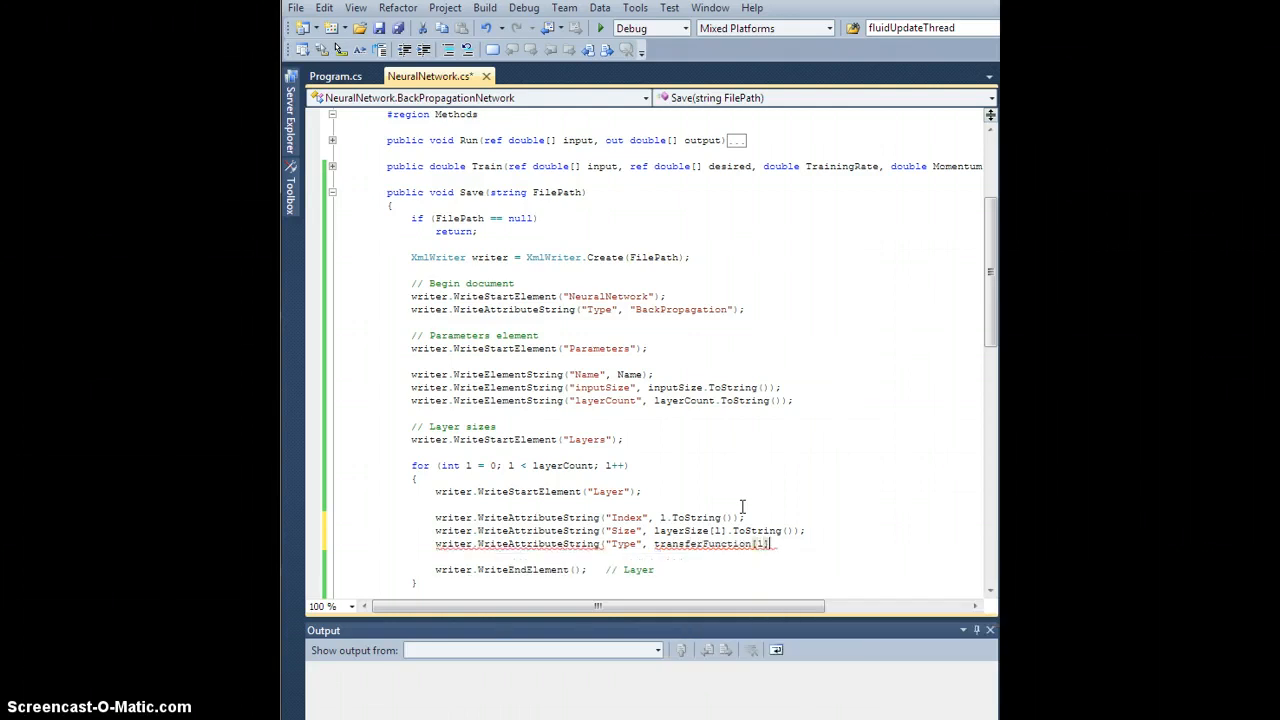
type(".ToString());")
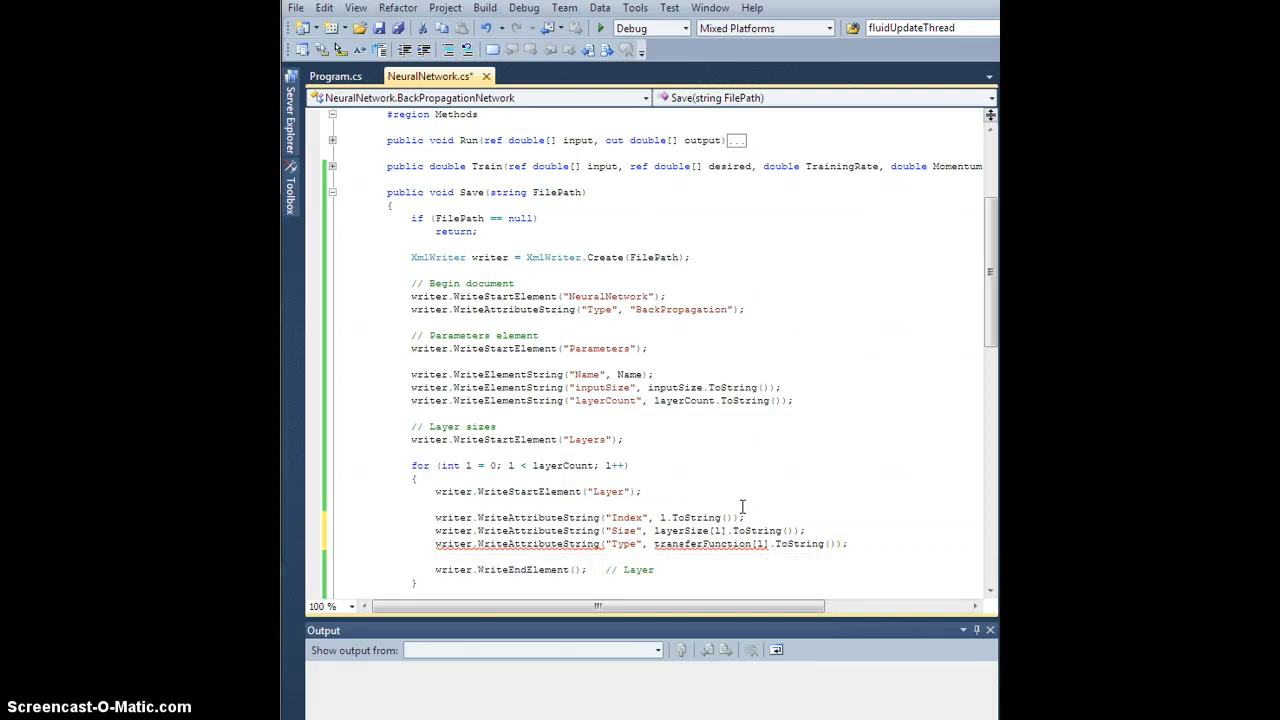
scroll("down", 3)
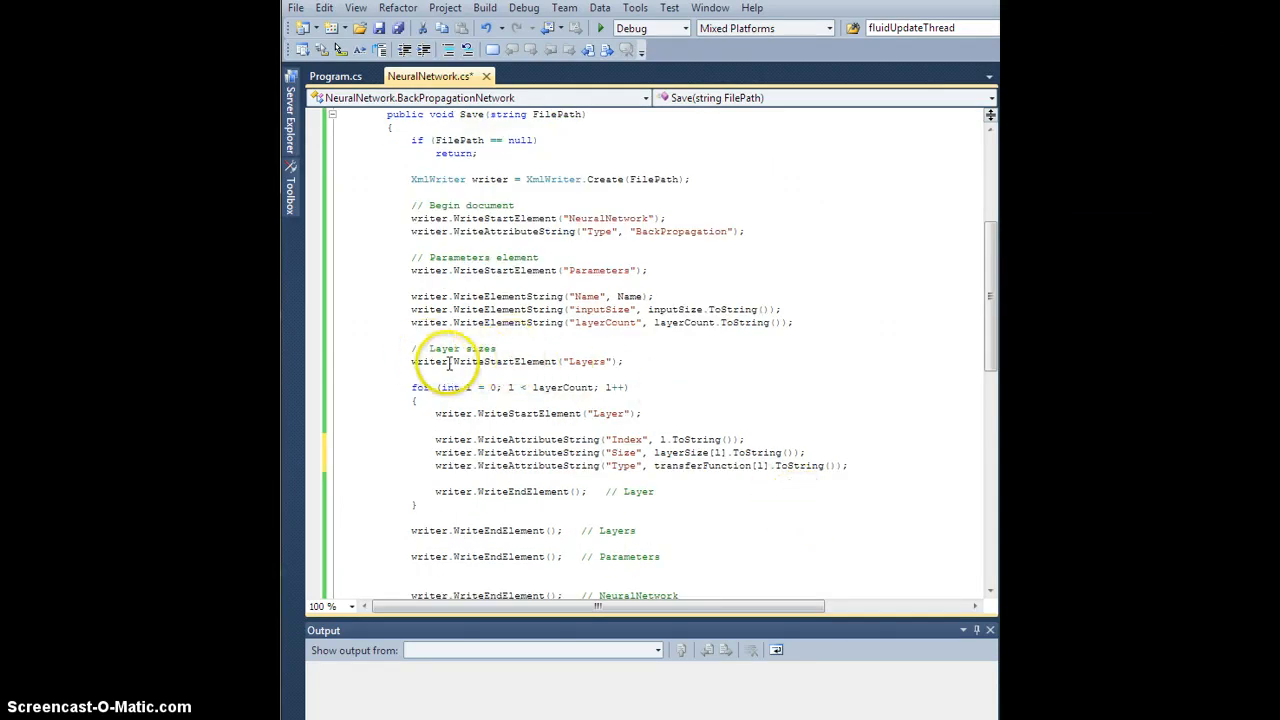
mouse_move(578, 420)
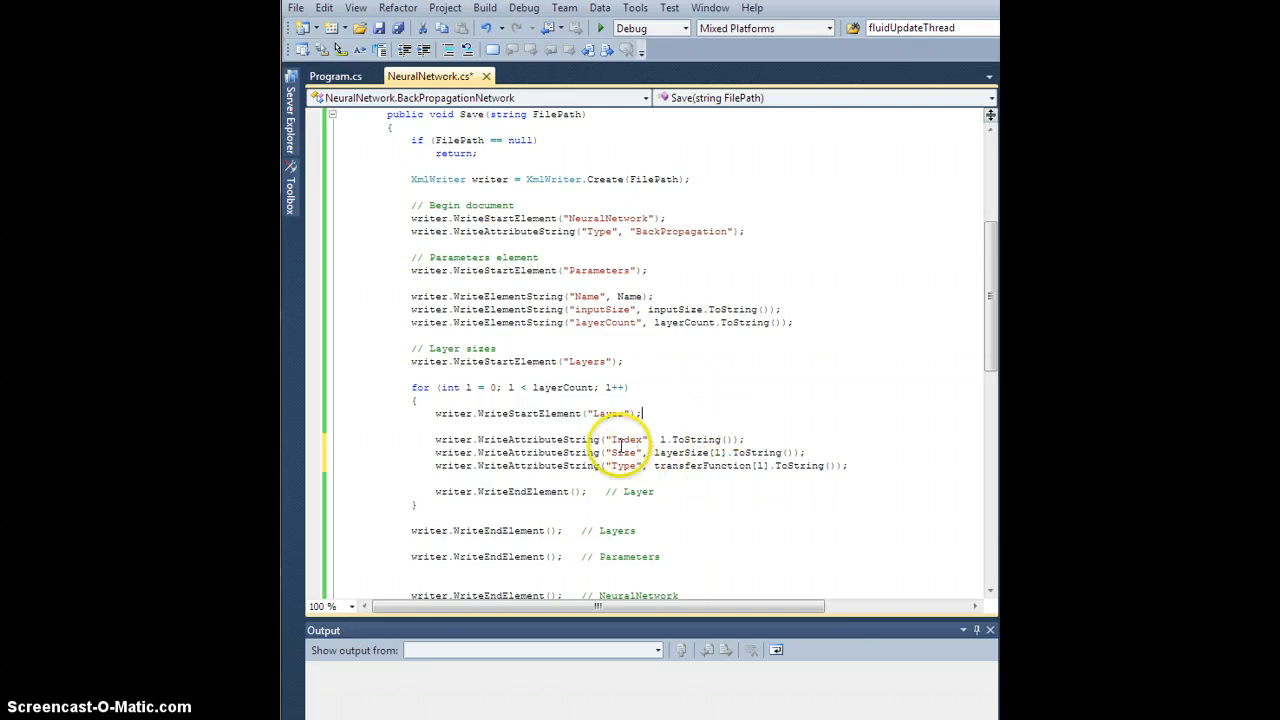
mouse_move(710, 485)
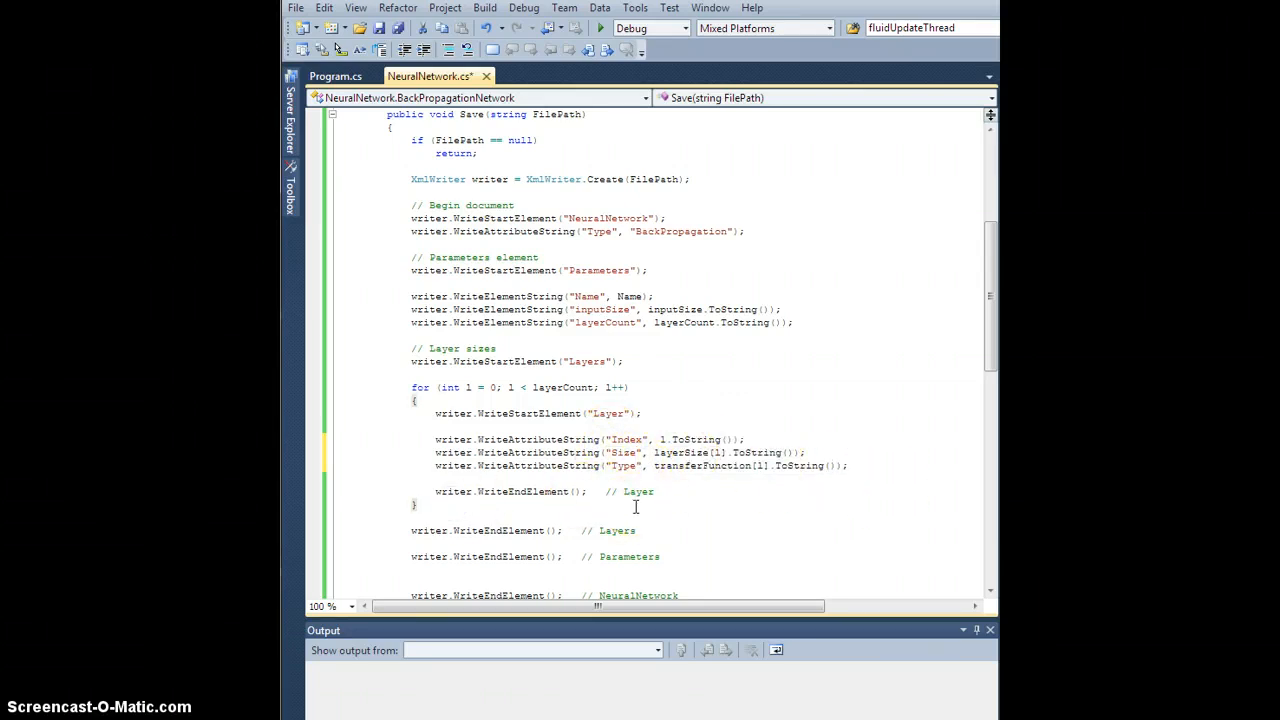
mouse_move(680, 543)
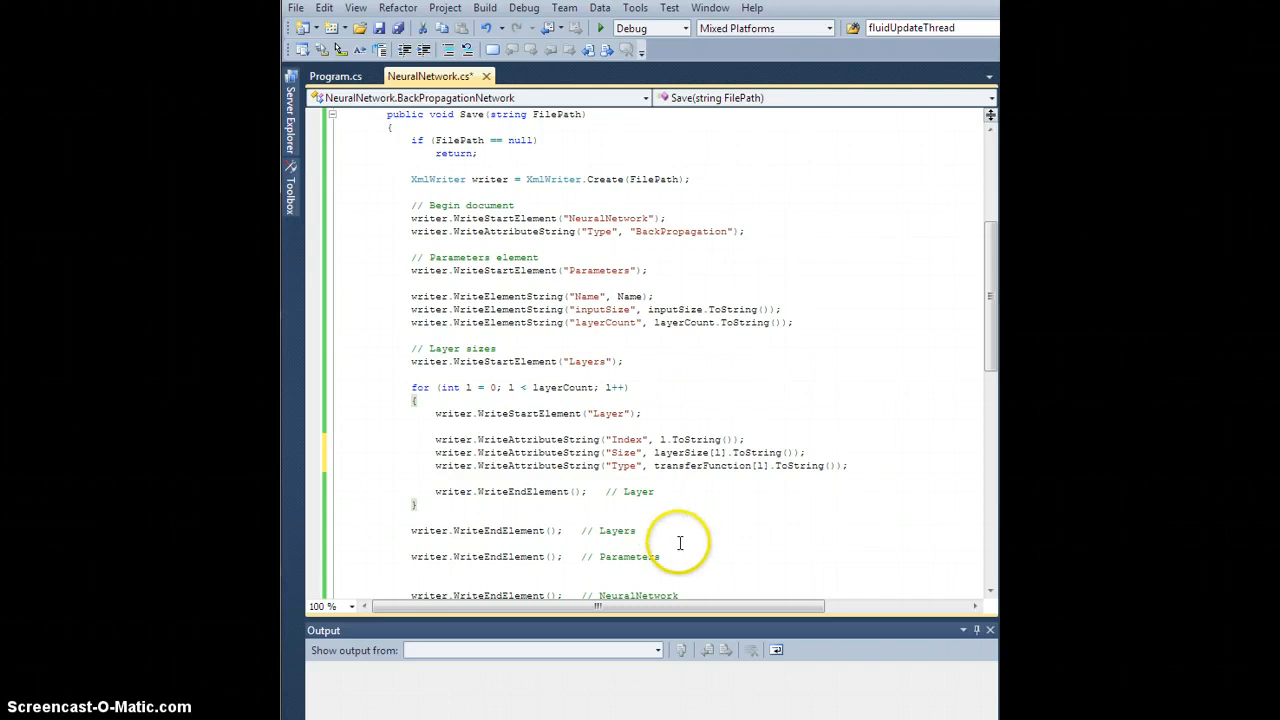
mouse_move(749, 273)
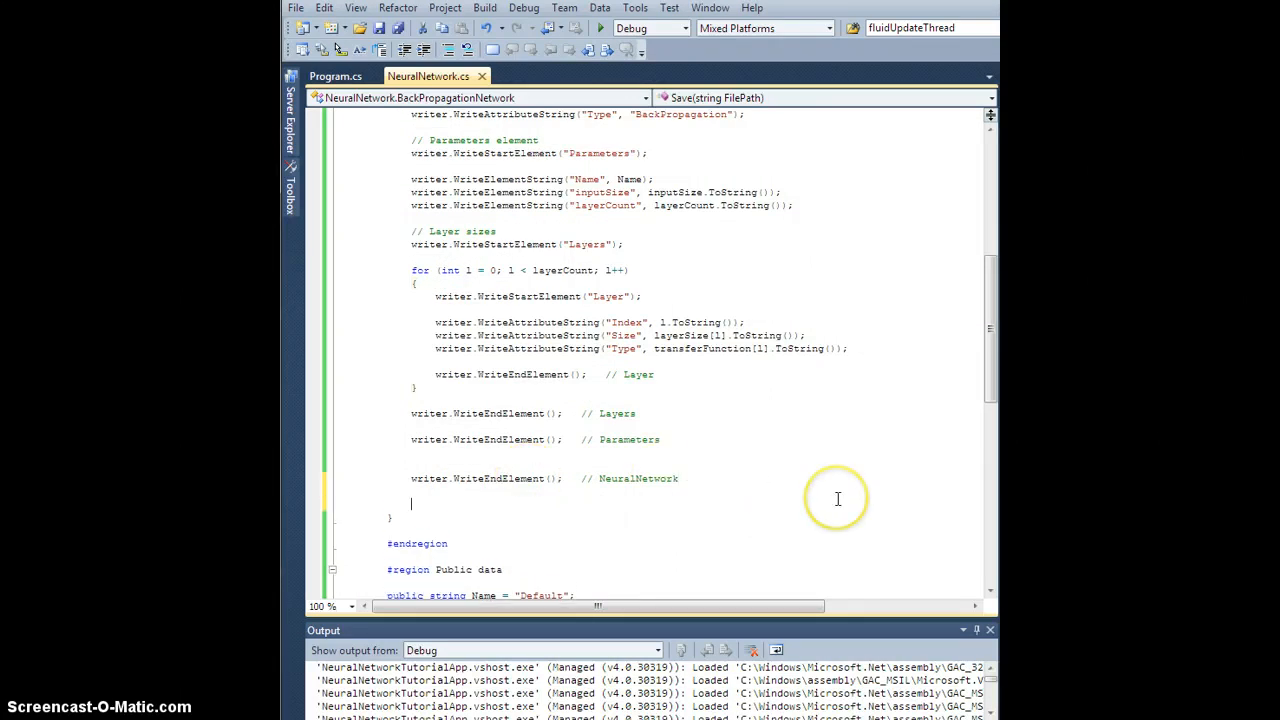
Step: Append writer.Flush(); and writer.Close(); after the final WriteEndElement in Save
type("write")
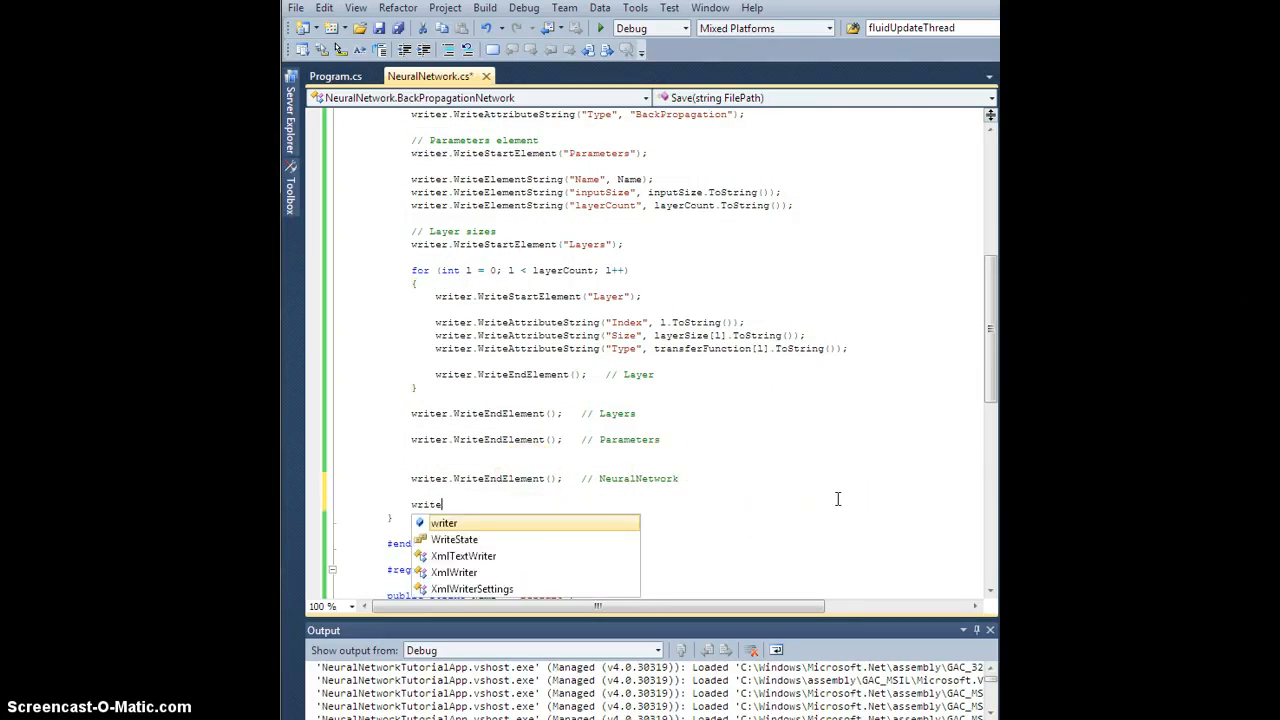
type(".Flush();")
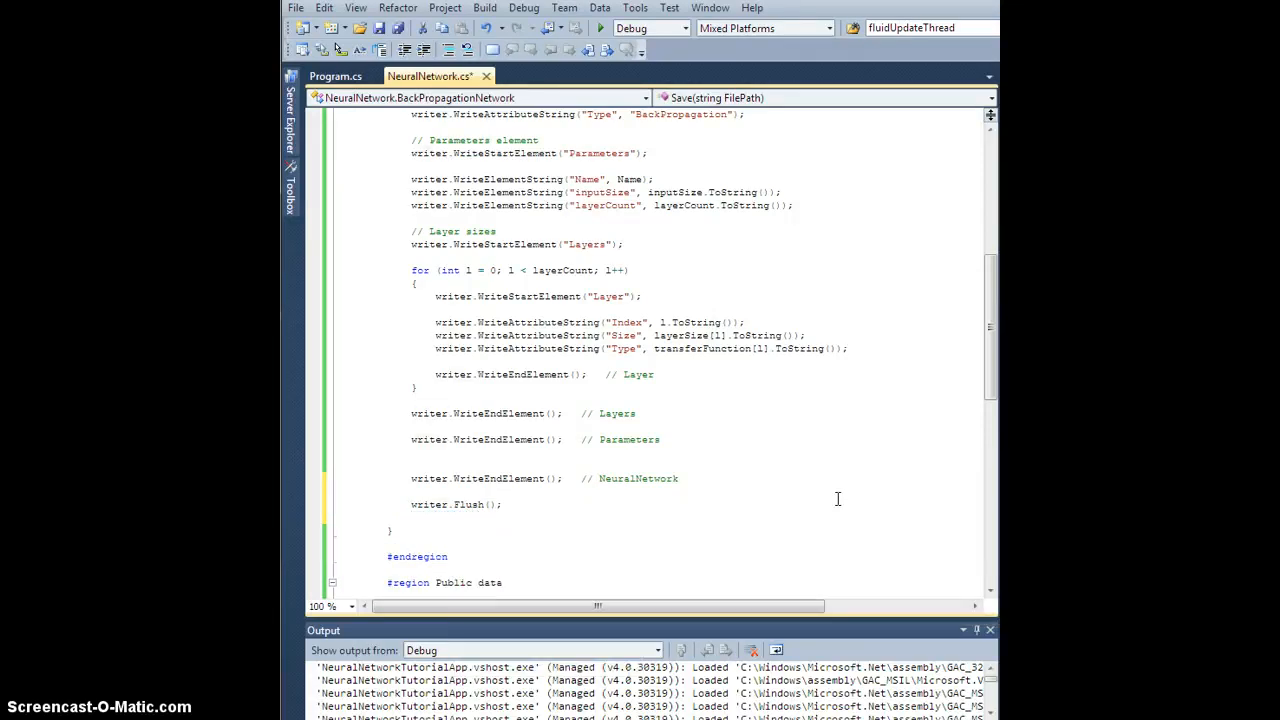
type("writer.Close")
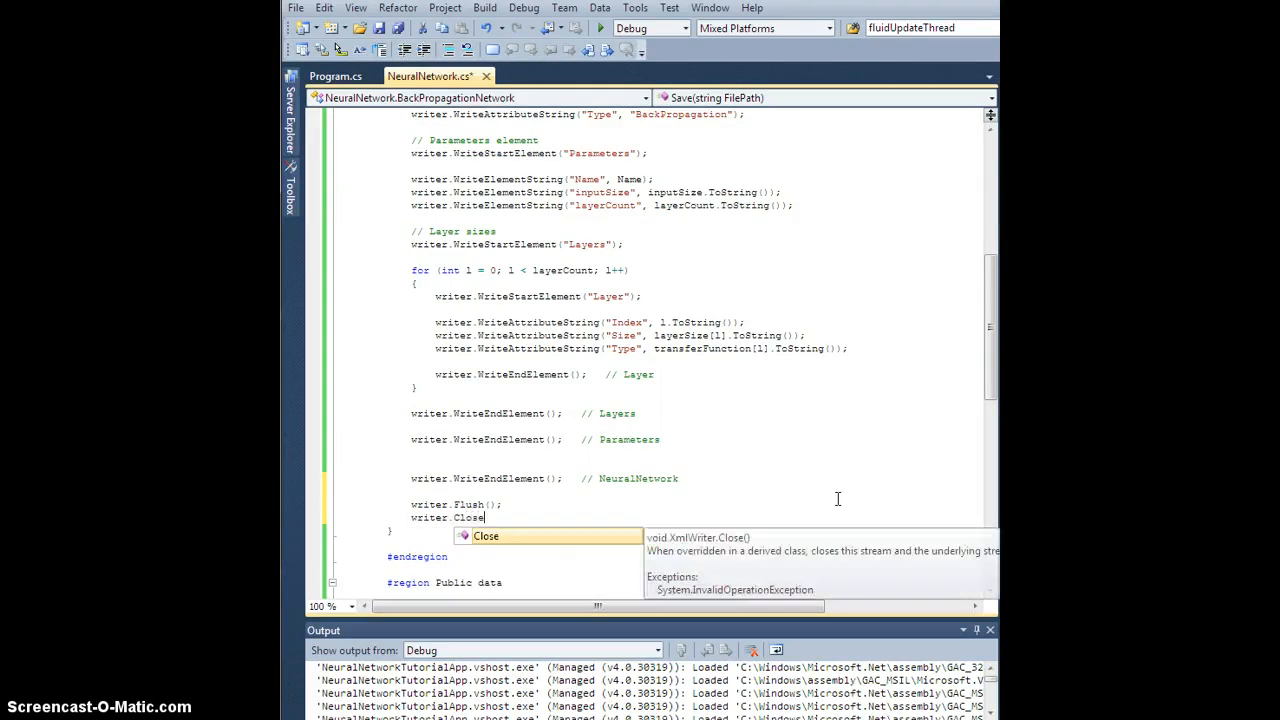
type("();")
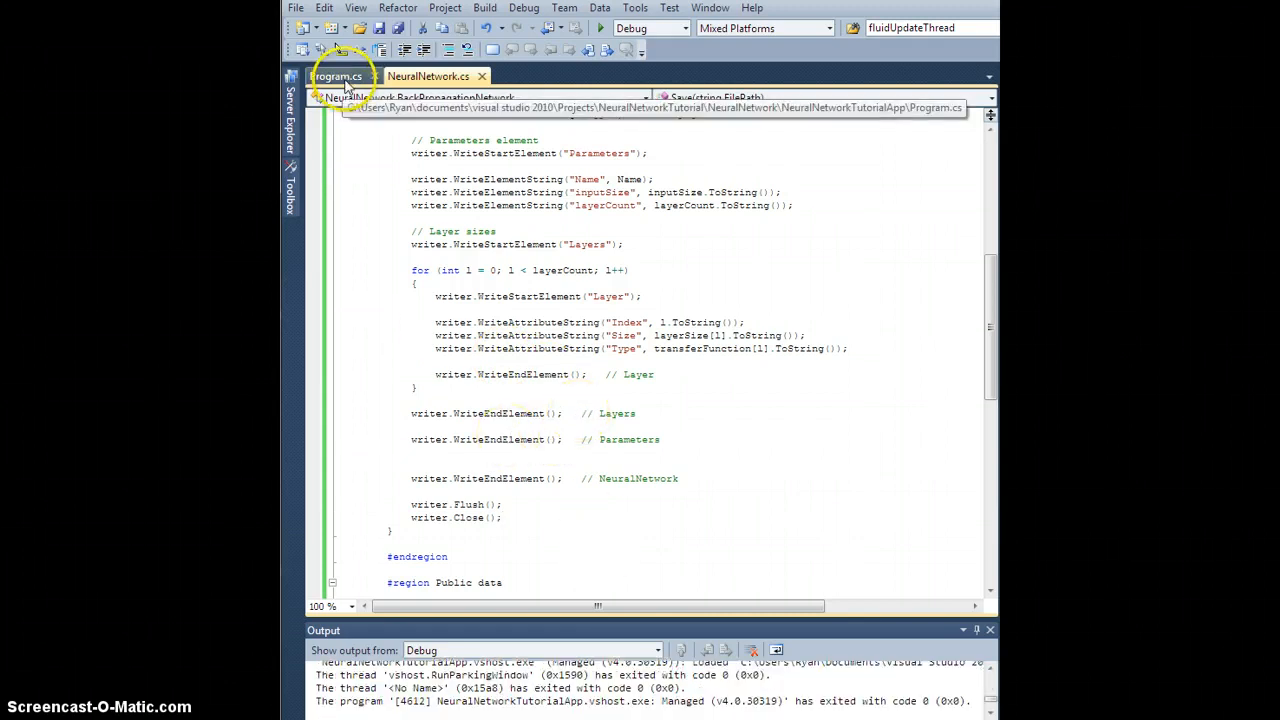
Step: In Program.cs, add bpn.Save(@"c:\temp\test_network.xml"); above Console.ReadLine()
left_click(337, 76)
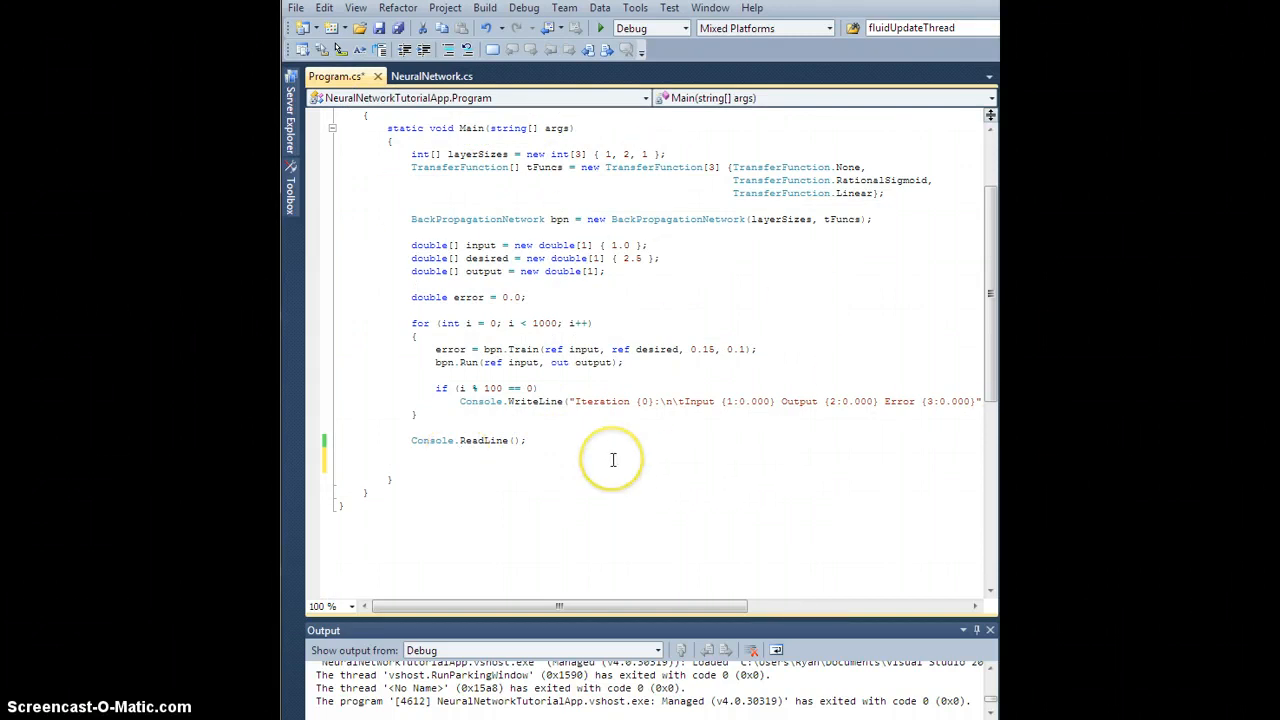
type("bpn")
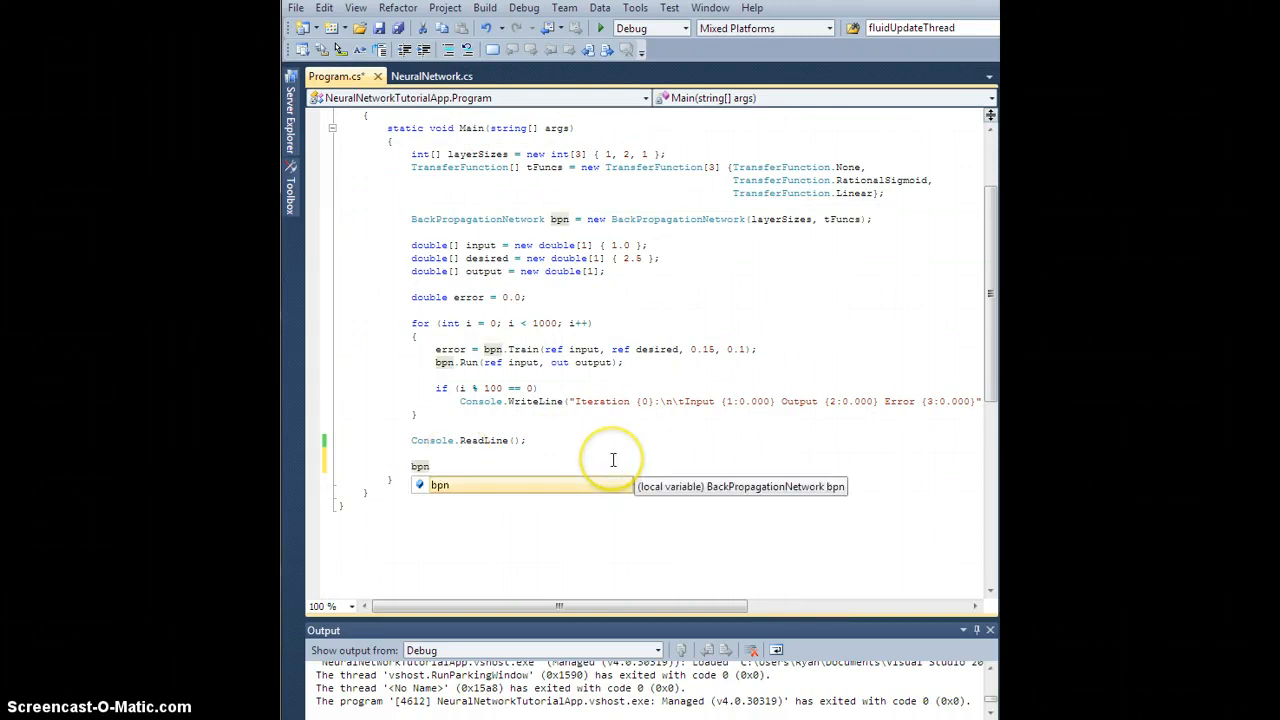
type(".")
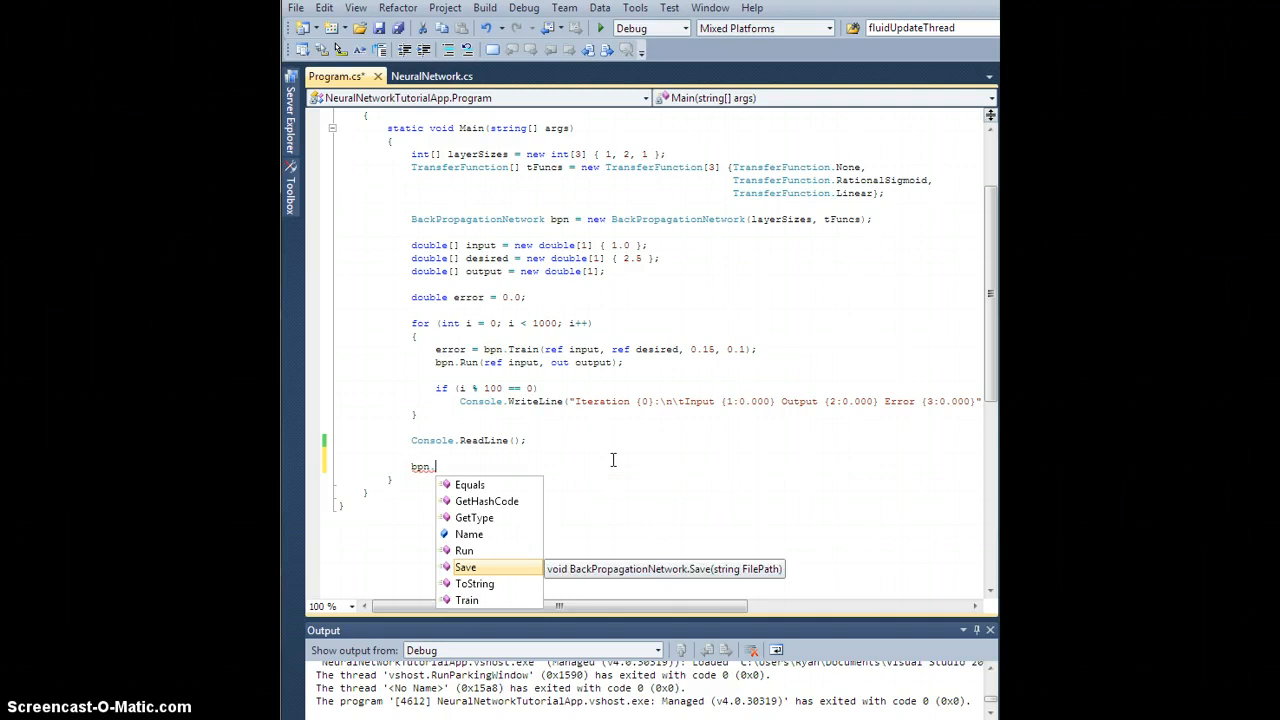
type("Save")
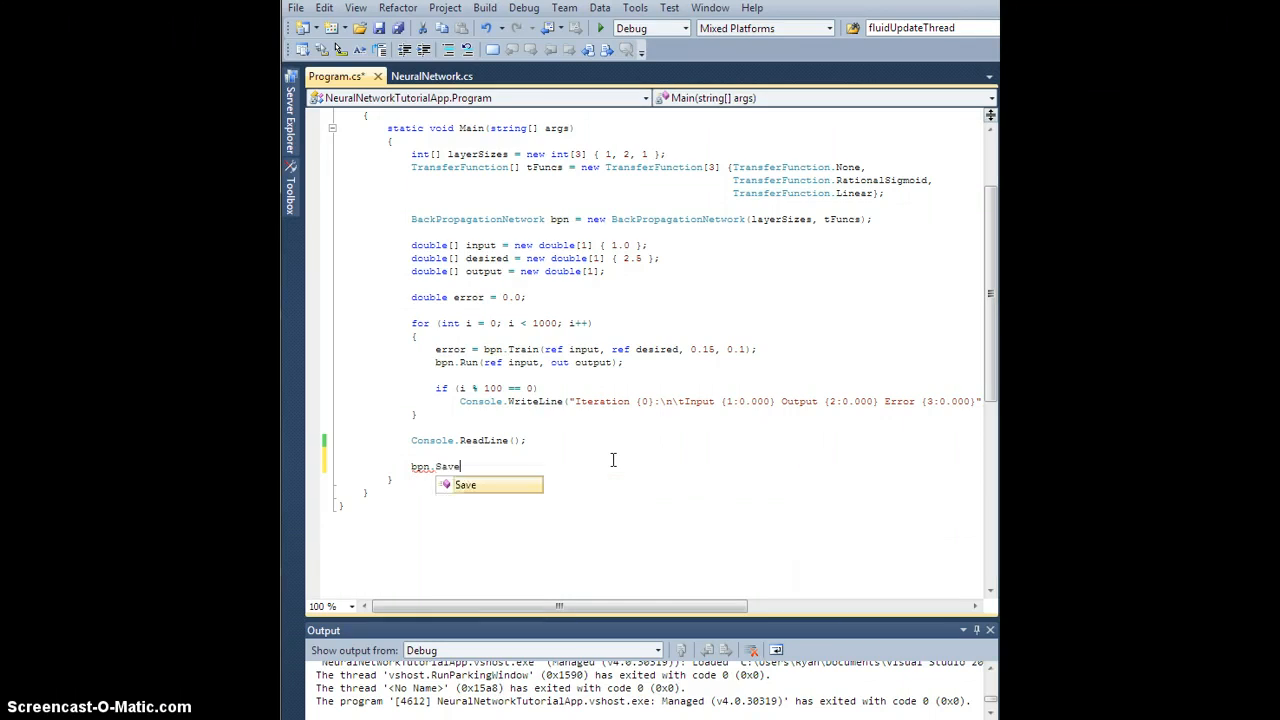
type("(0")
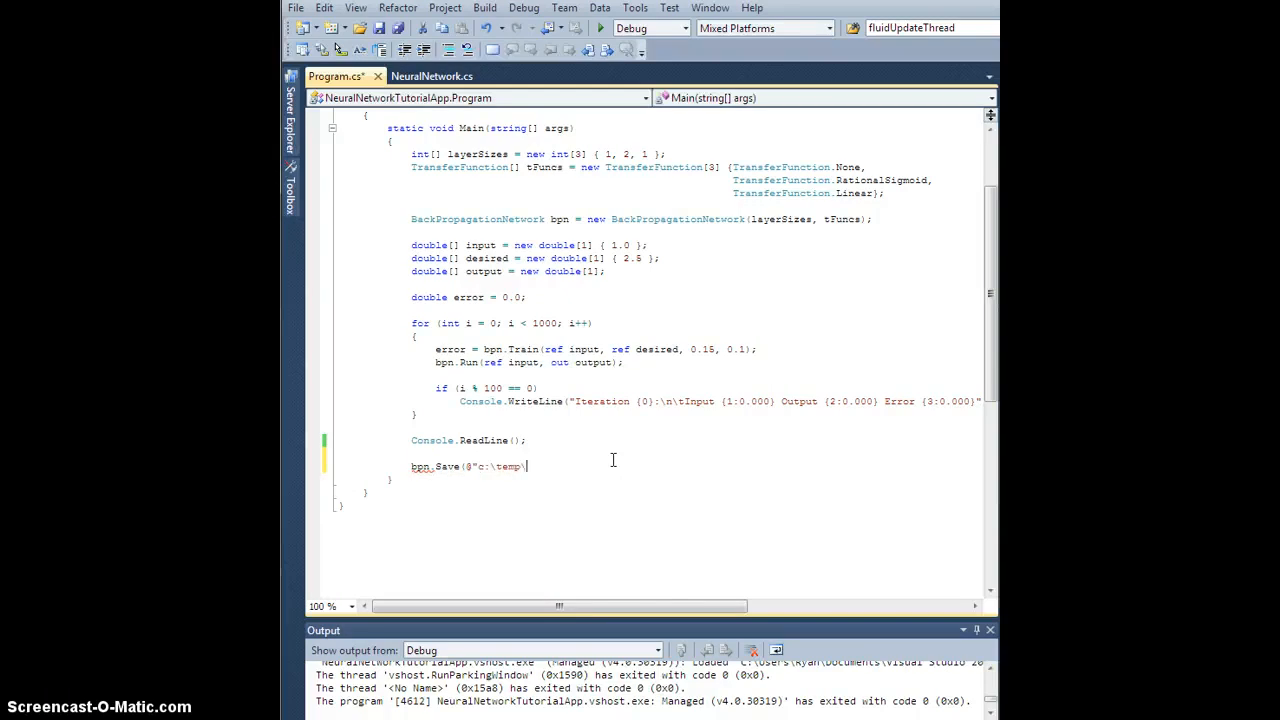
type("test_n")
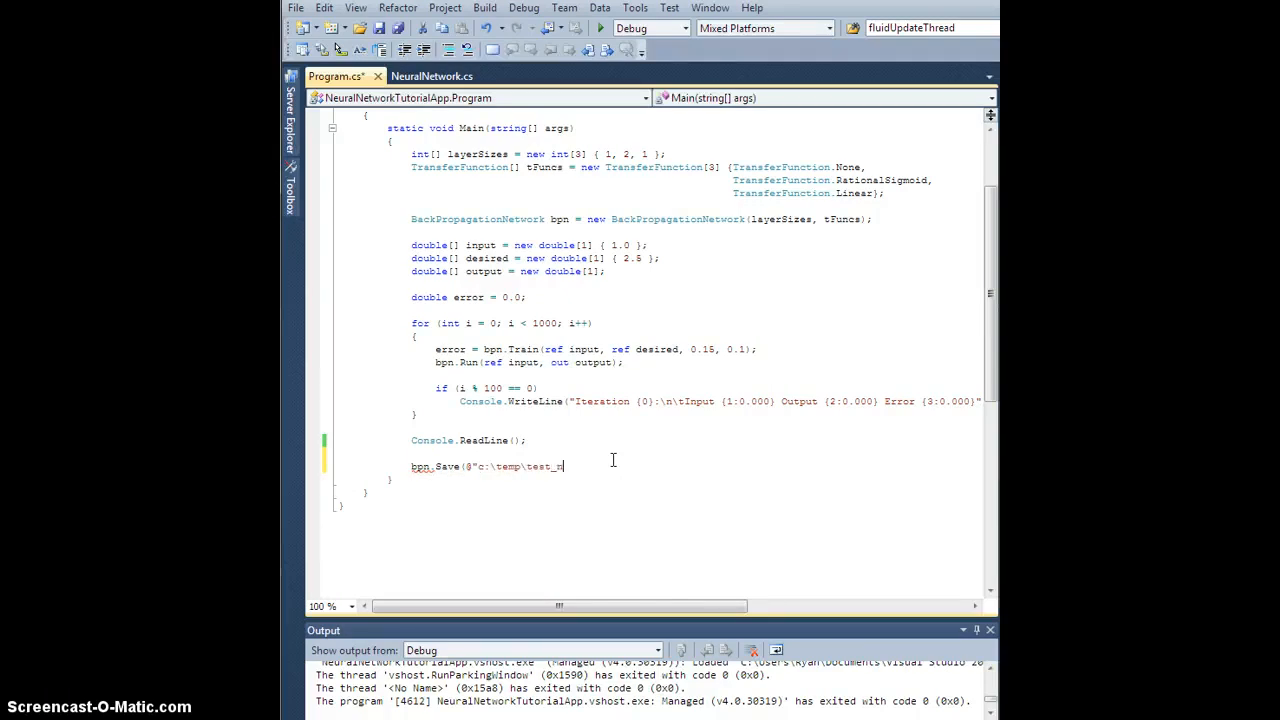
type("twork.xml")
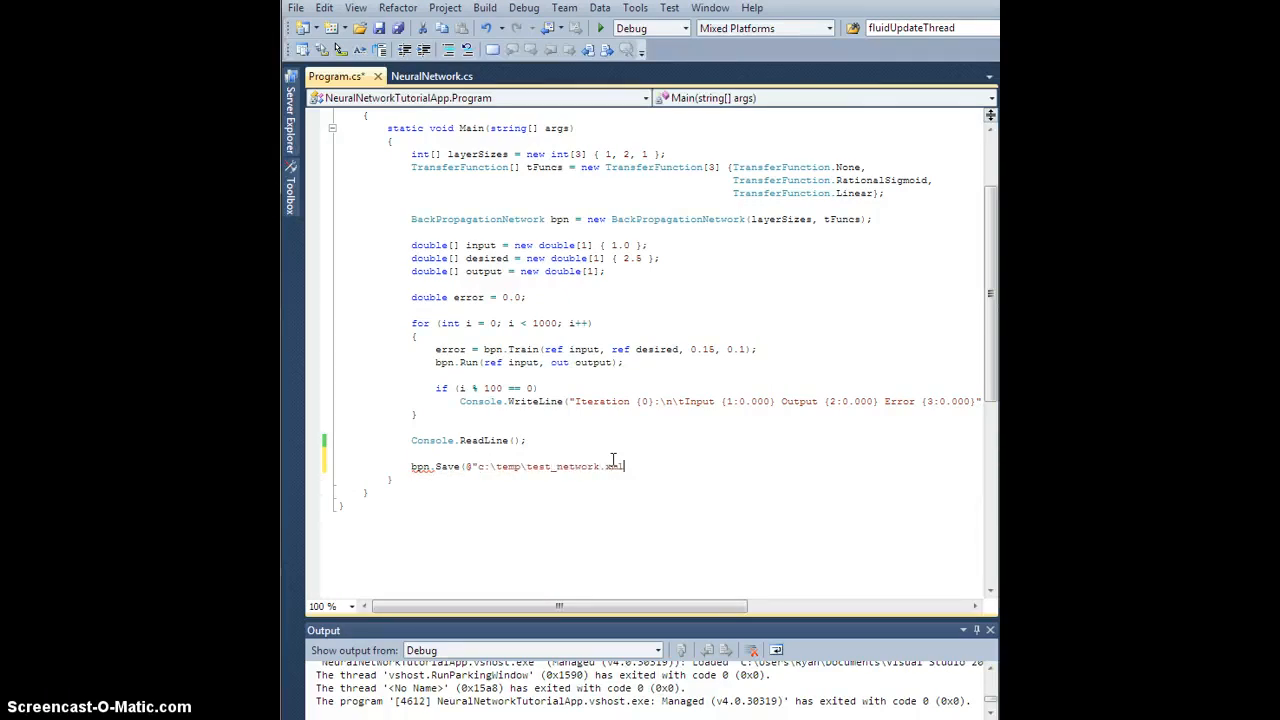
type(");")
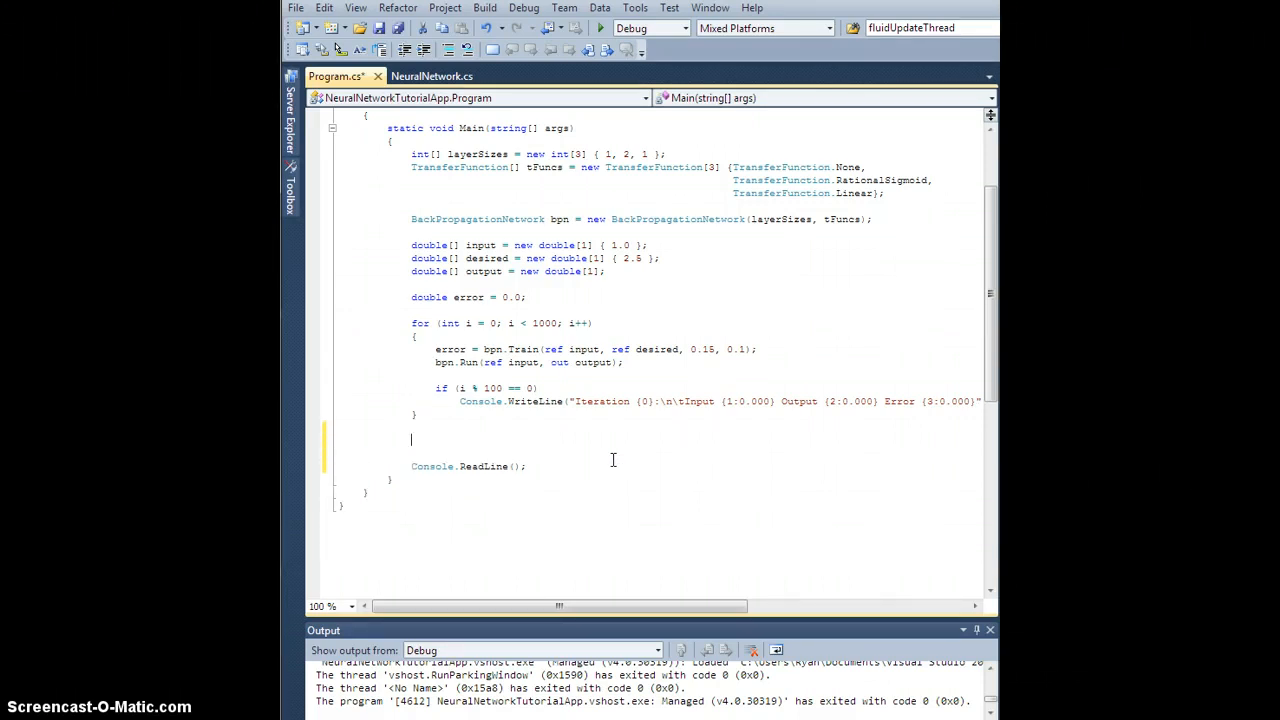
type("bpn.Save(@\"c:\\temp\\test_network.xml\");")
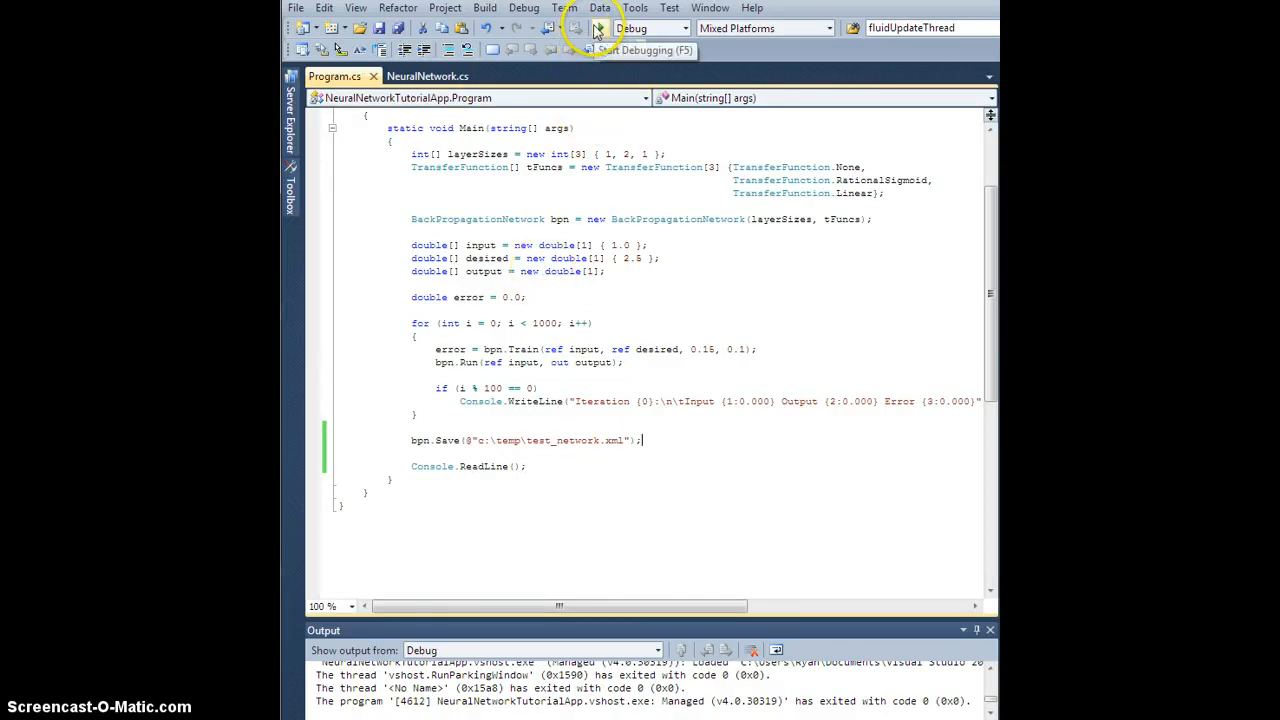
Step: Run the program, then open the generated C:\temp\test_network.xml
left_click(596, 28)
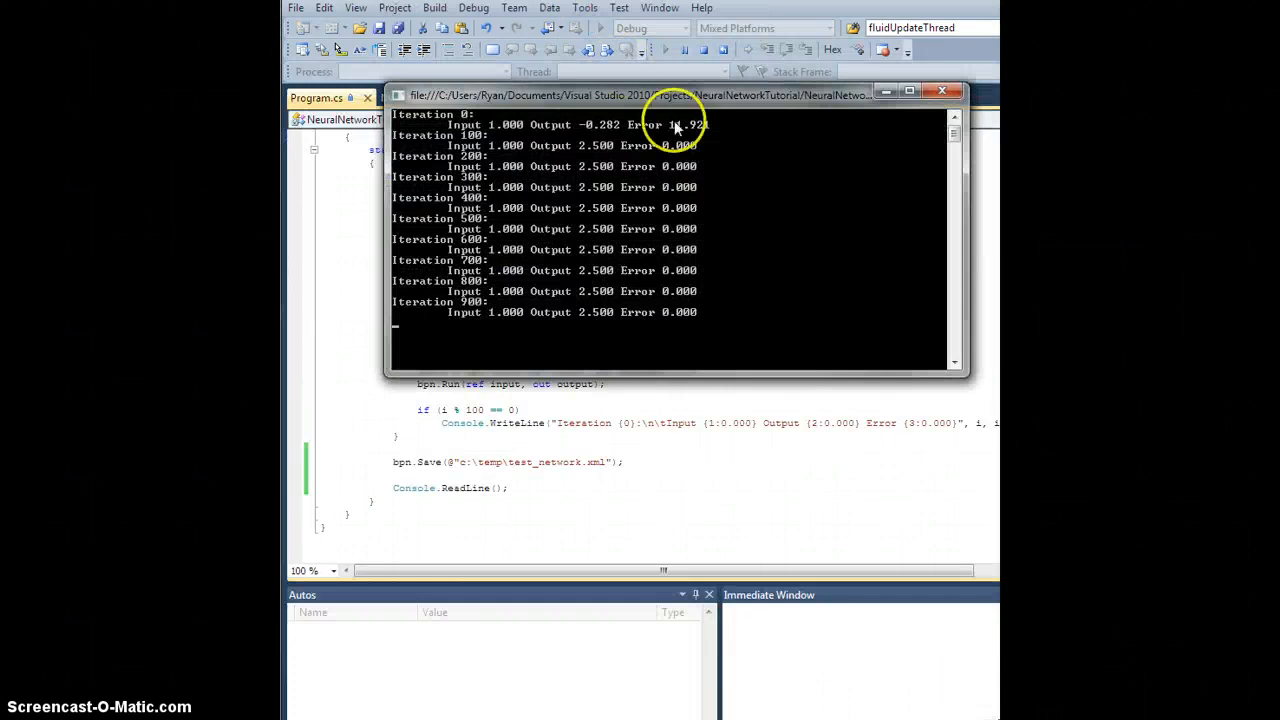
mouse_move(500, 229)
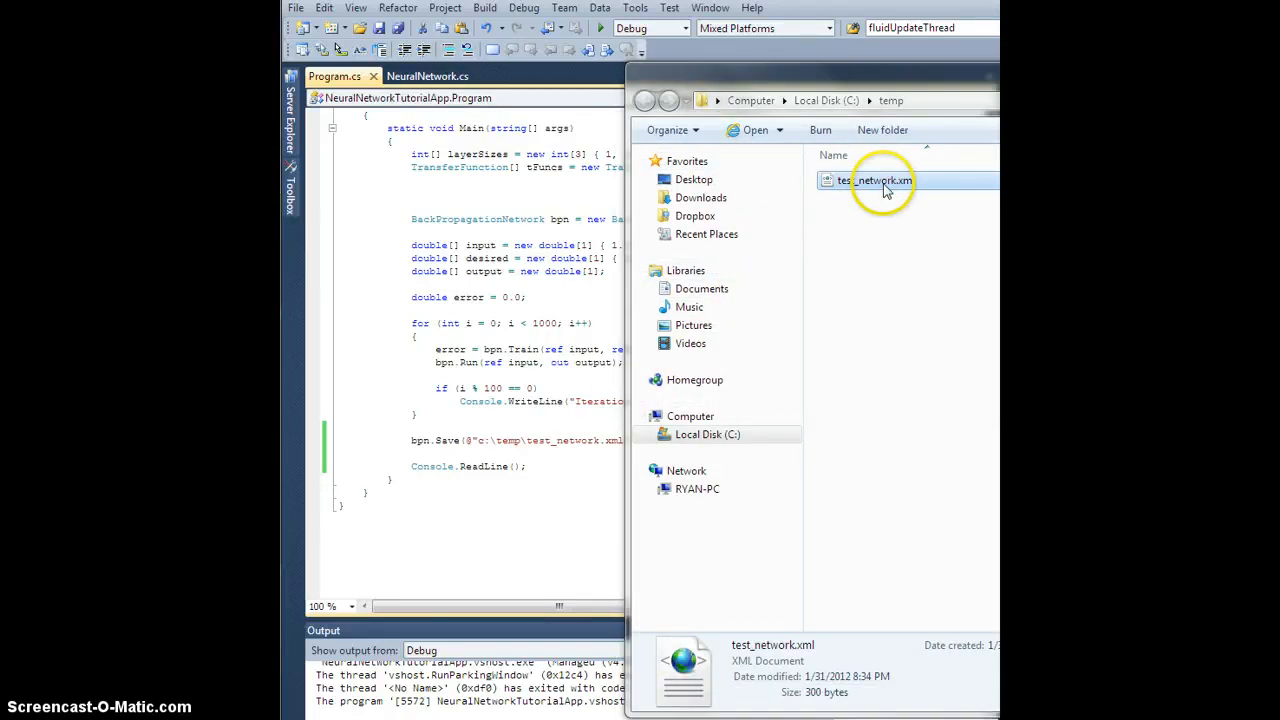
double_click(876, 180)
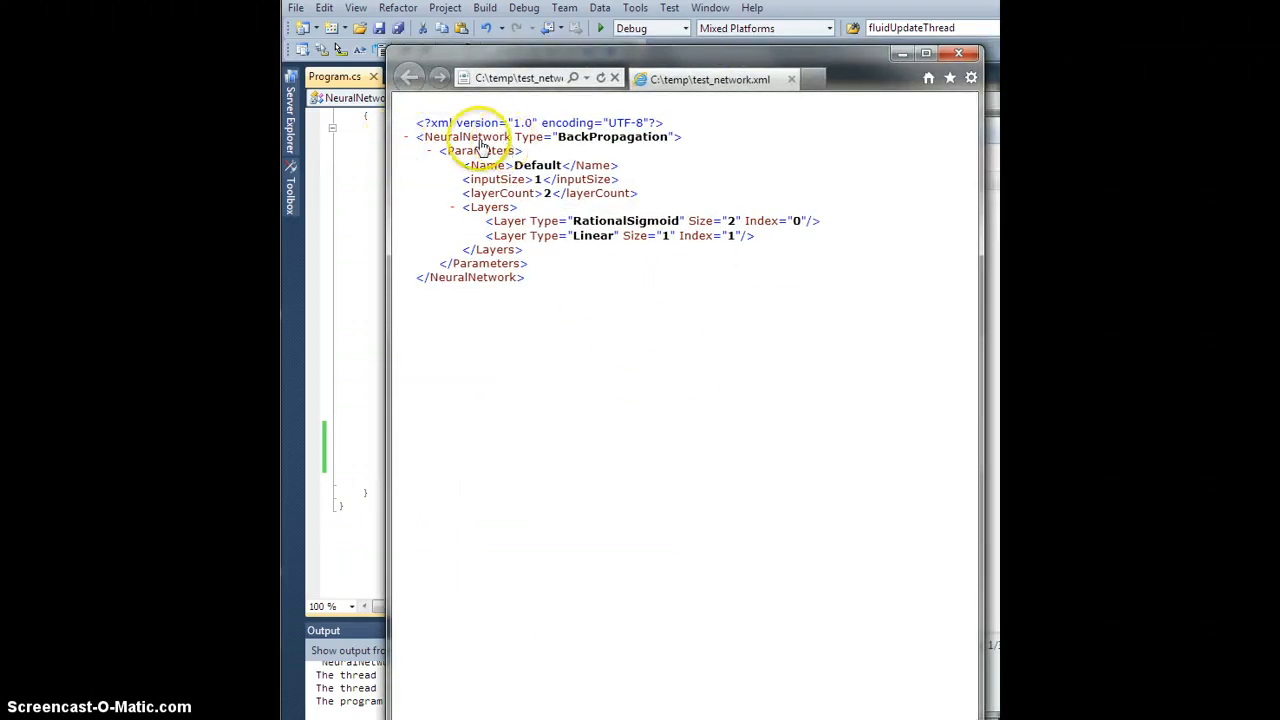
mouse_move(600, 147)
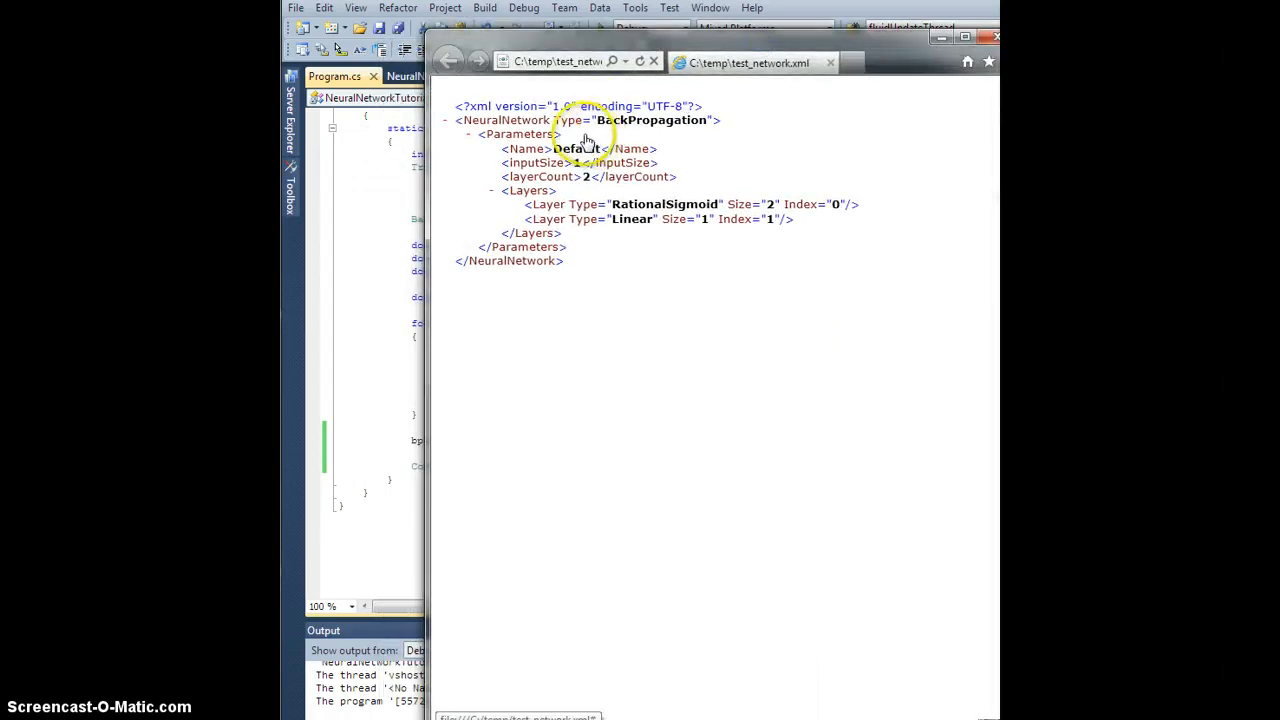
left_click(467, 134)
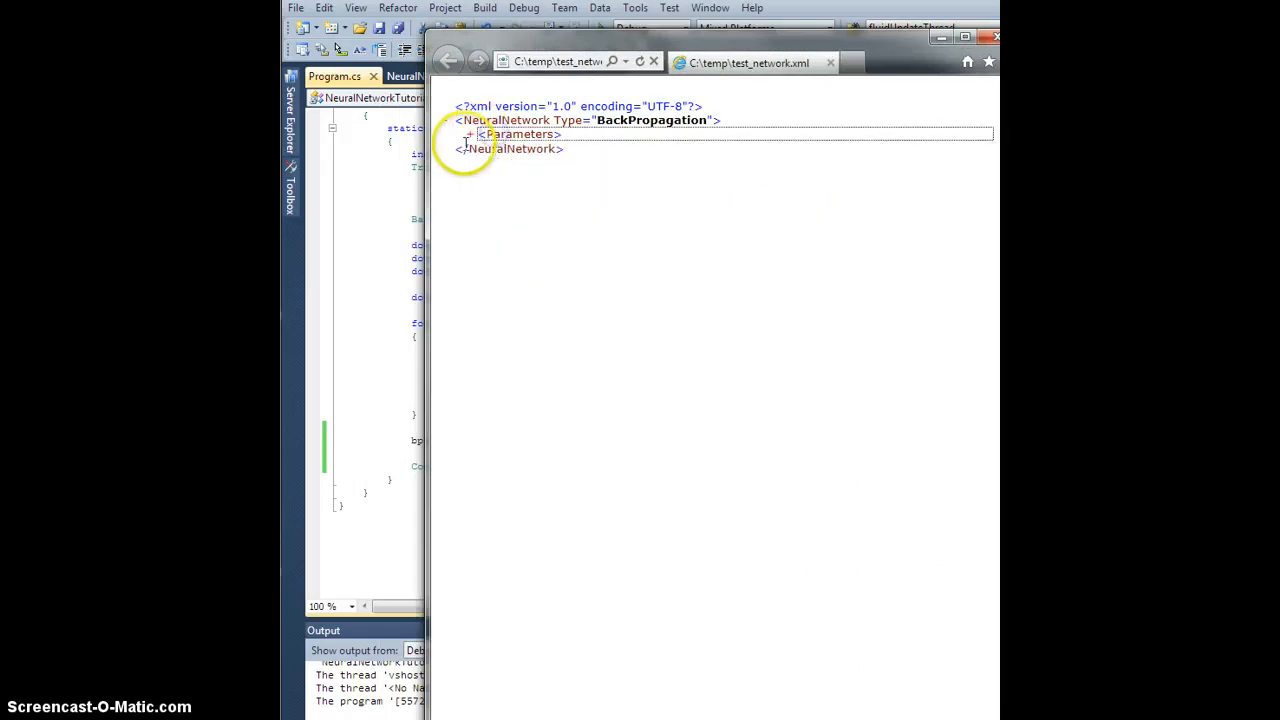
left_click(468, 120)
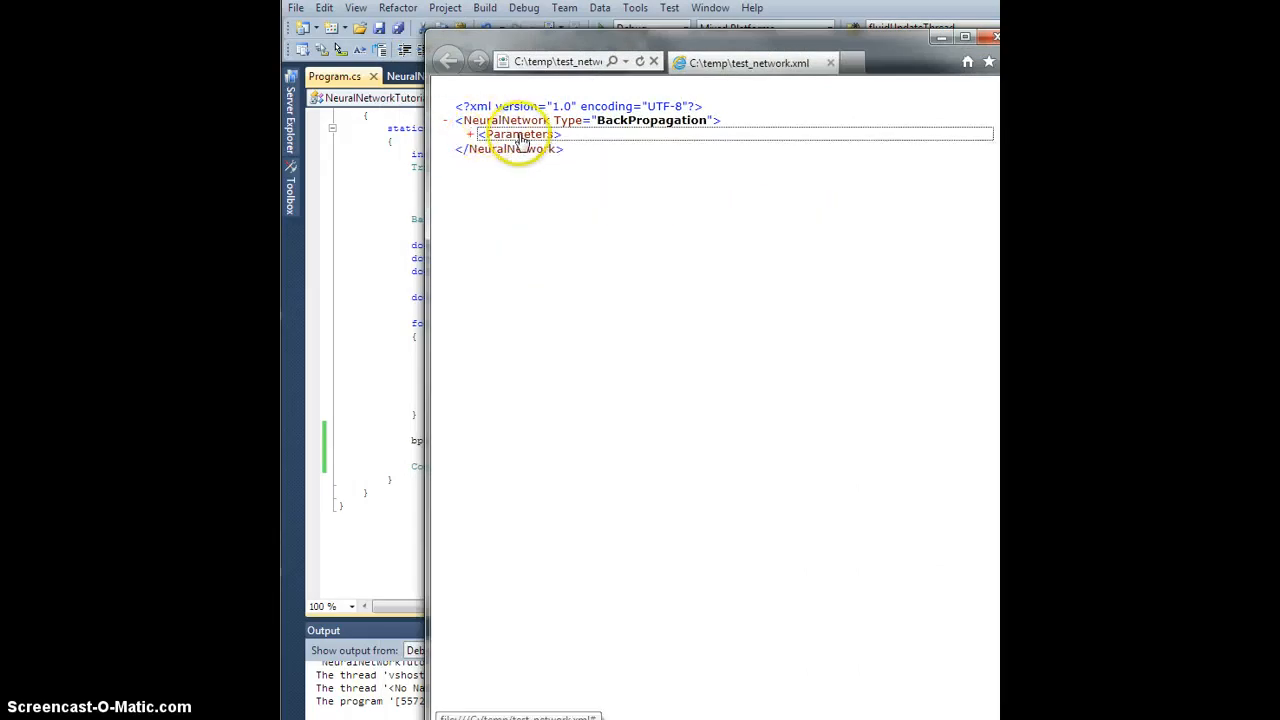
left_click(470, 134)
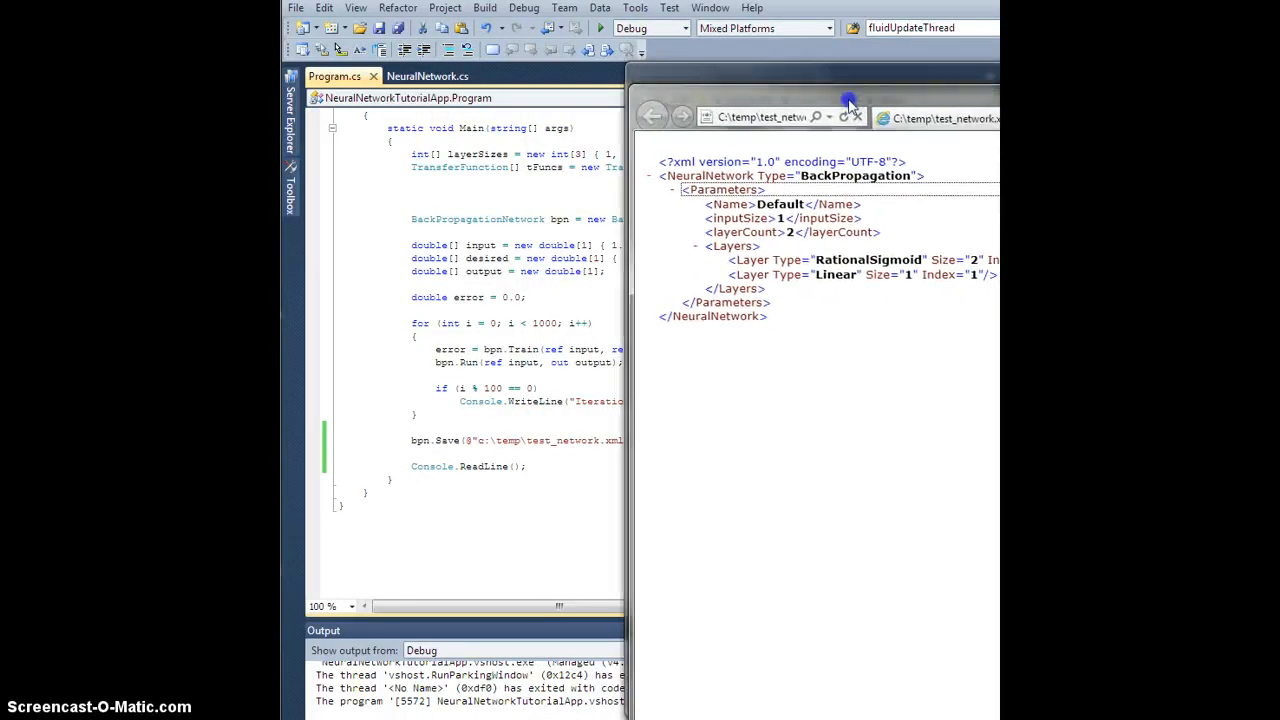
left_click(856, 117)
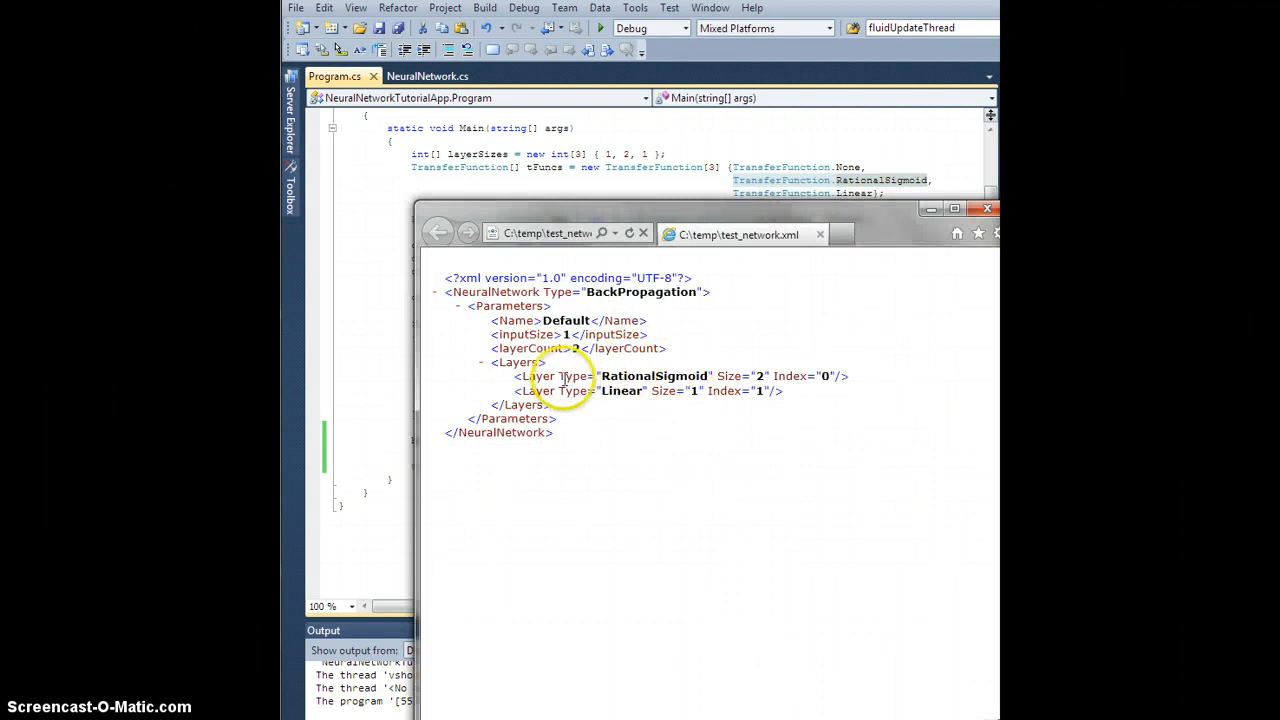
mouse_move(715, 378)
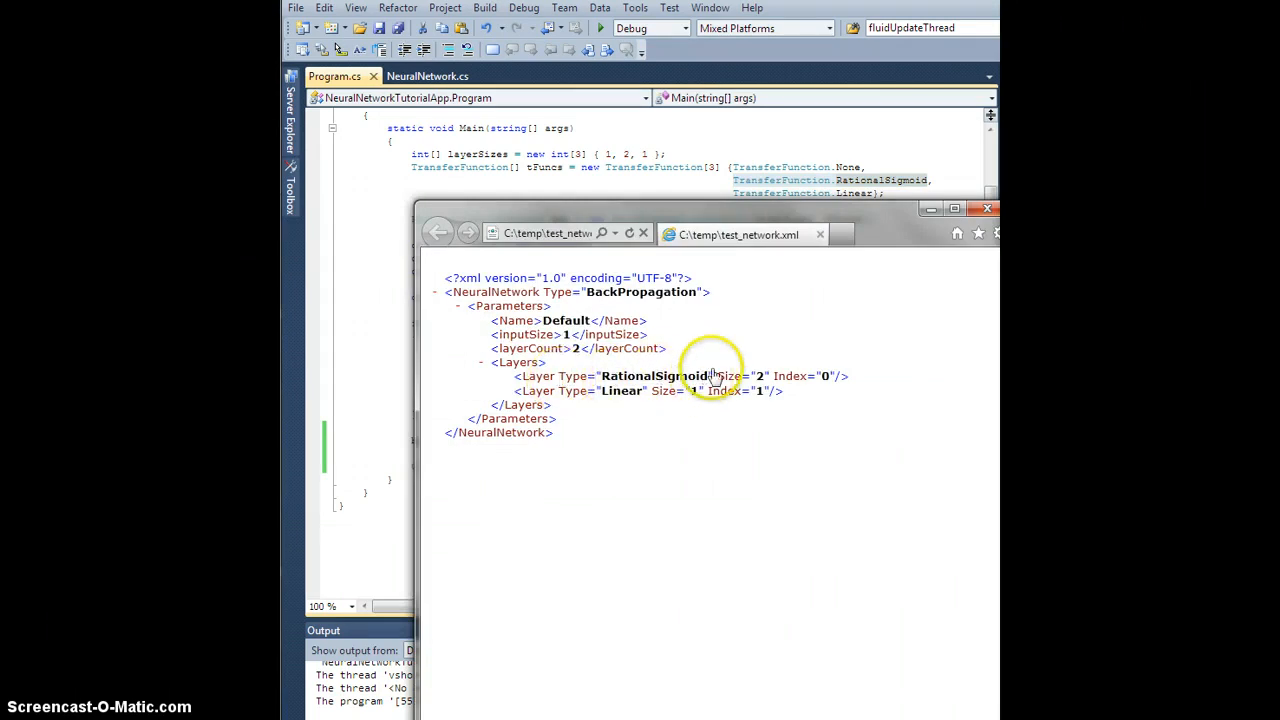
mouse_move(850, 188)
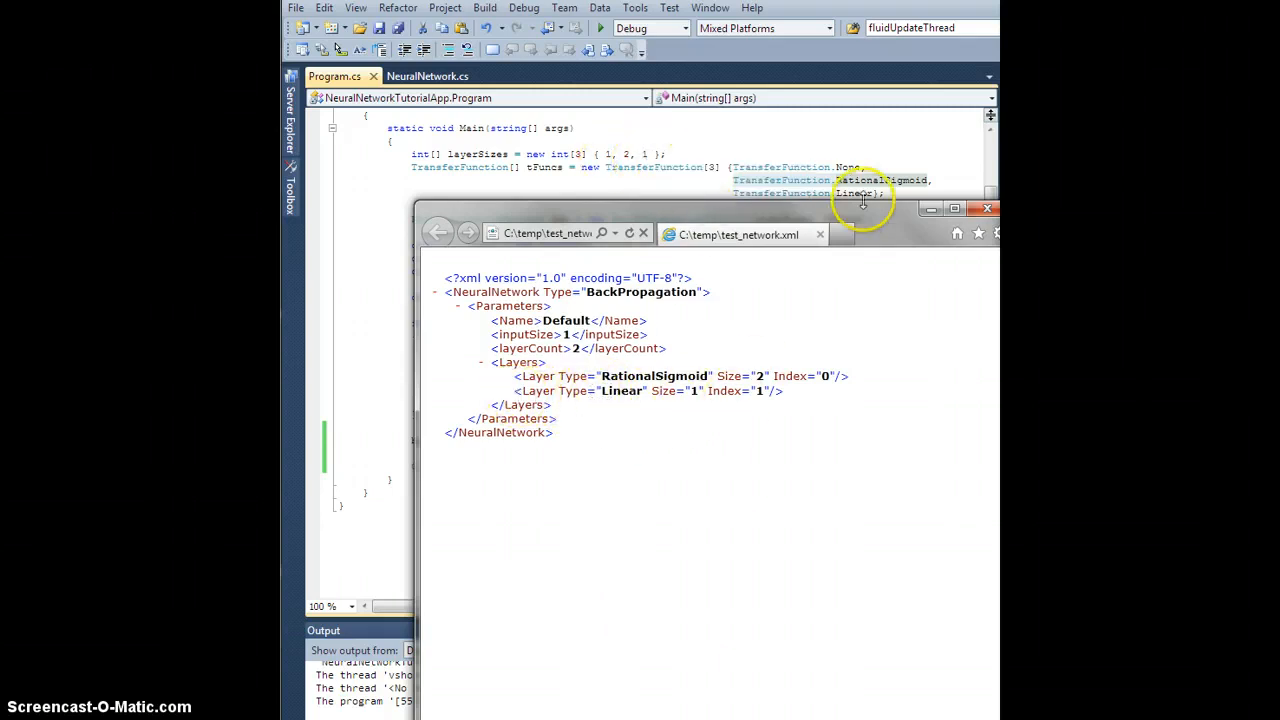
mouse_move(595, 460)
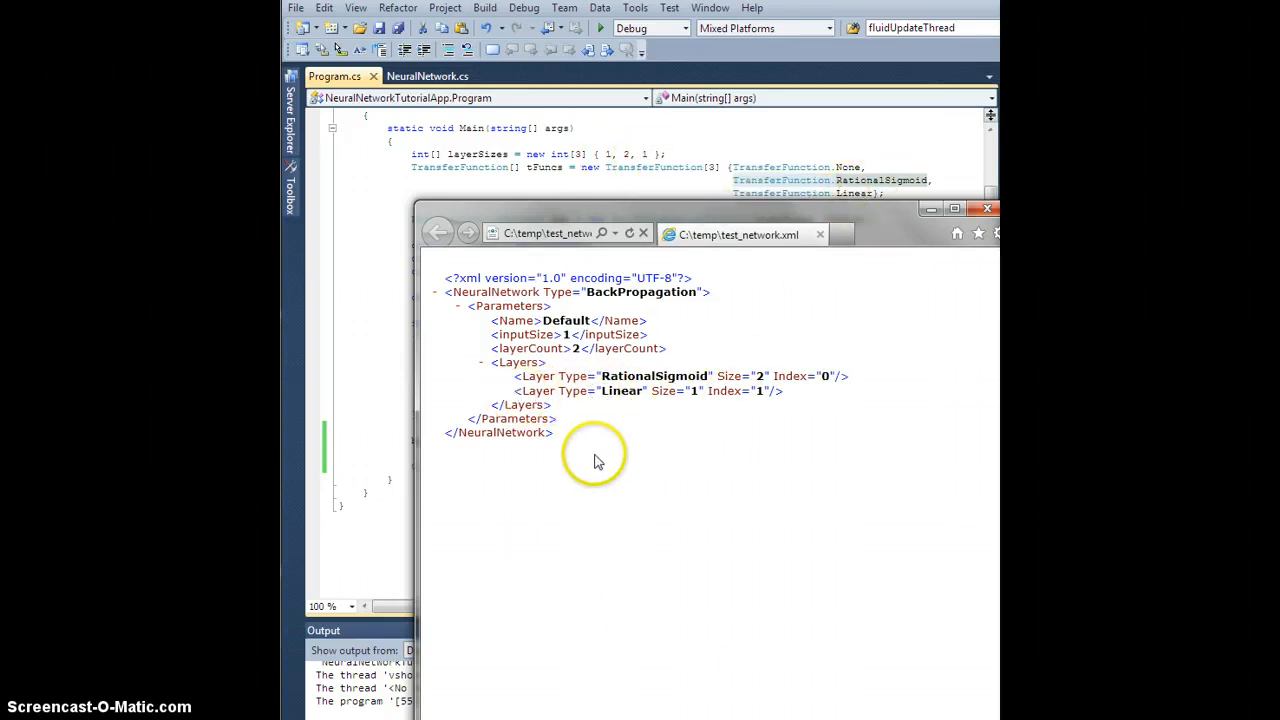
mouse_move(490, 315)
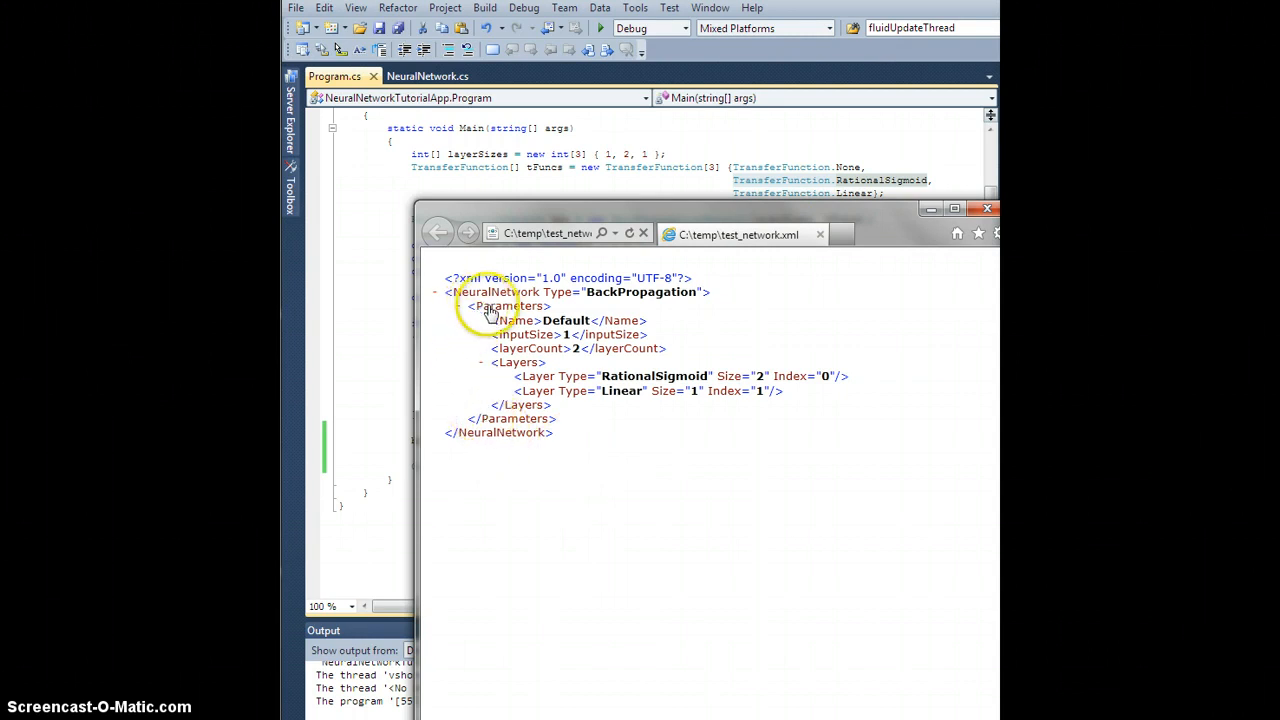
left_click(459, 306)
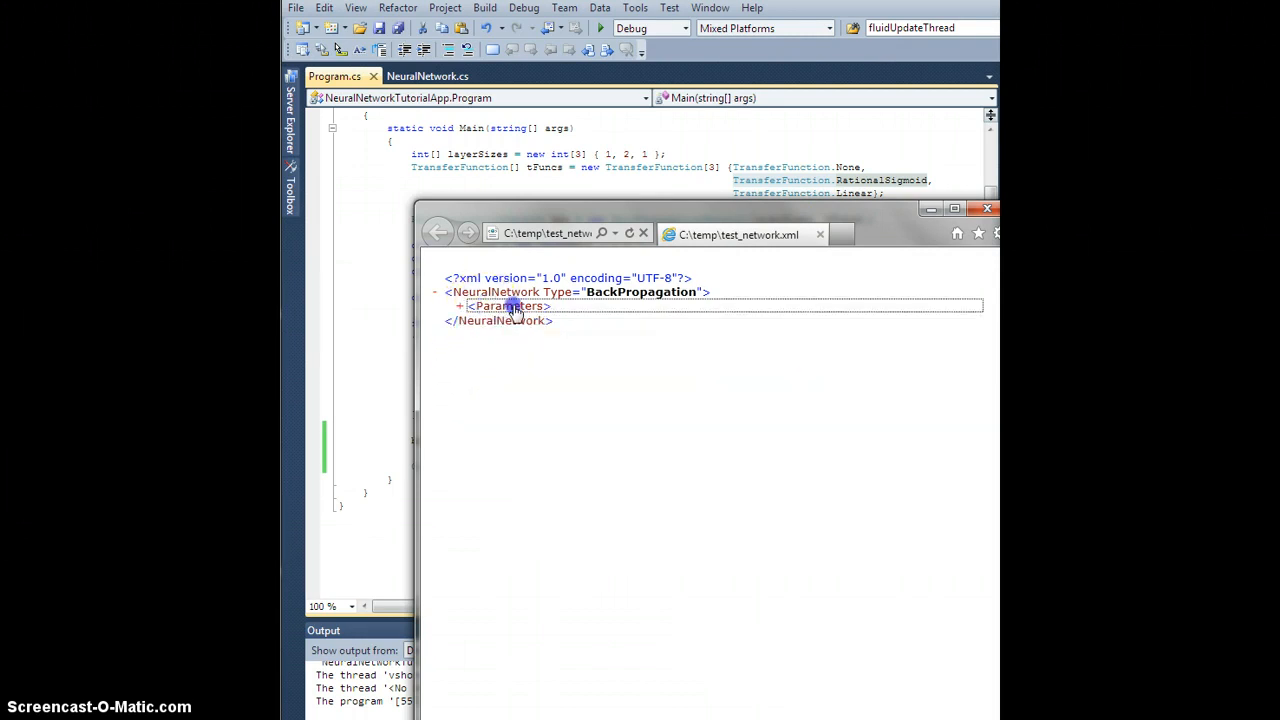
left_click(459, 306)
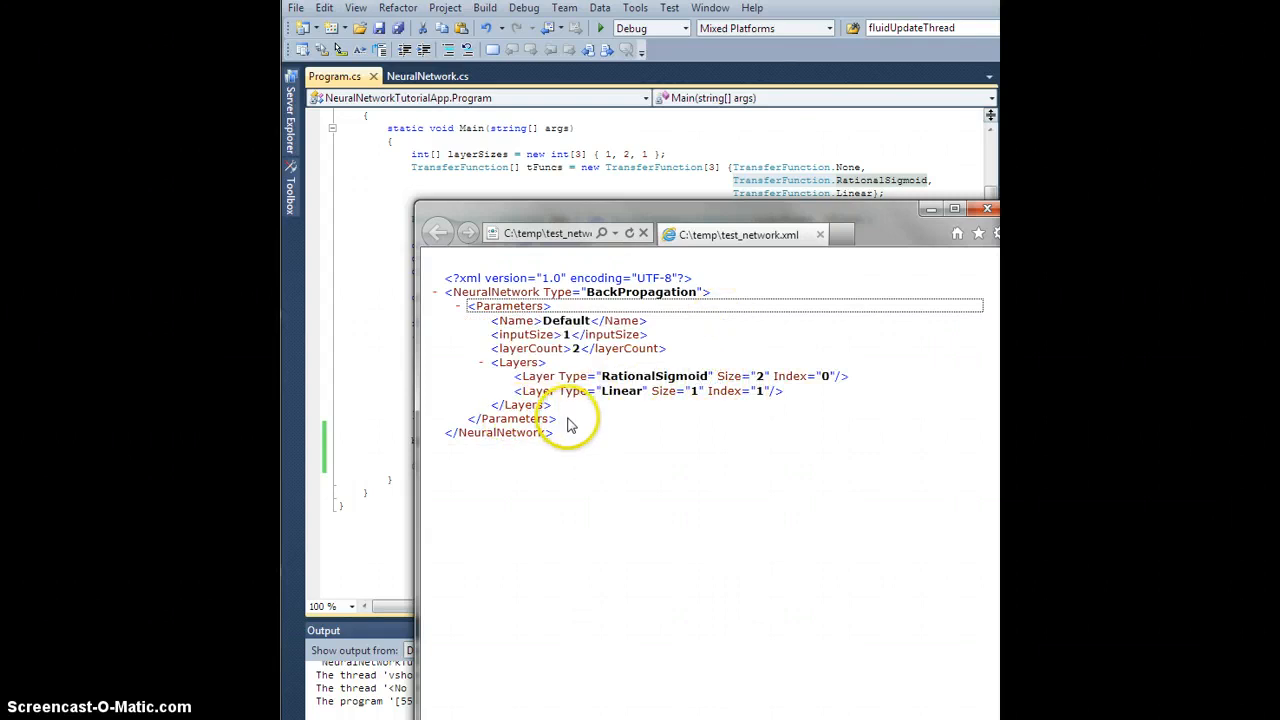
mouse_move(648, 362)
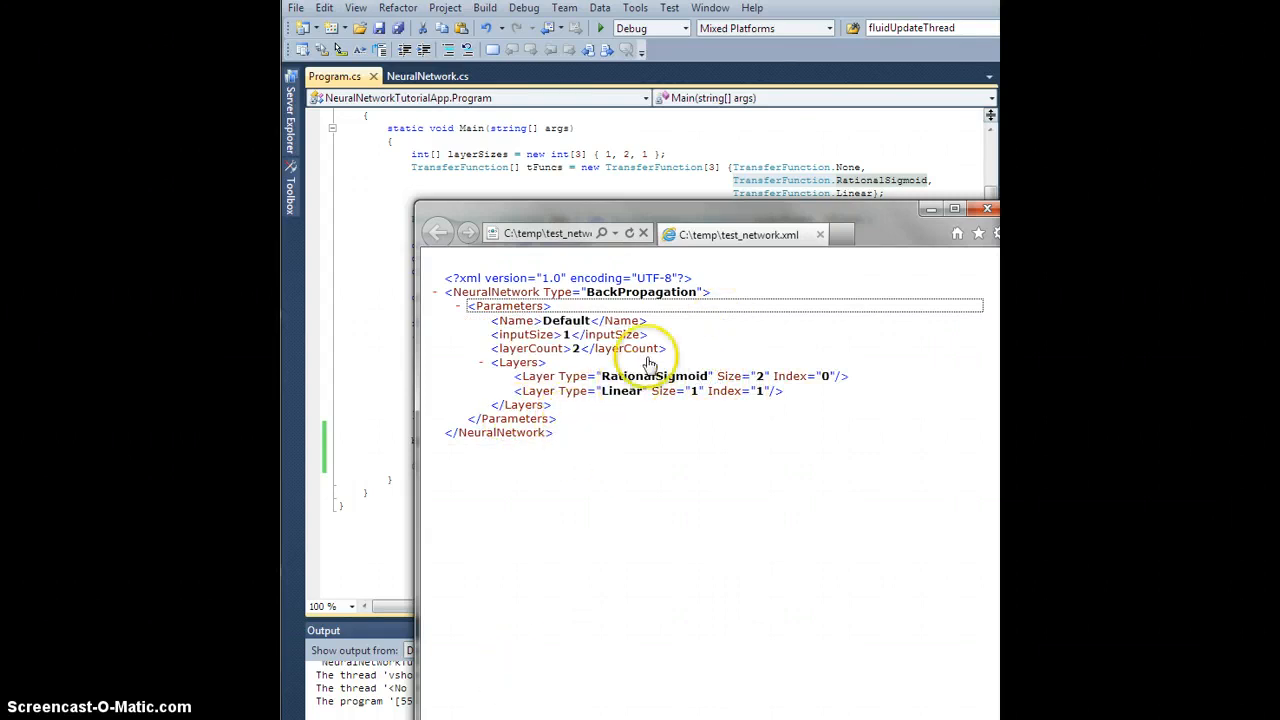